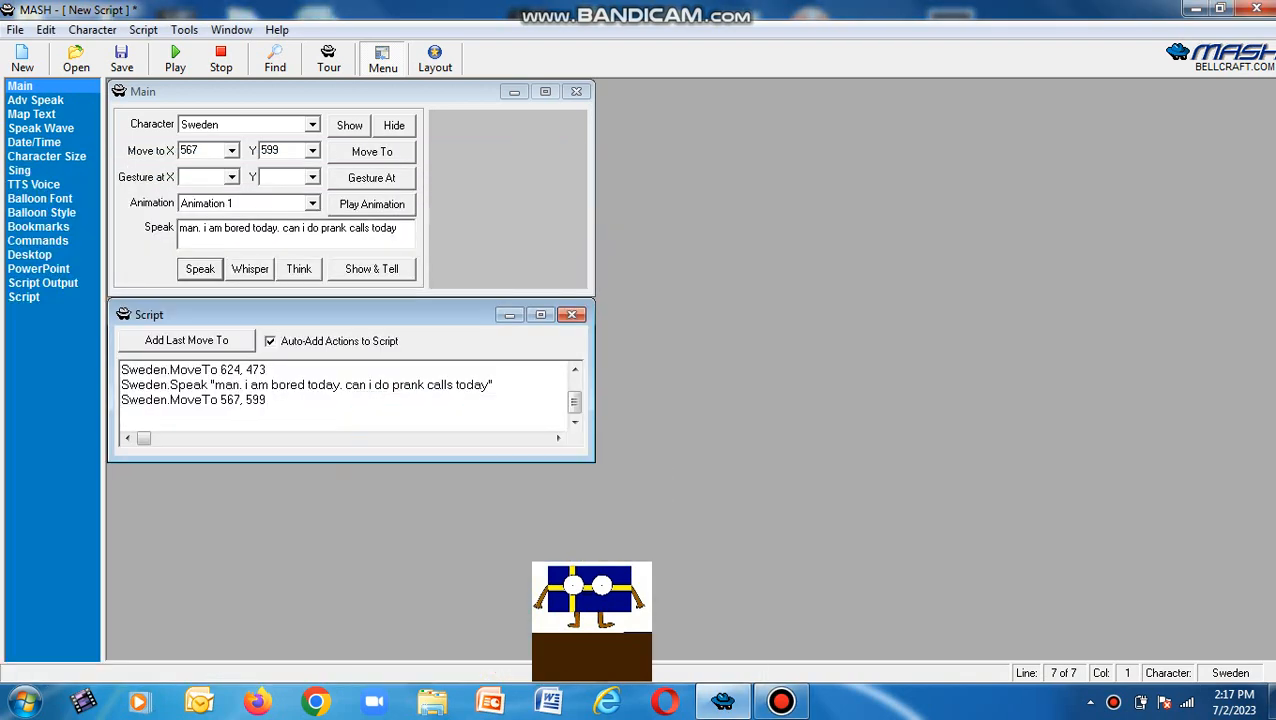
# Have Sweden repeat the bored prank-call line and then say "fine.".
pyautogui.click(200, 268)
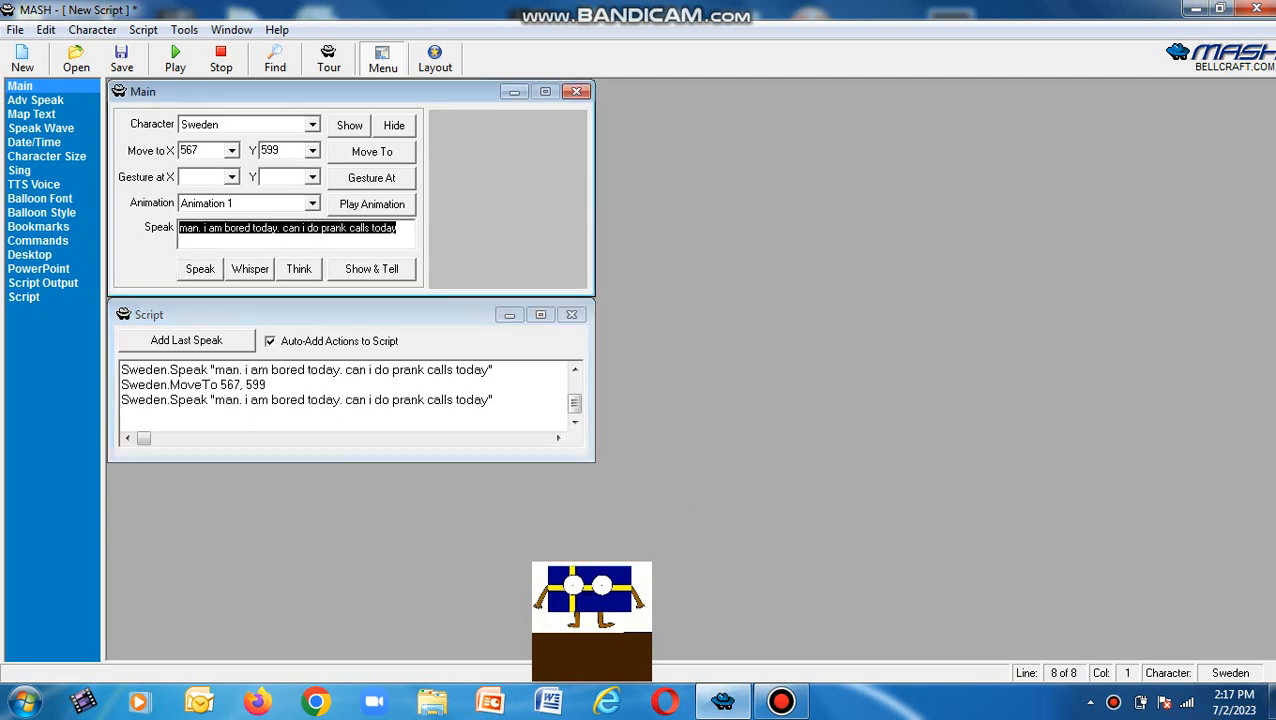
pyautogui.write('fin')
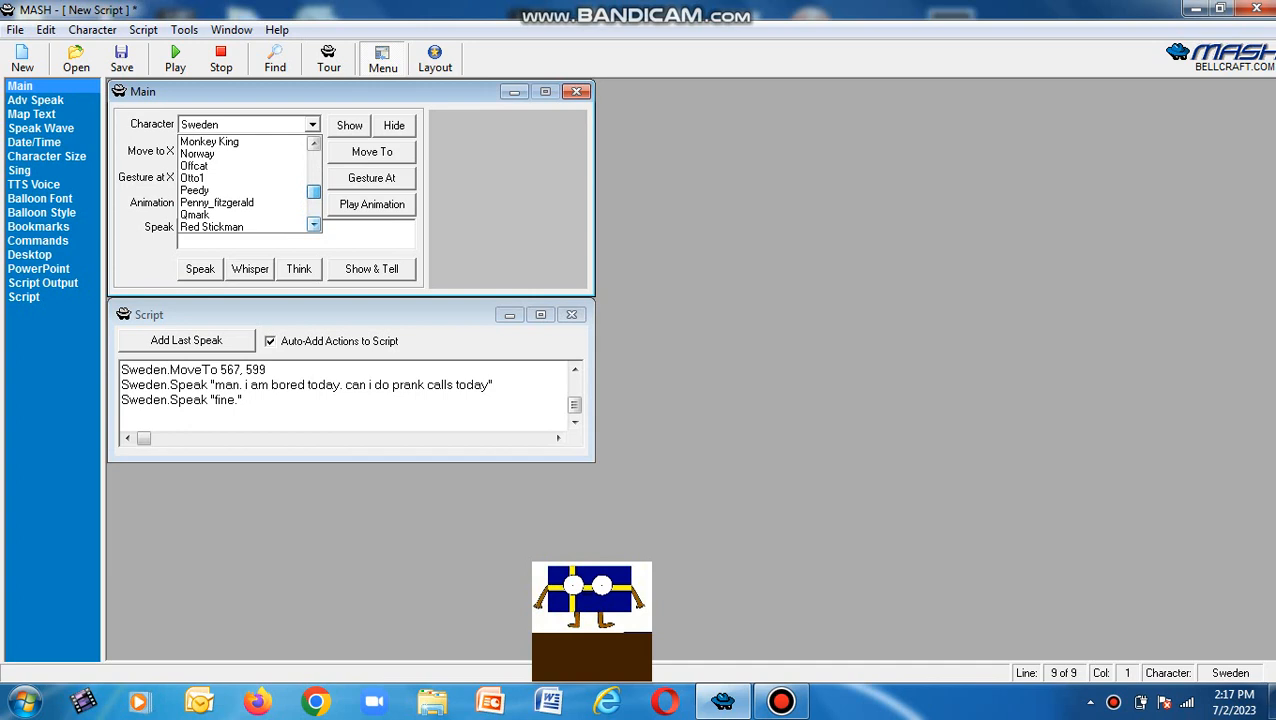
# Select Norway as the character and show Norway on the desktop beside Sweden.
pyautogui.click(194, 164)
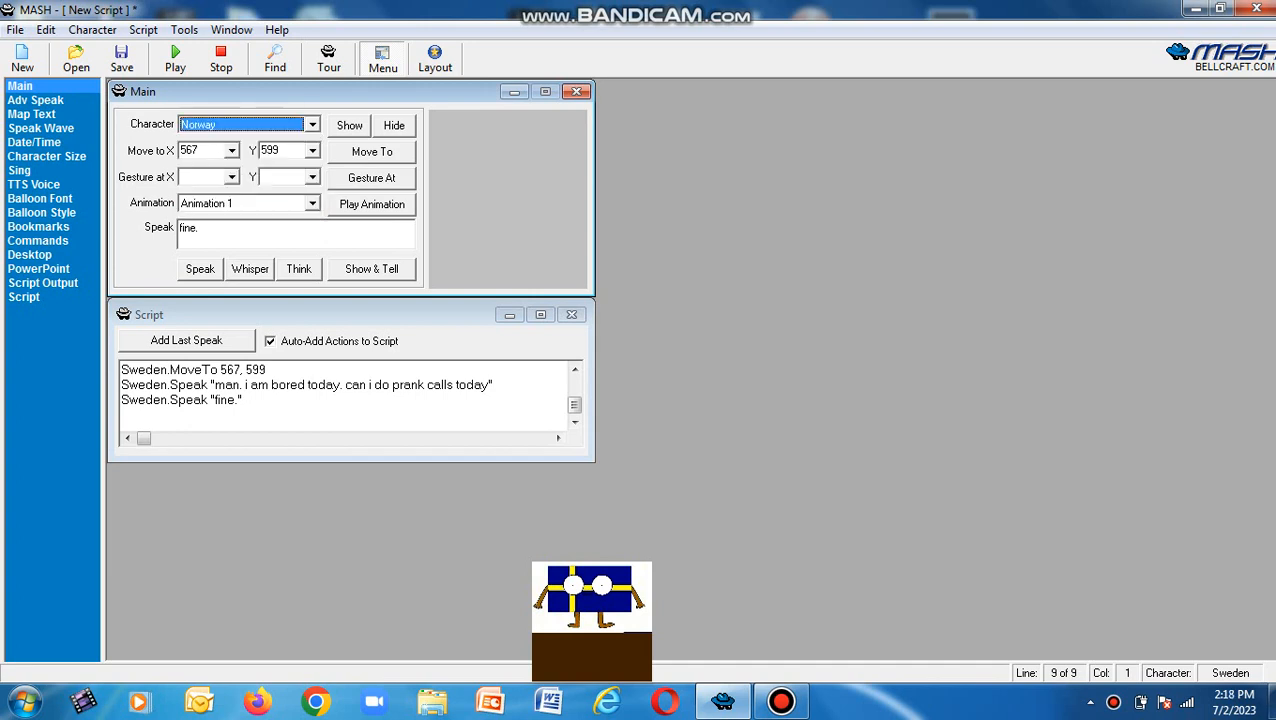
pyautogui.click(348, 124)
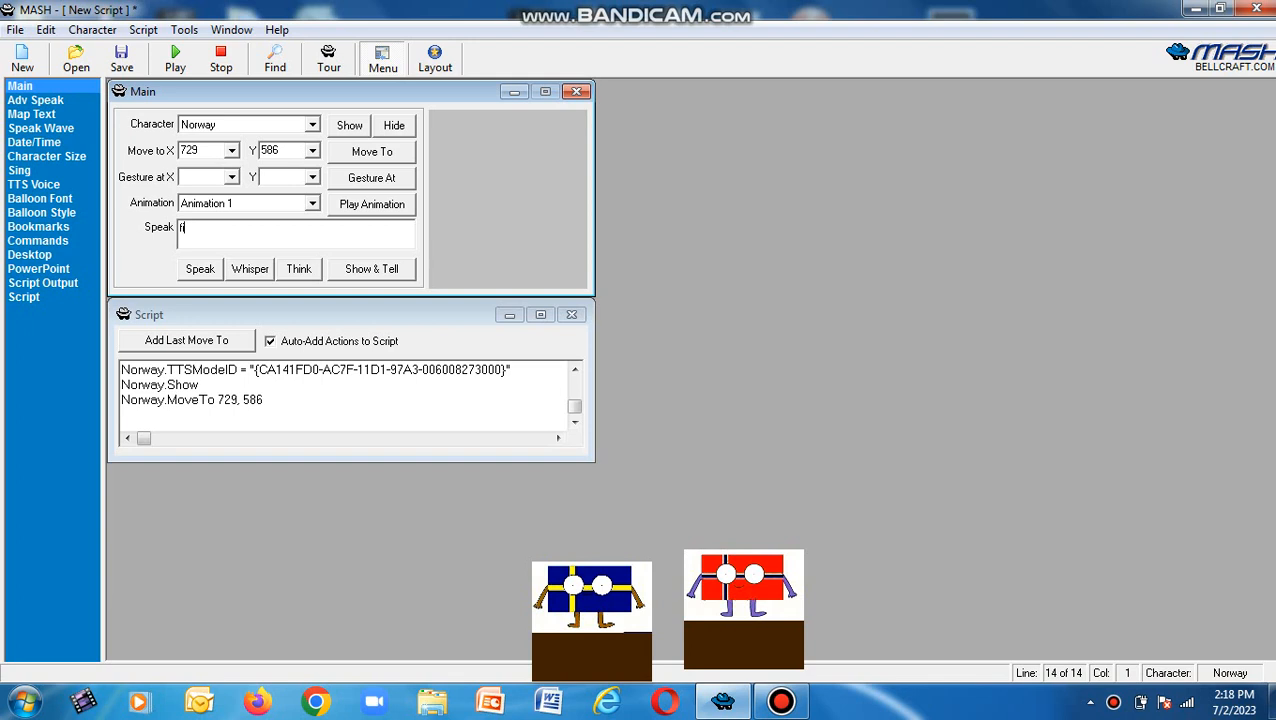
# Have Norway say "hello. it is me norway. can i help you".
pyautogui.write('ello')
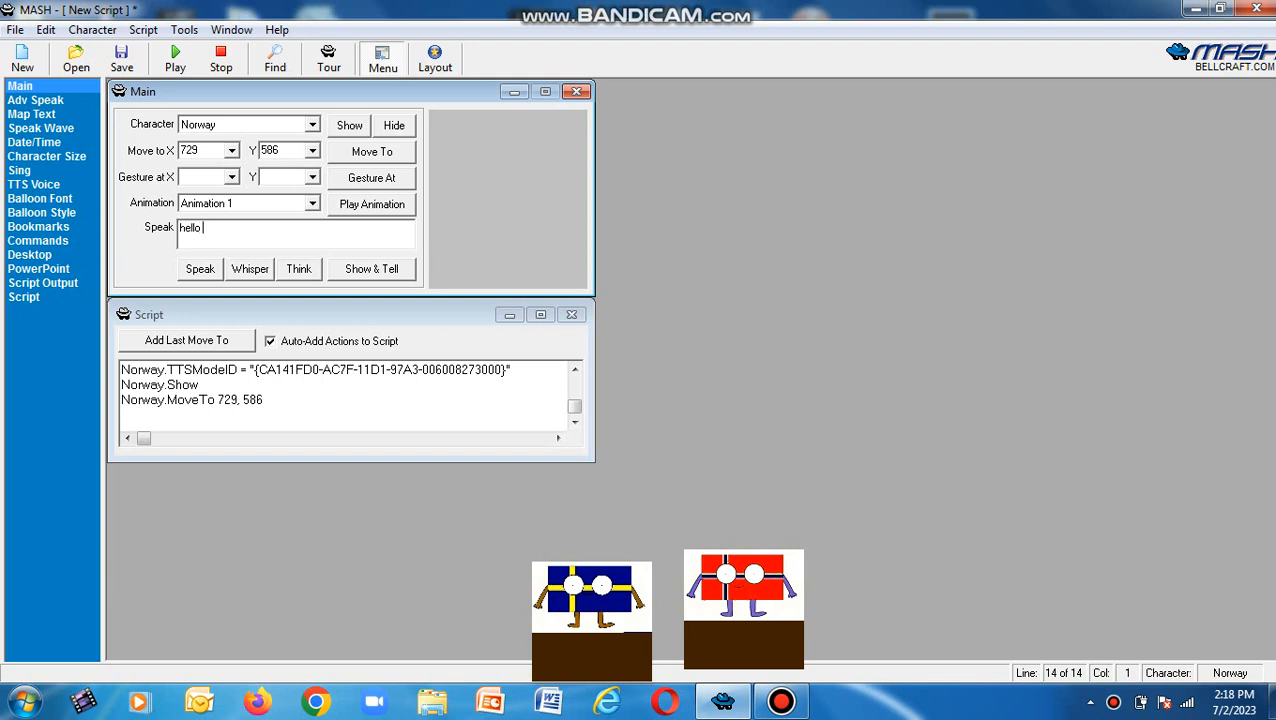
pyautogui.write('it is me norway \\')
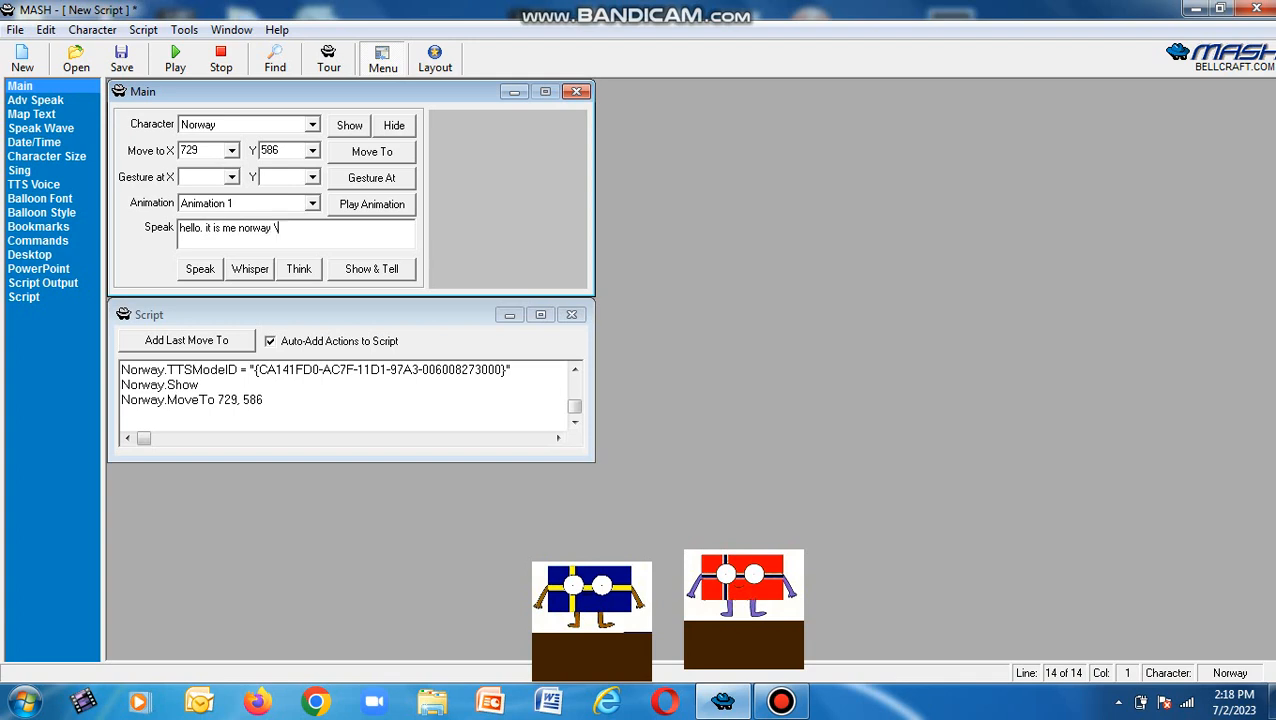
pyautogui.press('Backspace')
pyautogui.write('. c')
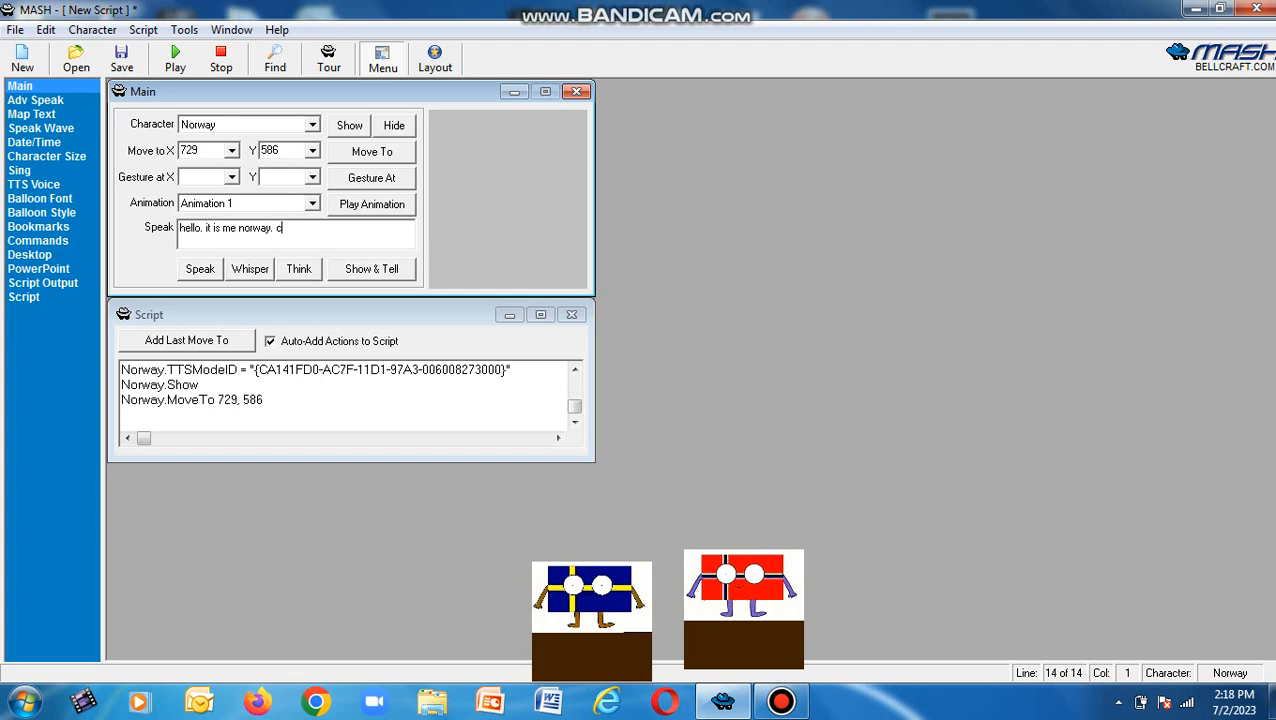
pyautogui.write('an i')
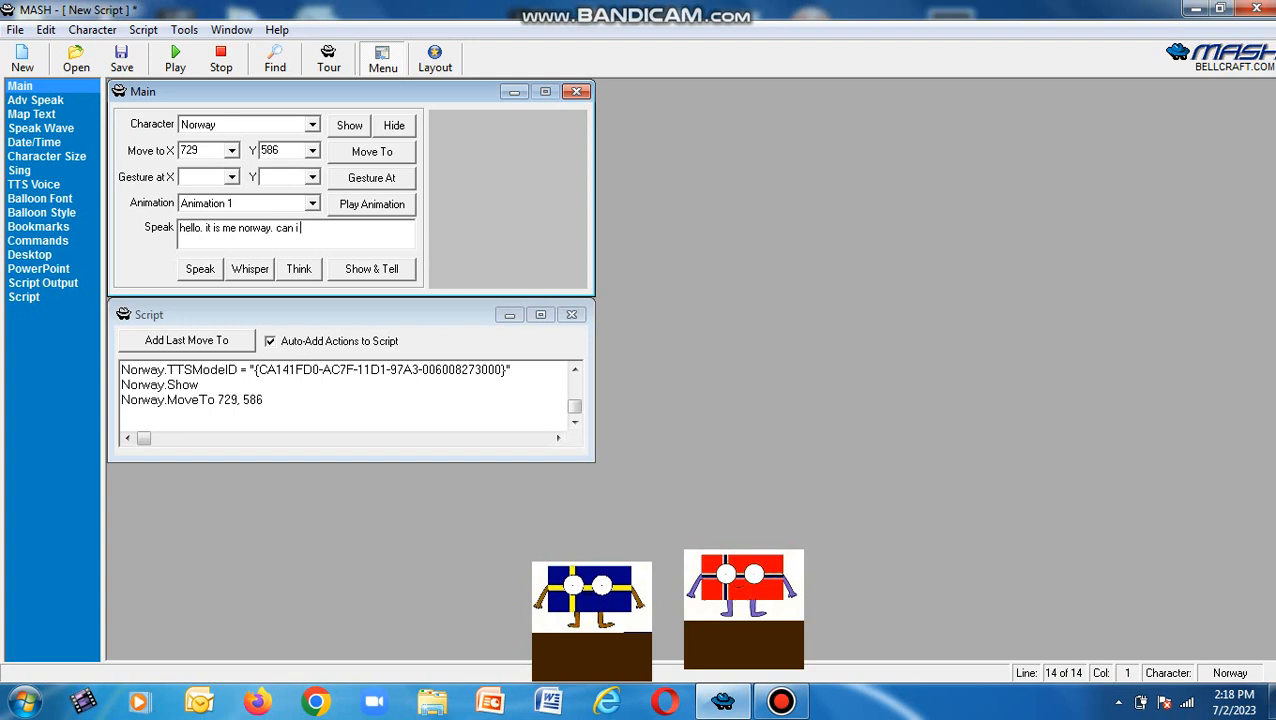
pyautogui.write('help y')
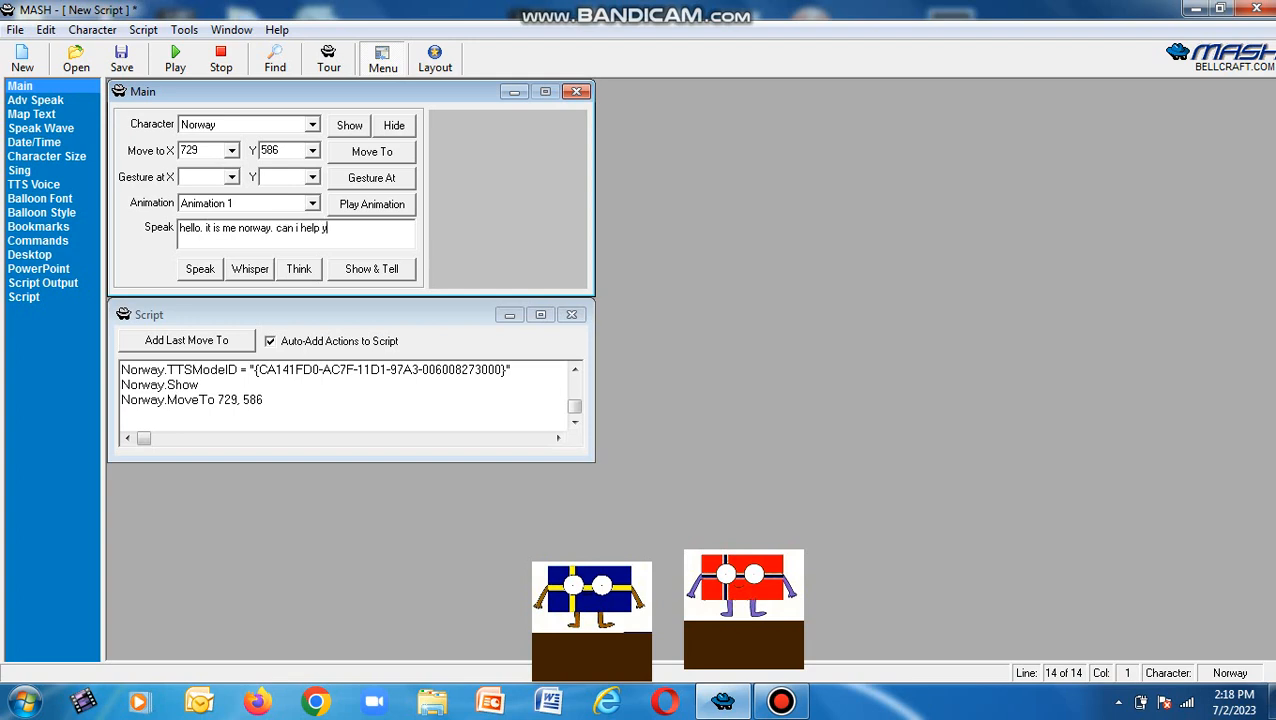
pyautogui.click(200, 268)
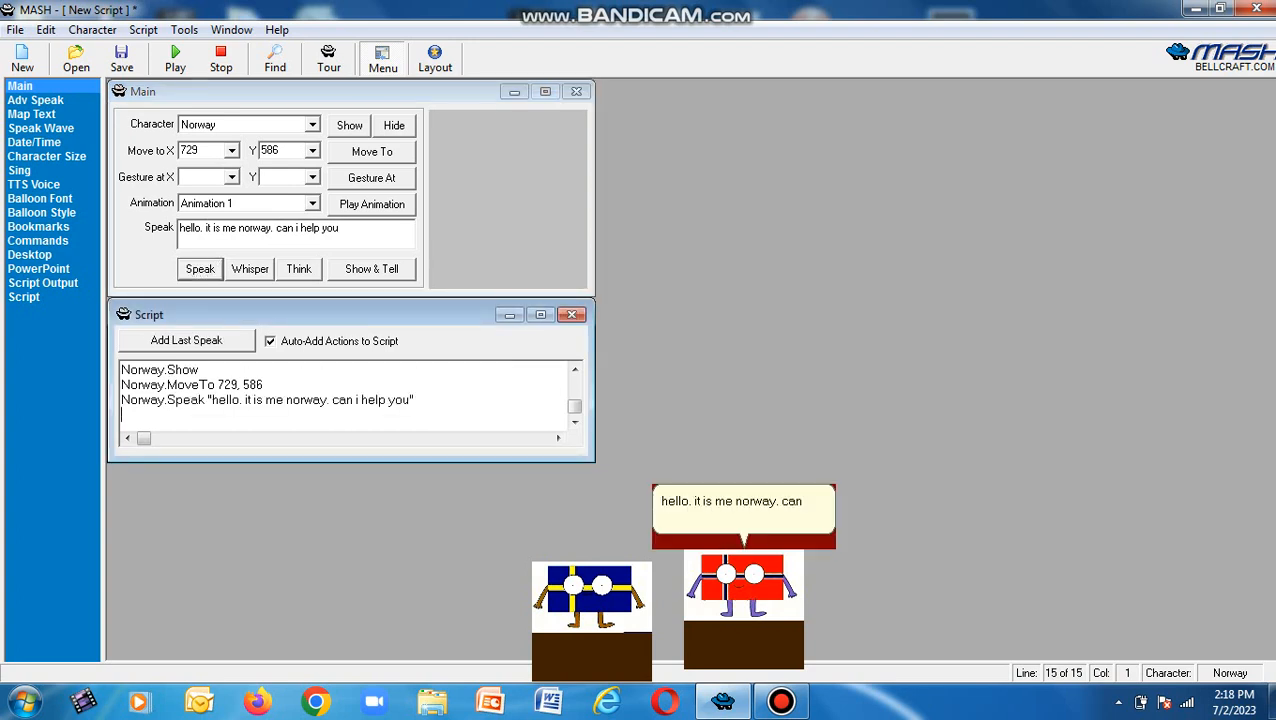
pyautogui.click(200, 268)
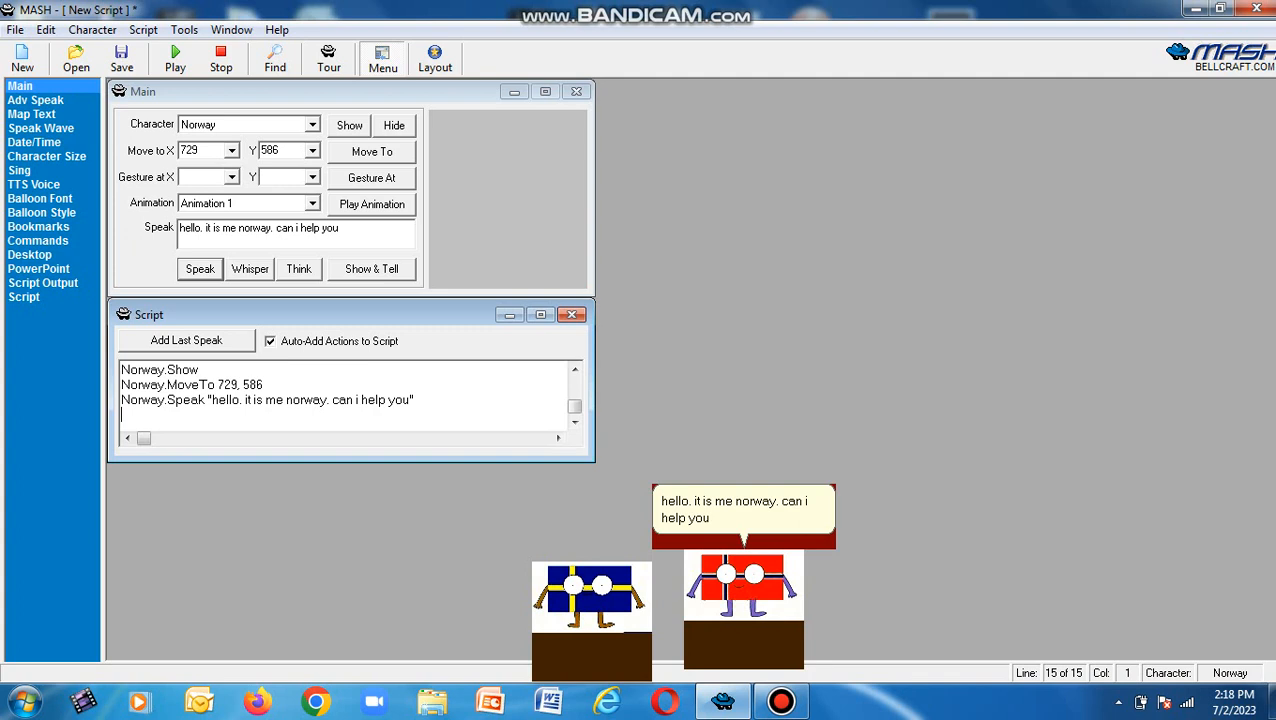
# Have Sweden ask "can you order me burger king chicken fries and whoppers. please".
pyautogui.click(248, 124)
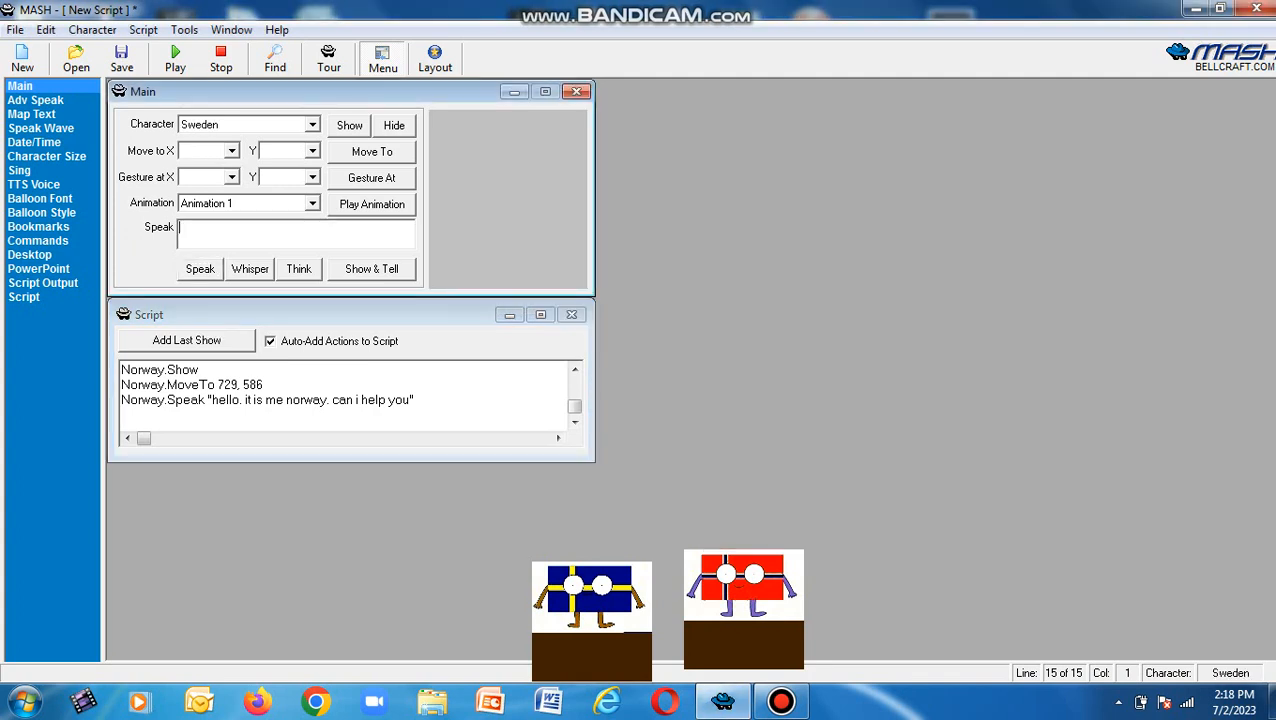
pyautogui.write('g')
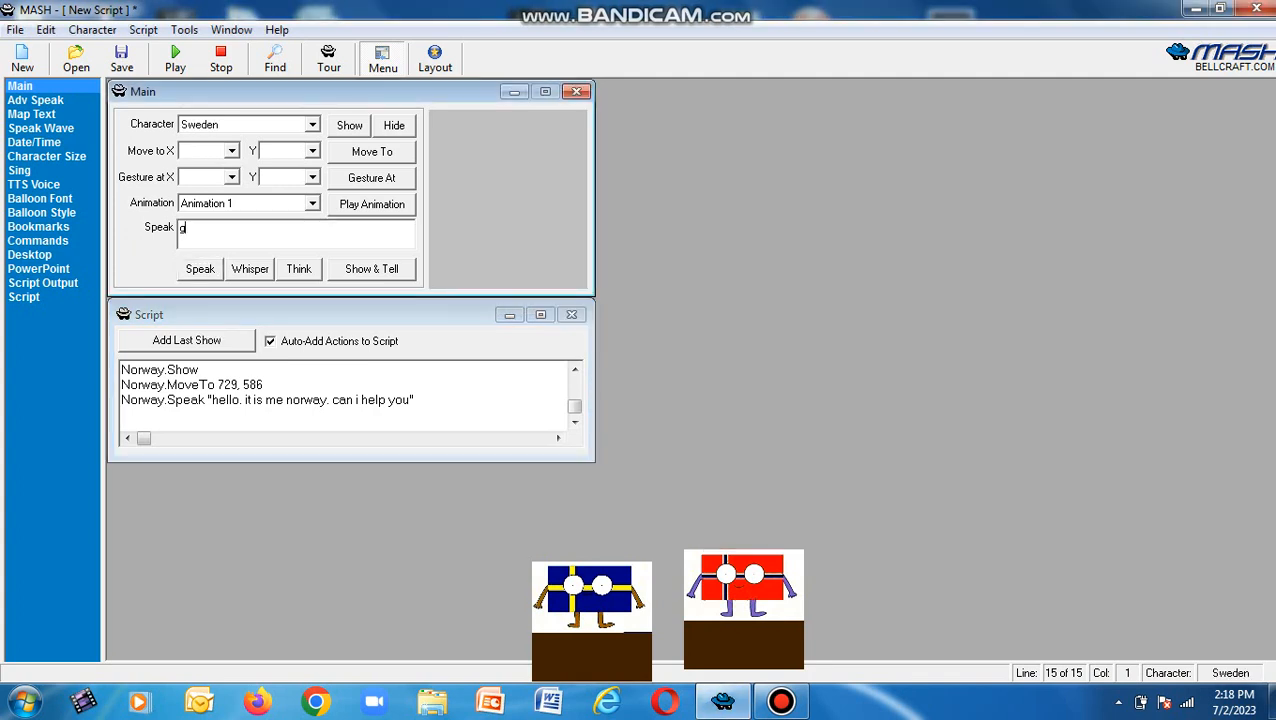
pyautogui.write('i')
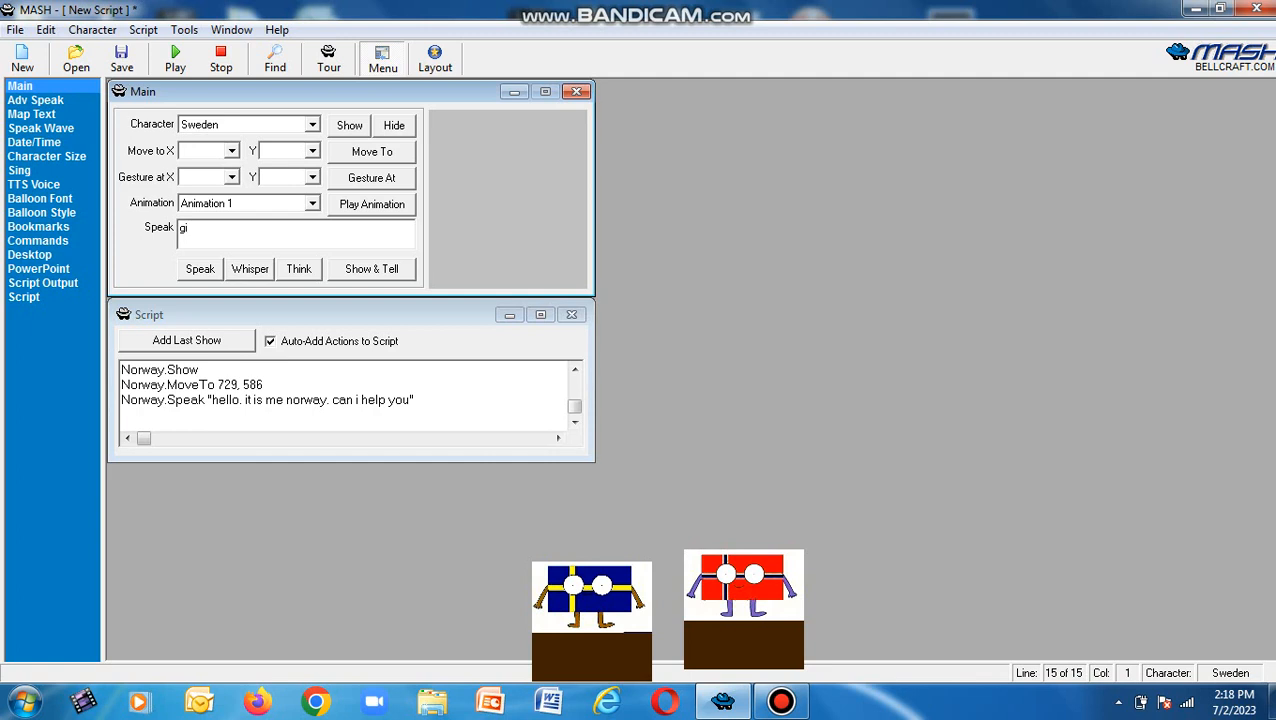
pyautogui.write('c')
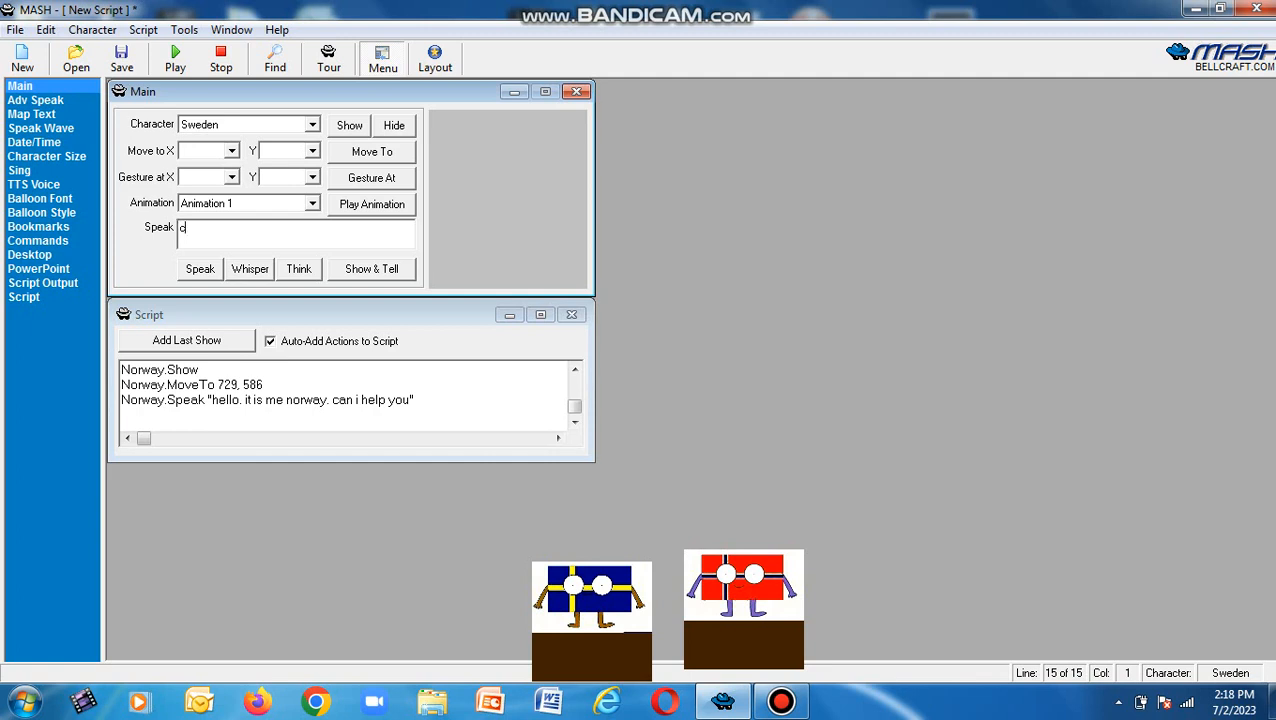
pyautogui.write('an youorder me burger king')
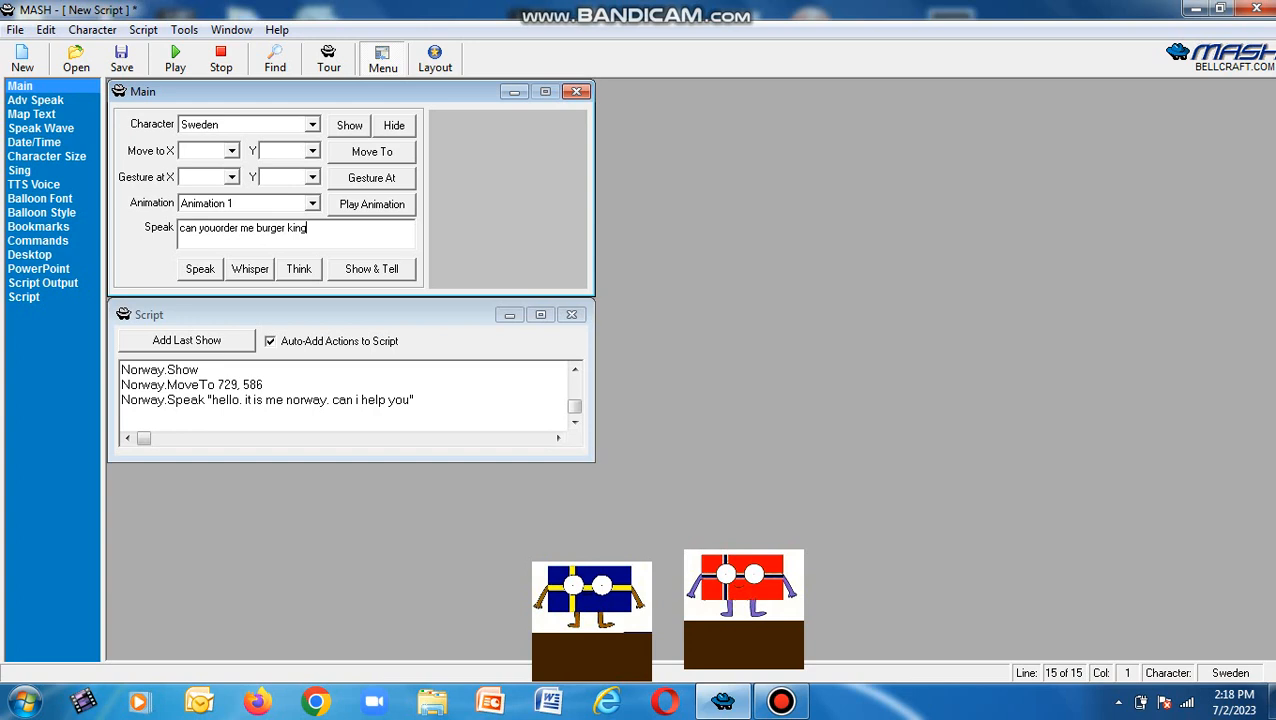
pyautogui.write('c')
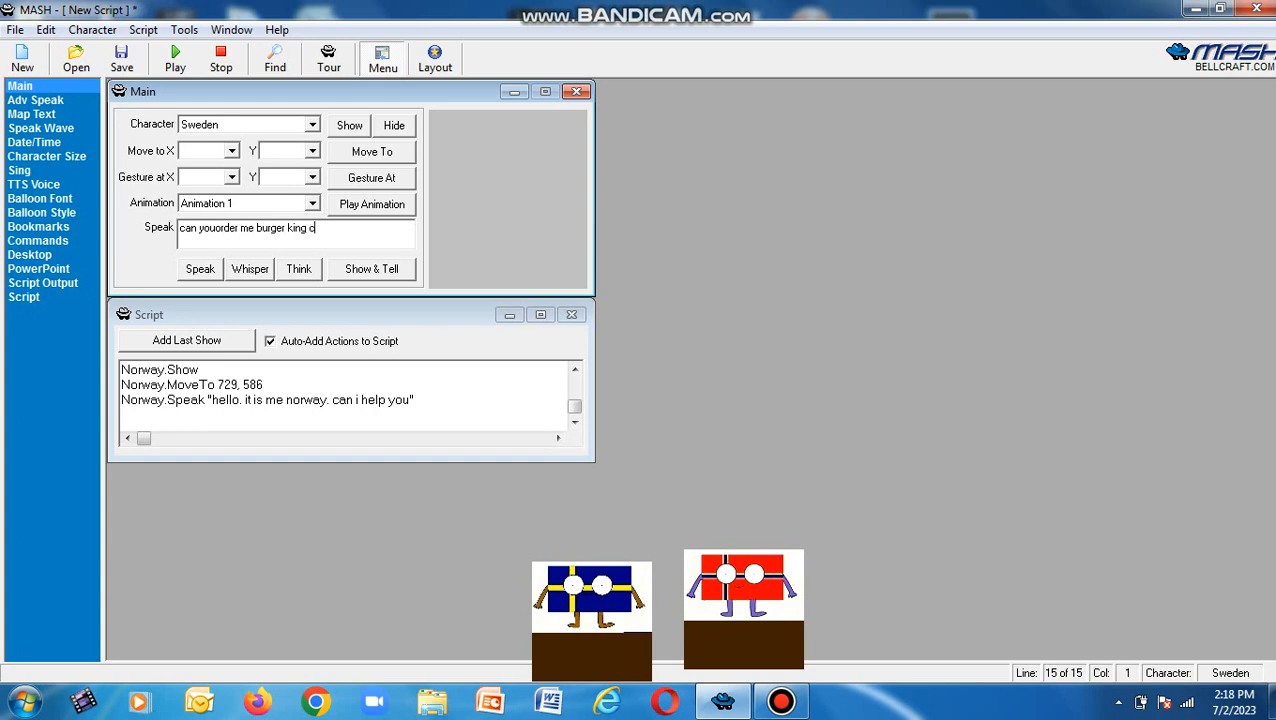
pyautogui.write('hicken')
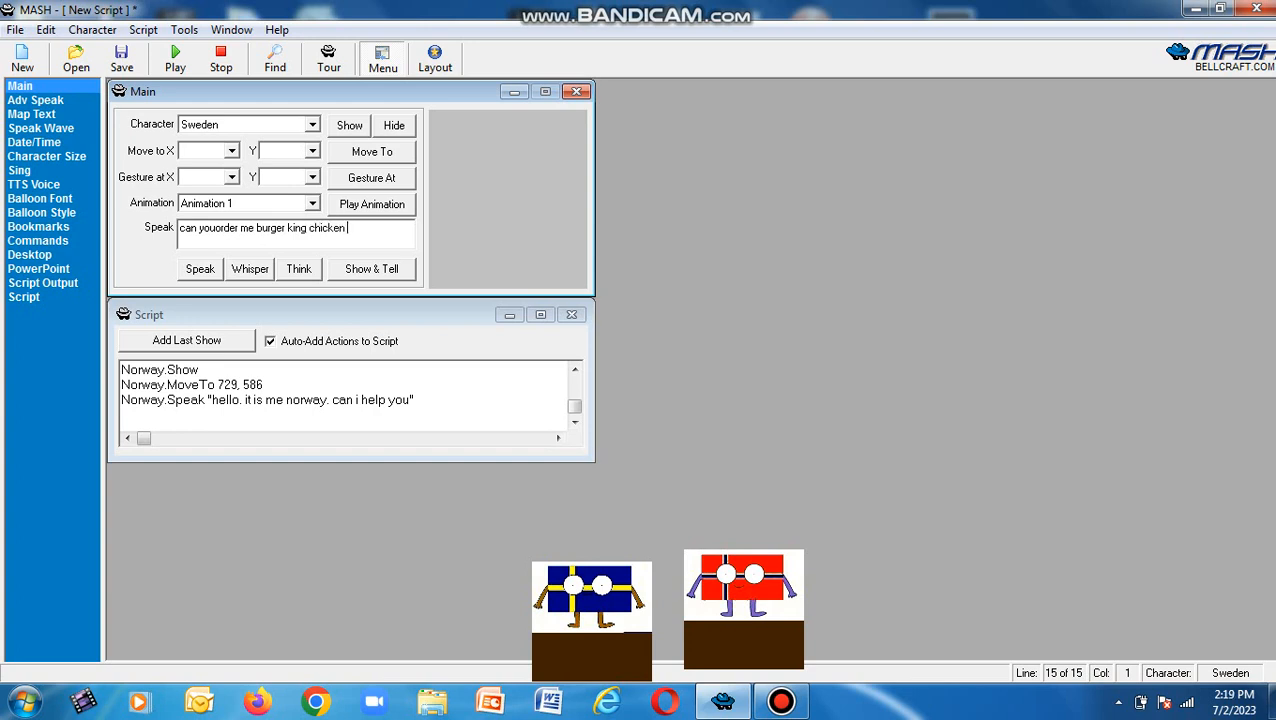
pyautogui.write('frieses')
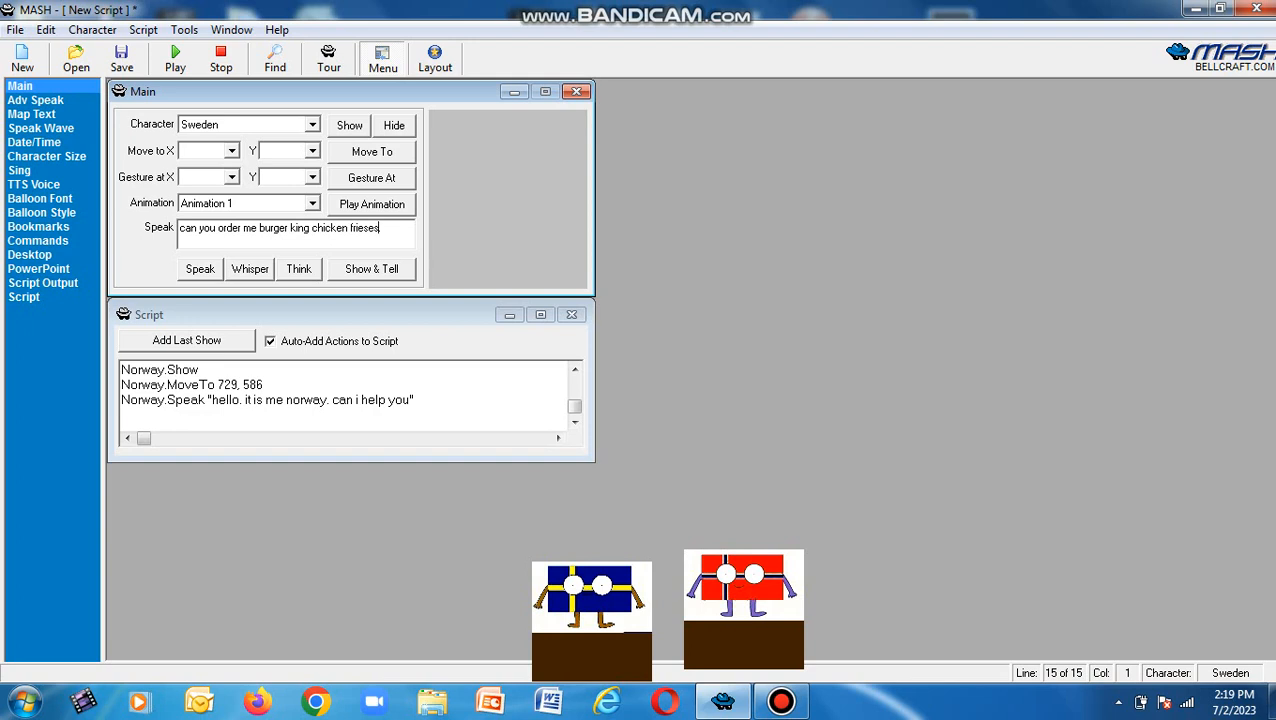
pyautogui.press('BackSpace')
pyautogui.write(' and .')
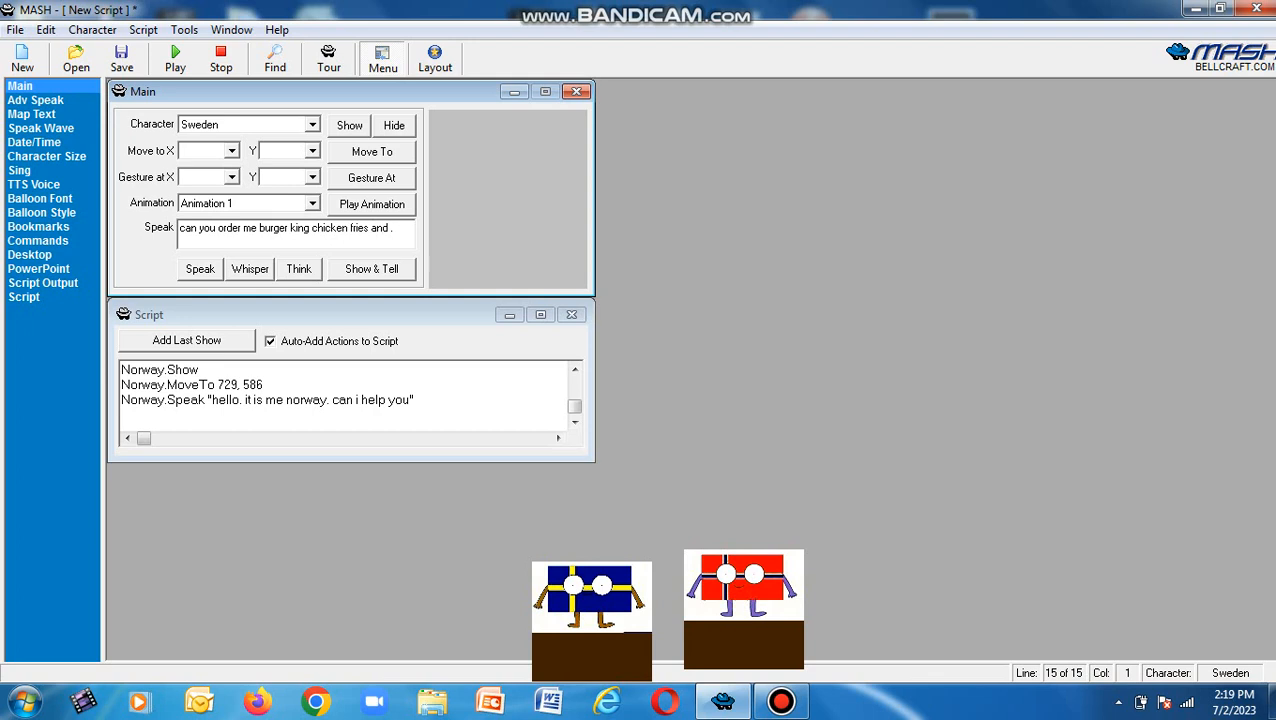
pyautogui.write('whoppers')
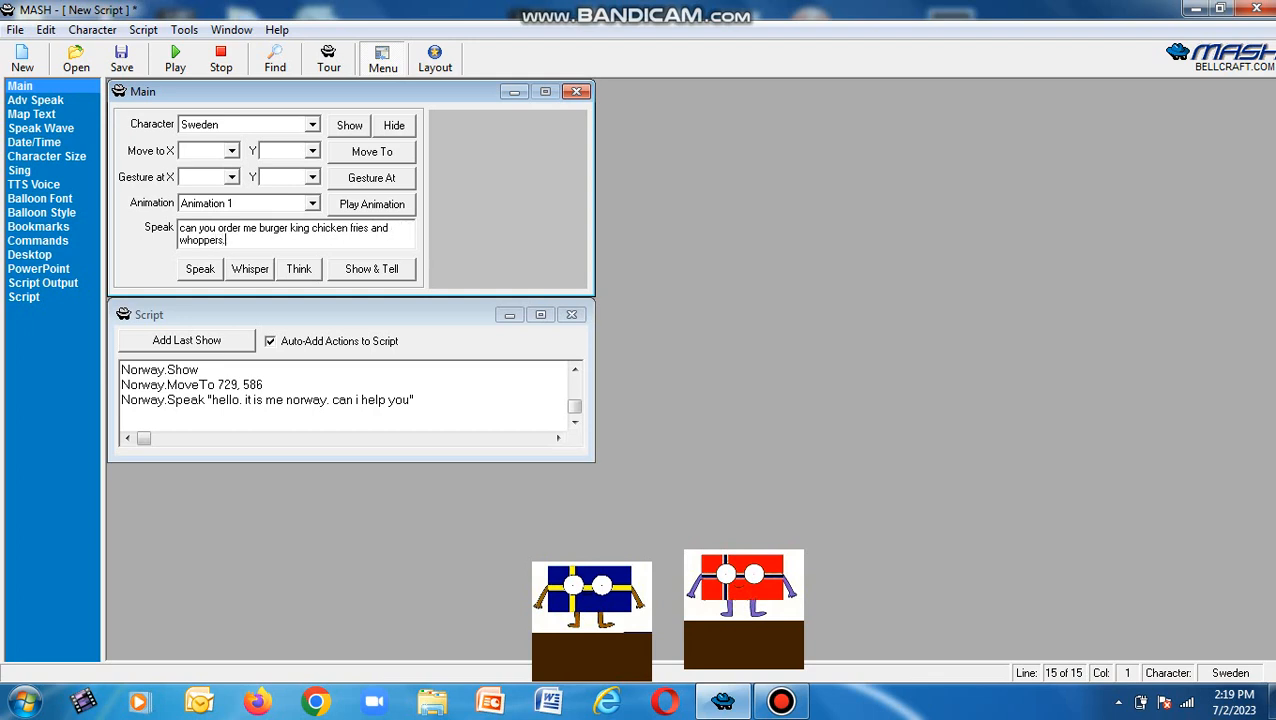
pyautogui.write('please')
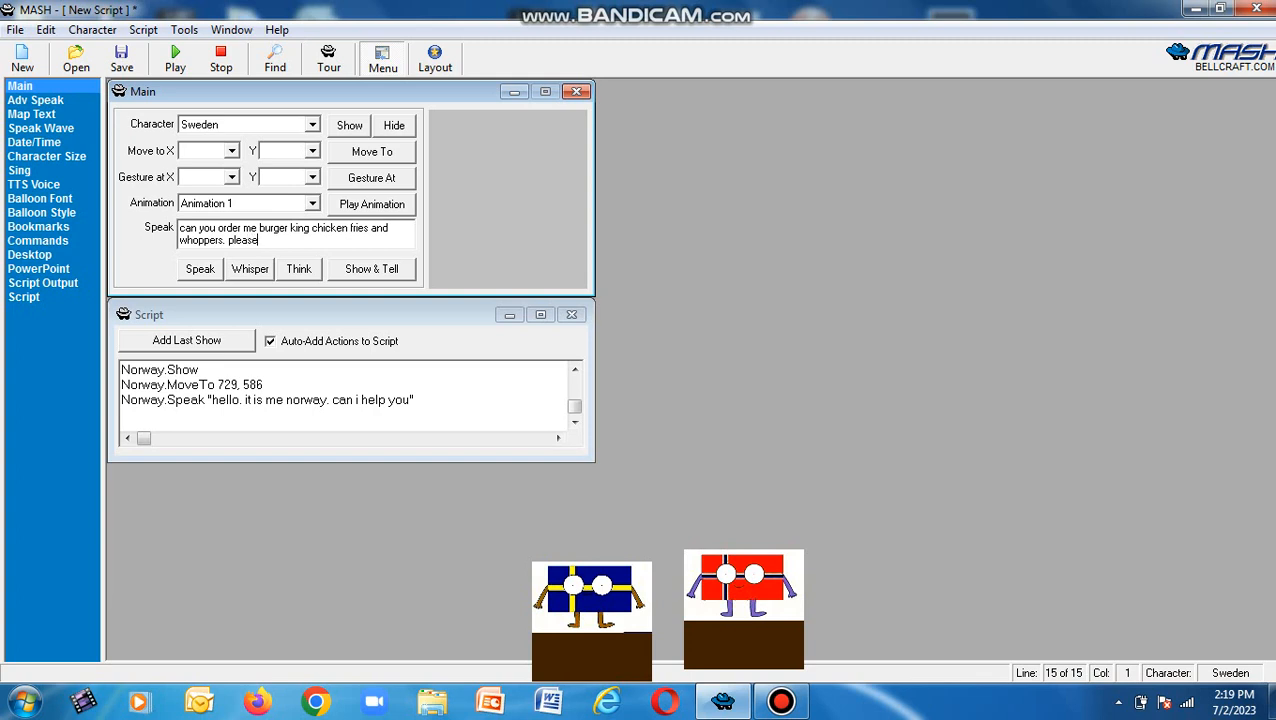
pyautogui.click(200, 268)
pyautogui.write('i dont ord')
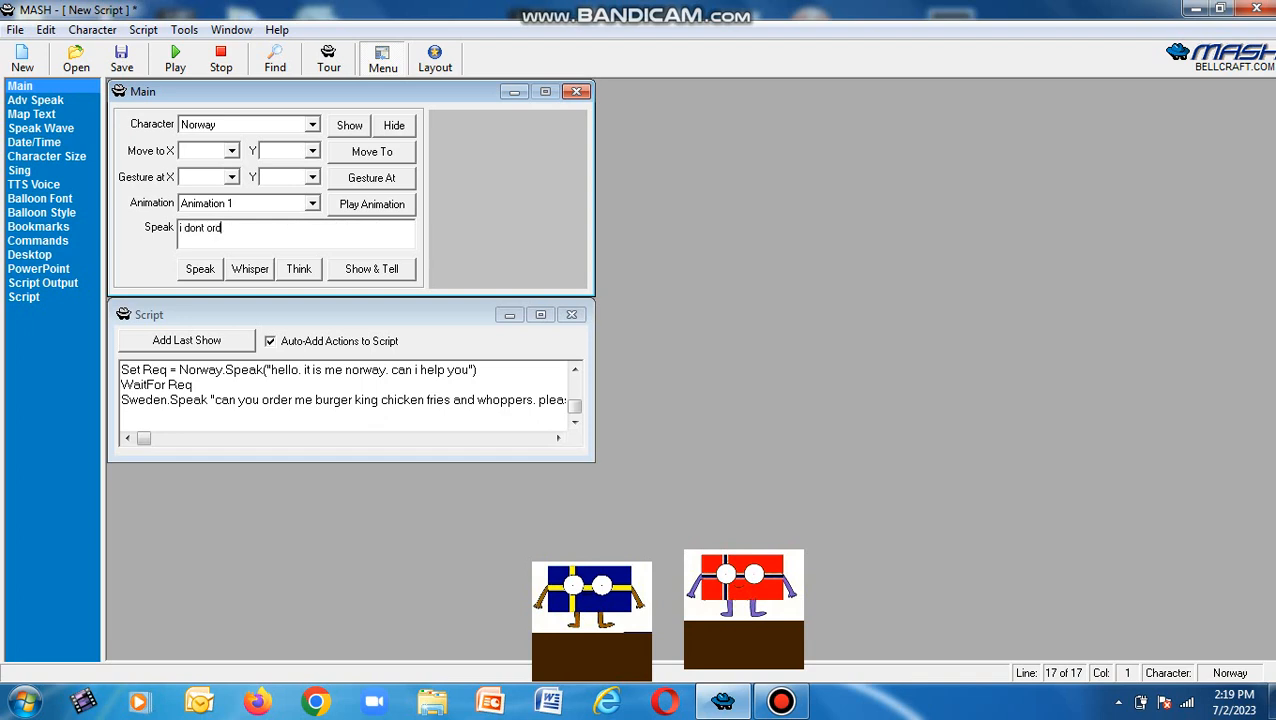
# Write Norway's reply "i dont order burger king because i only make animations. alright".
pyautogui.write('er burger in')
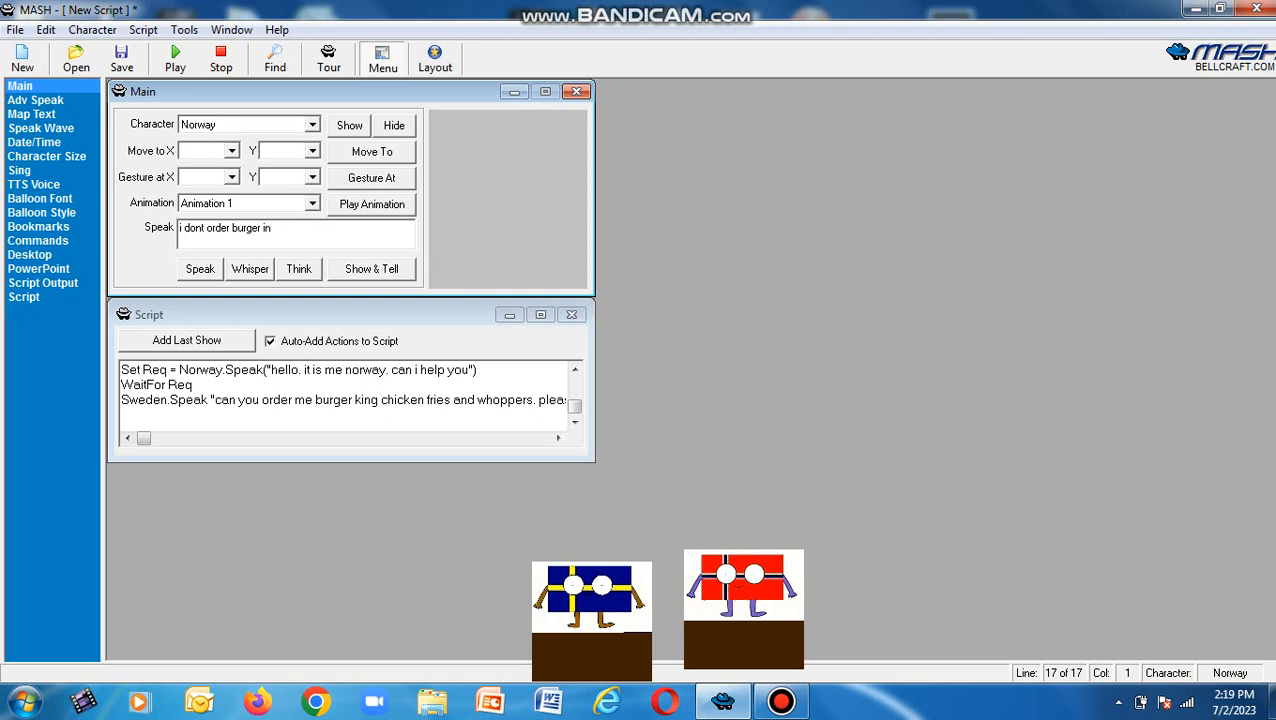
pyautogui.write('king')
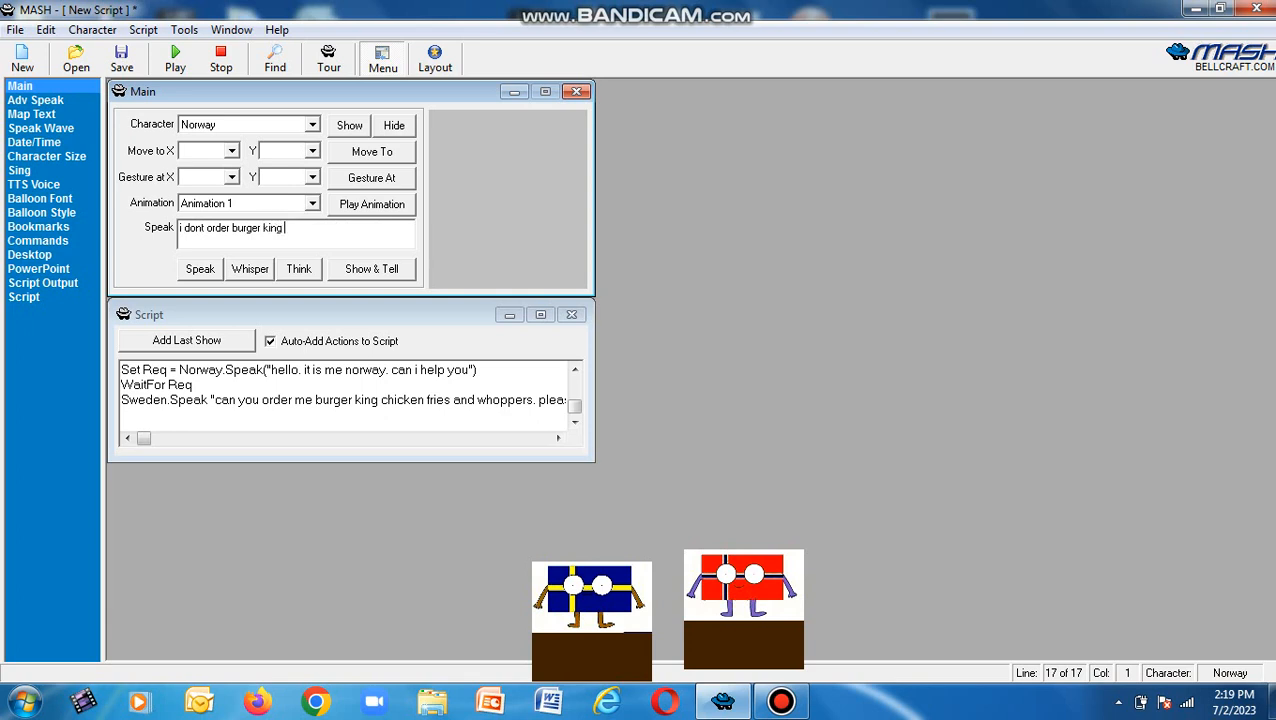
pyautogui.write('because')
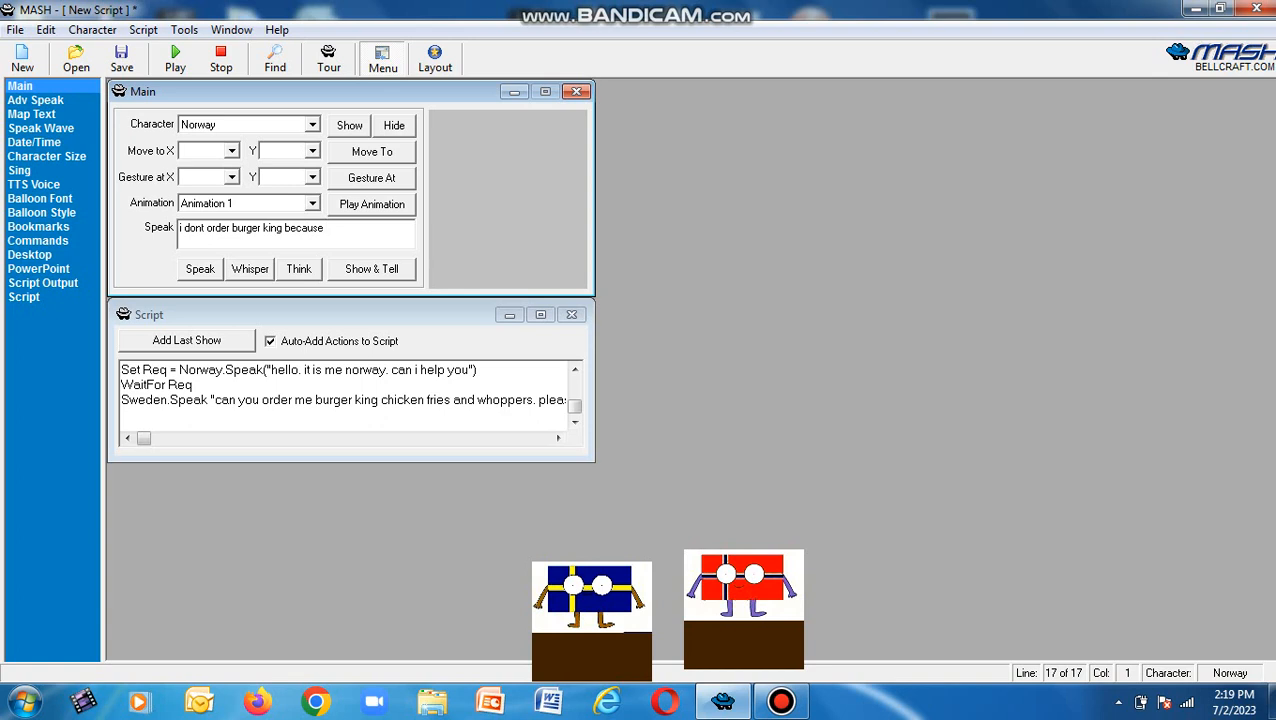
pyautogui.write('i')
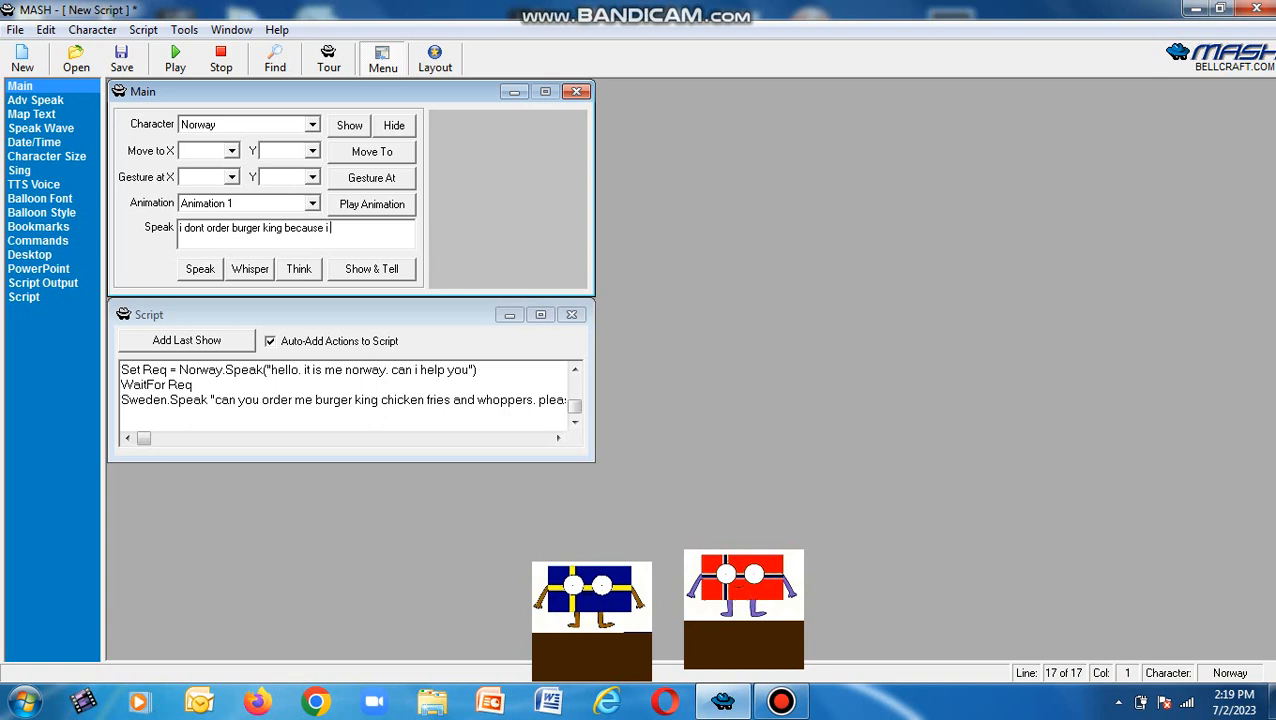
pyautogui.write('on')
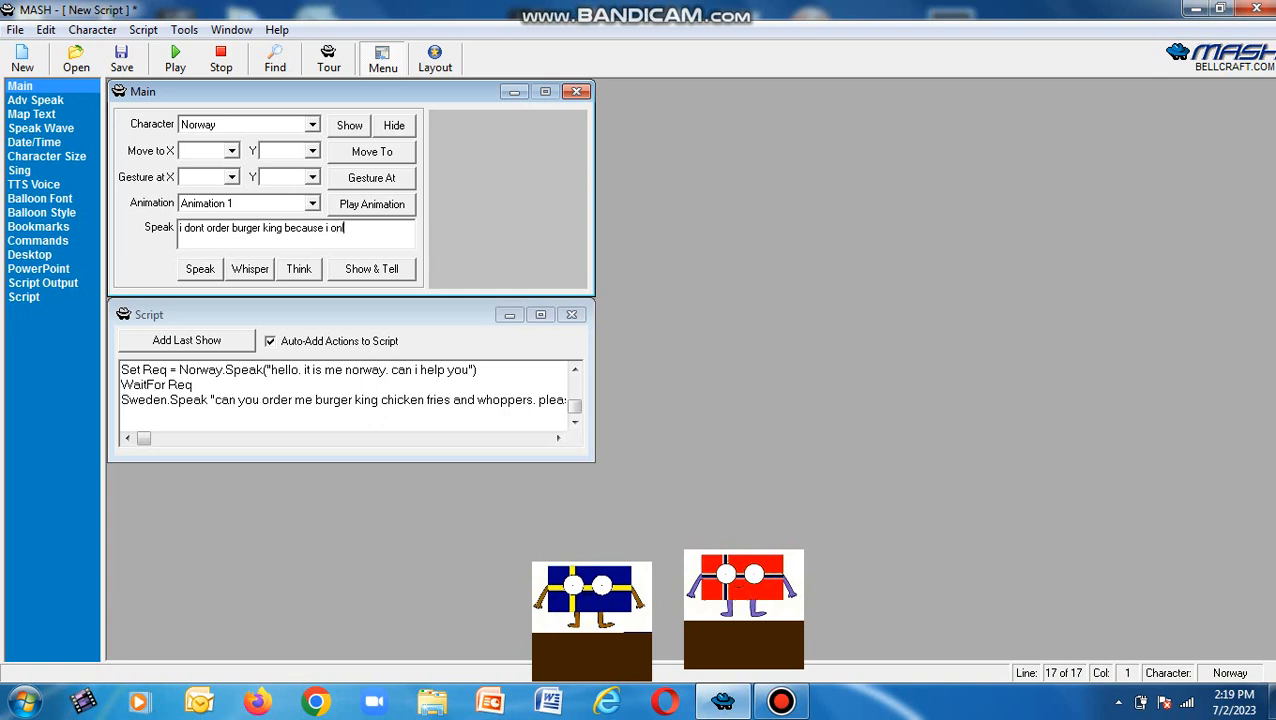
pyautogui.write('only')
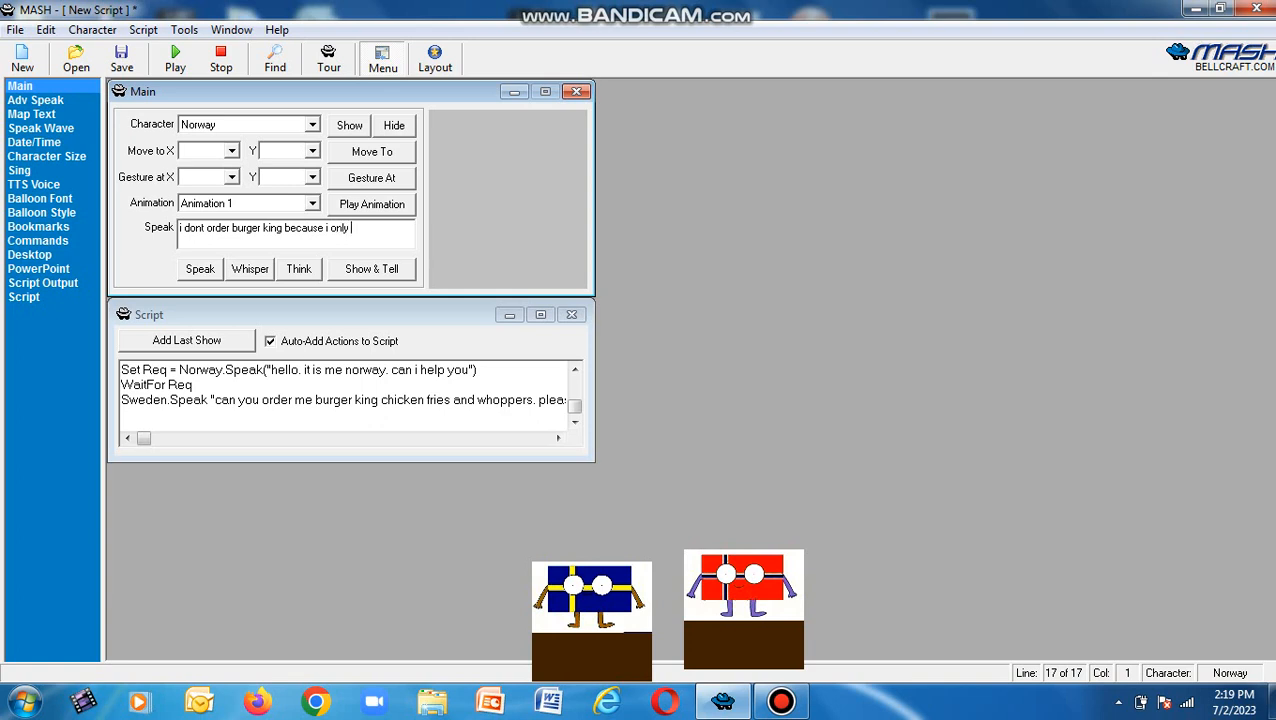
pyautogui.write('make')
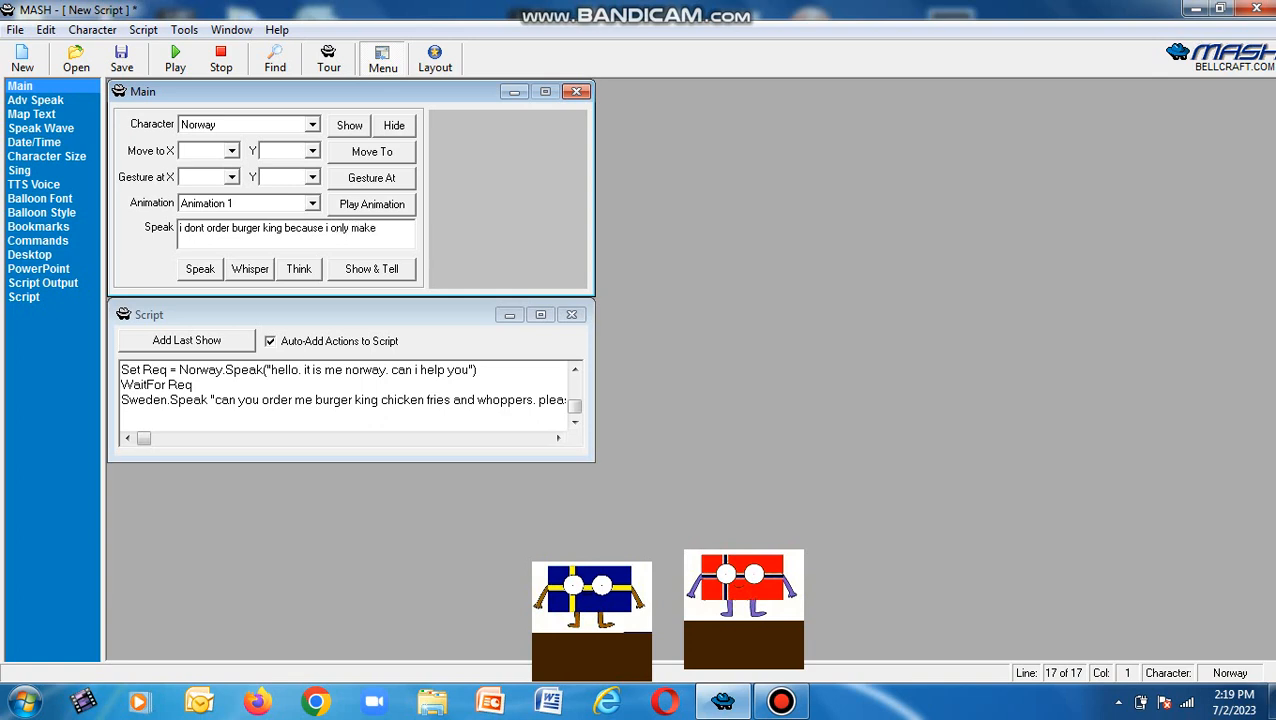
pyautogui.write('animation')
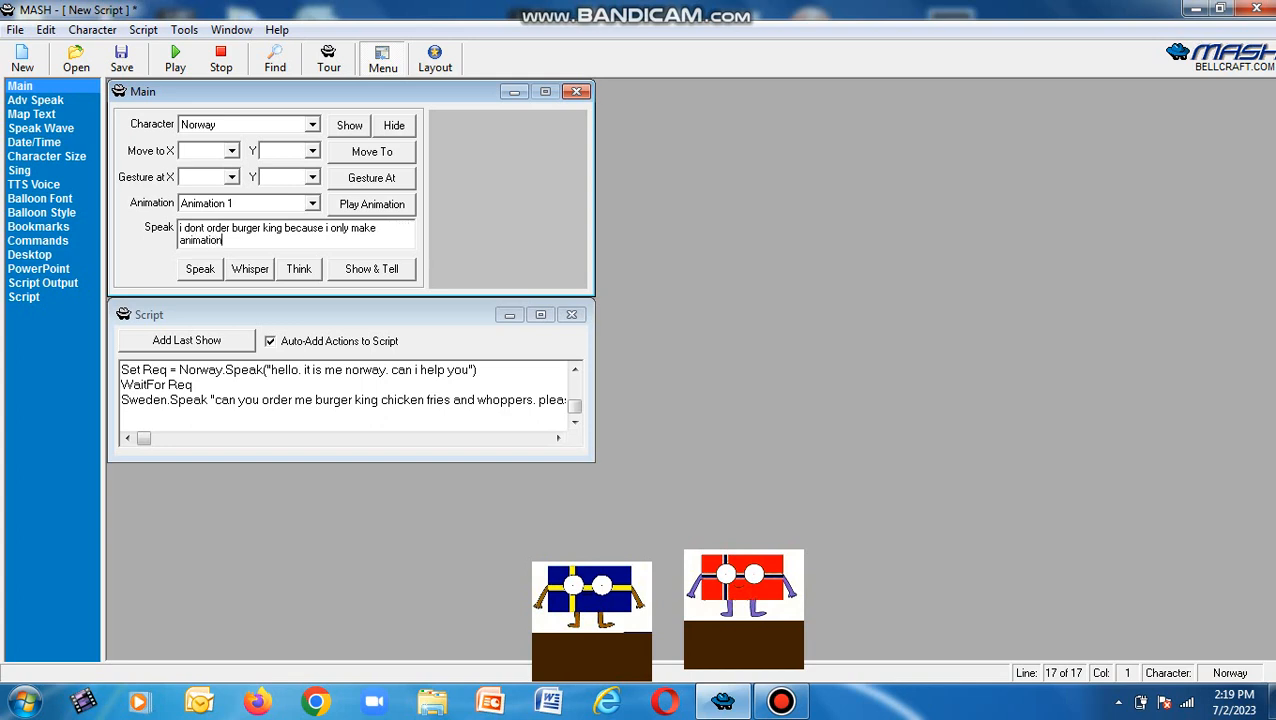
pyautogui.write('s.')
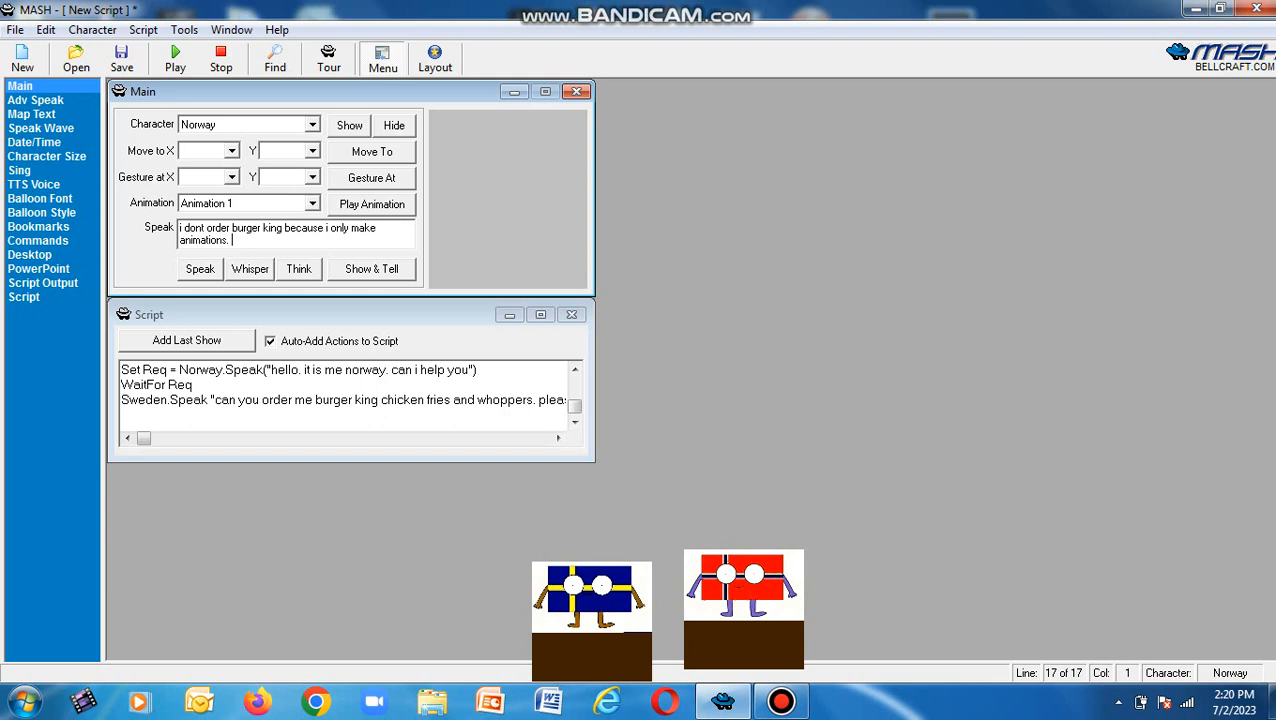
pyautogui.write('alright')
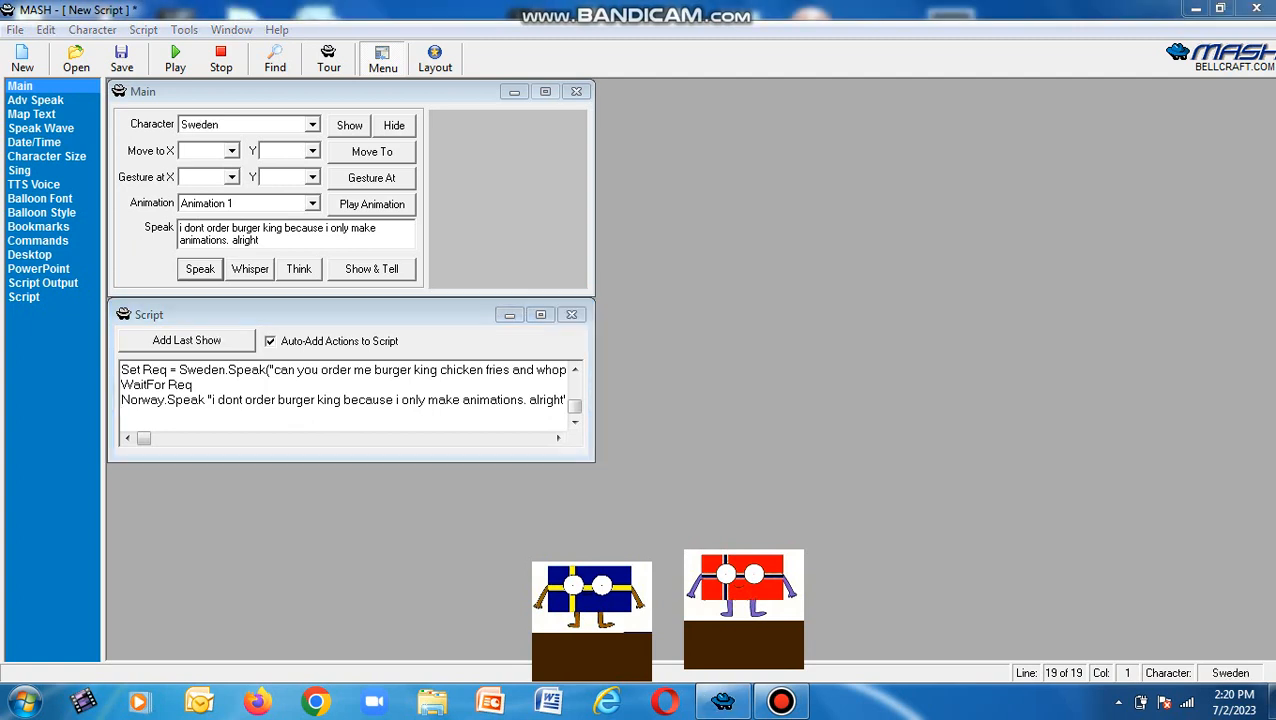
# Have Sweden say "order me burgers, please" and clear the speech box for Norway.
pyautogui.write('order me')
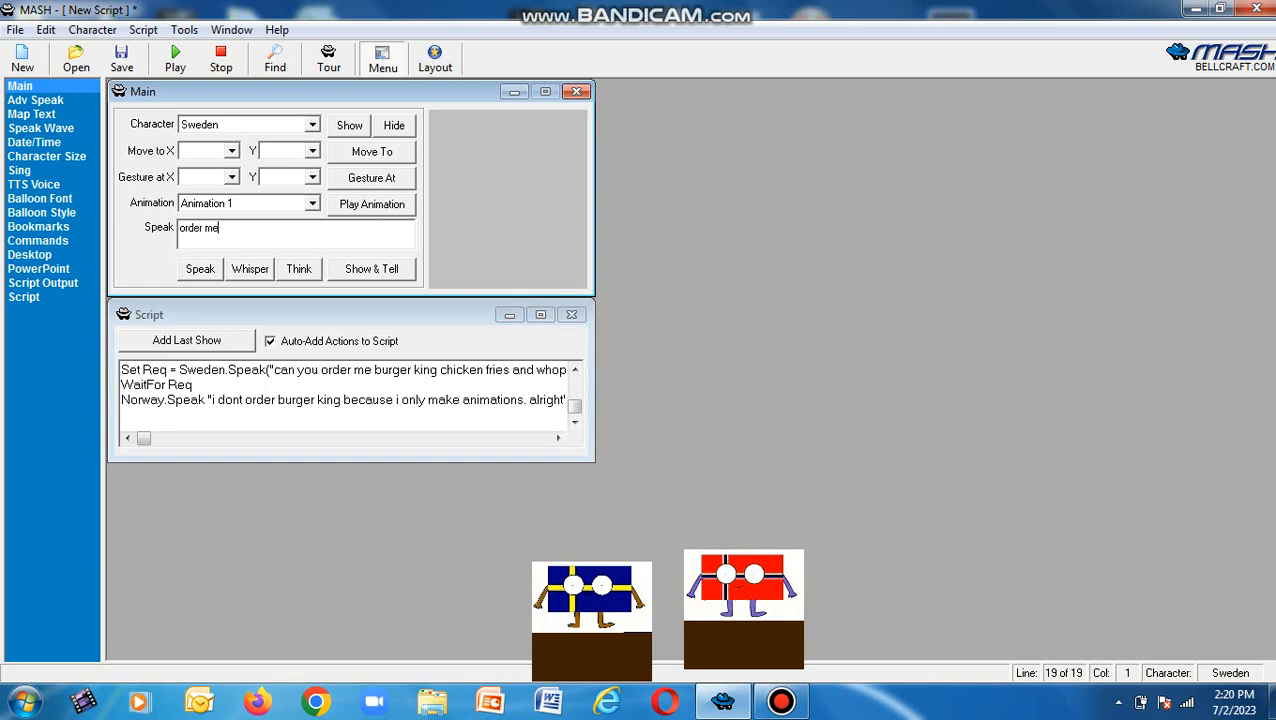
pyautogui.write('burgers. please')
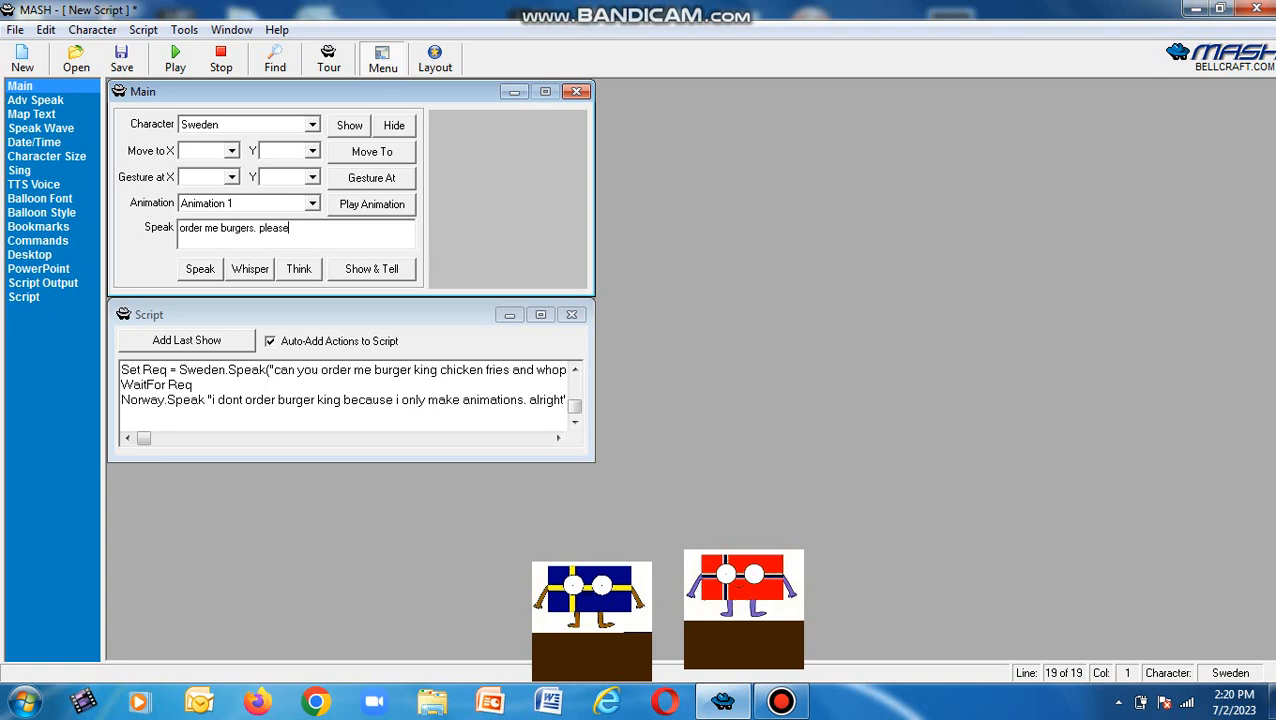
pyautogui.click(200, 268)
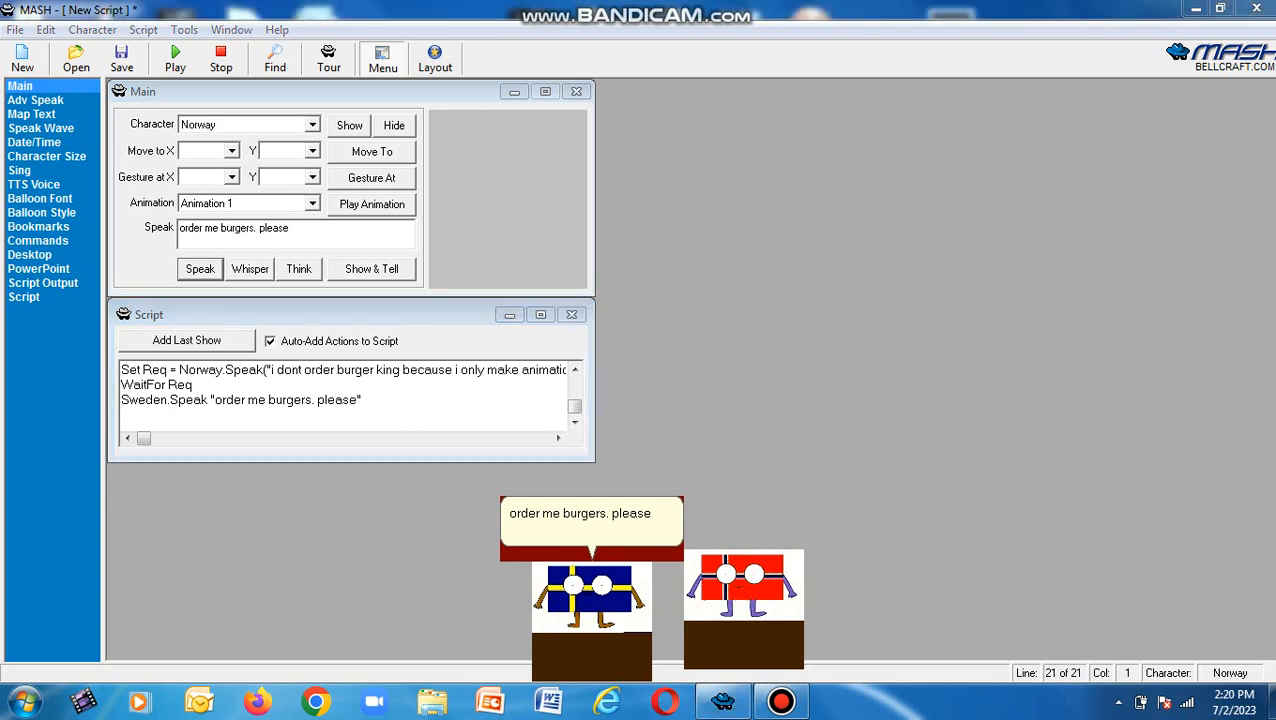
pyautogui.click(200, 268)
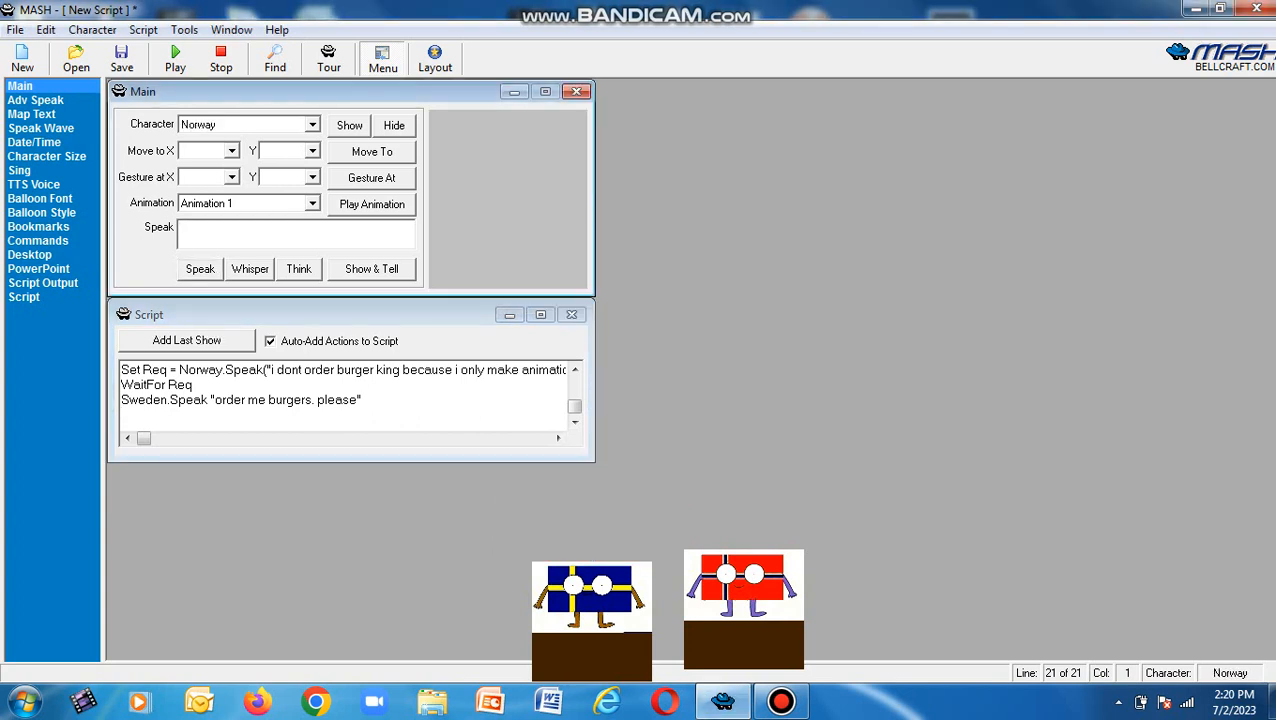
# Add Norway's reply "i already told you. i dont serve food. i only make animations".
pyautogui.write('i already told you i dont s')
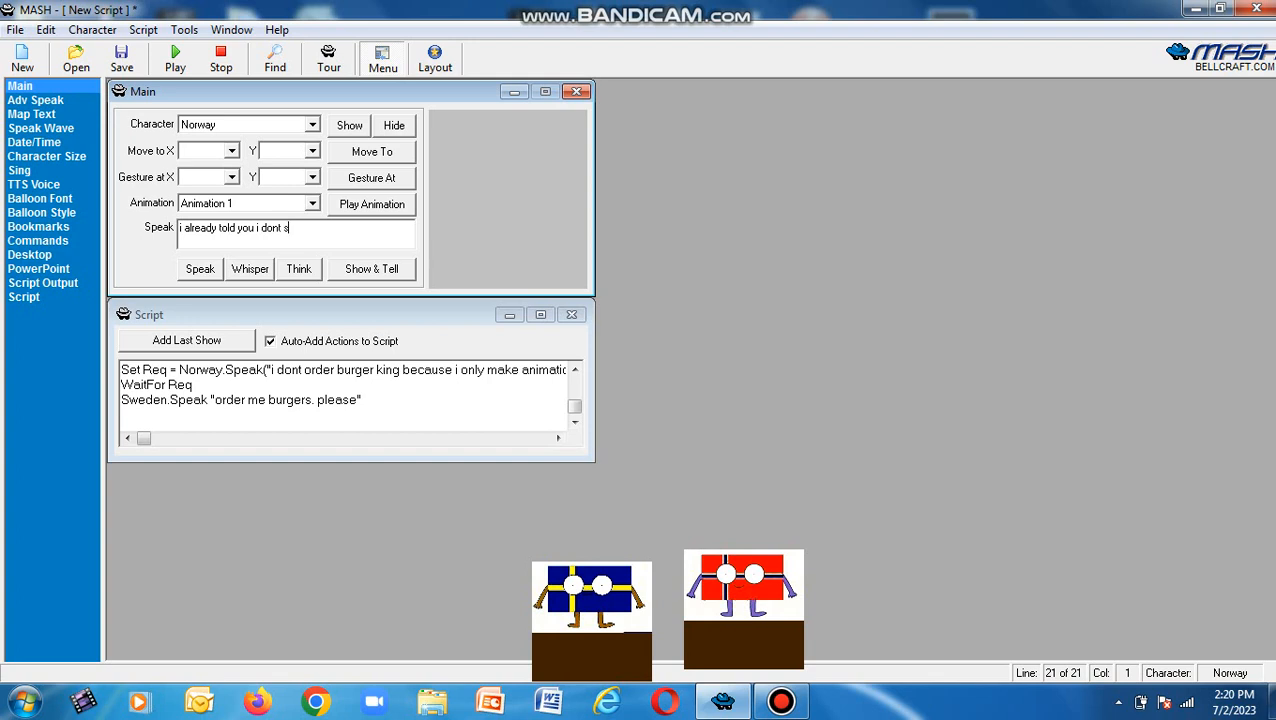
pyautogui.write('erve food i o')
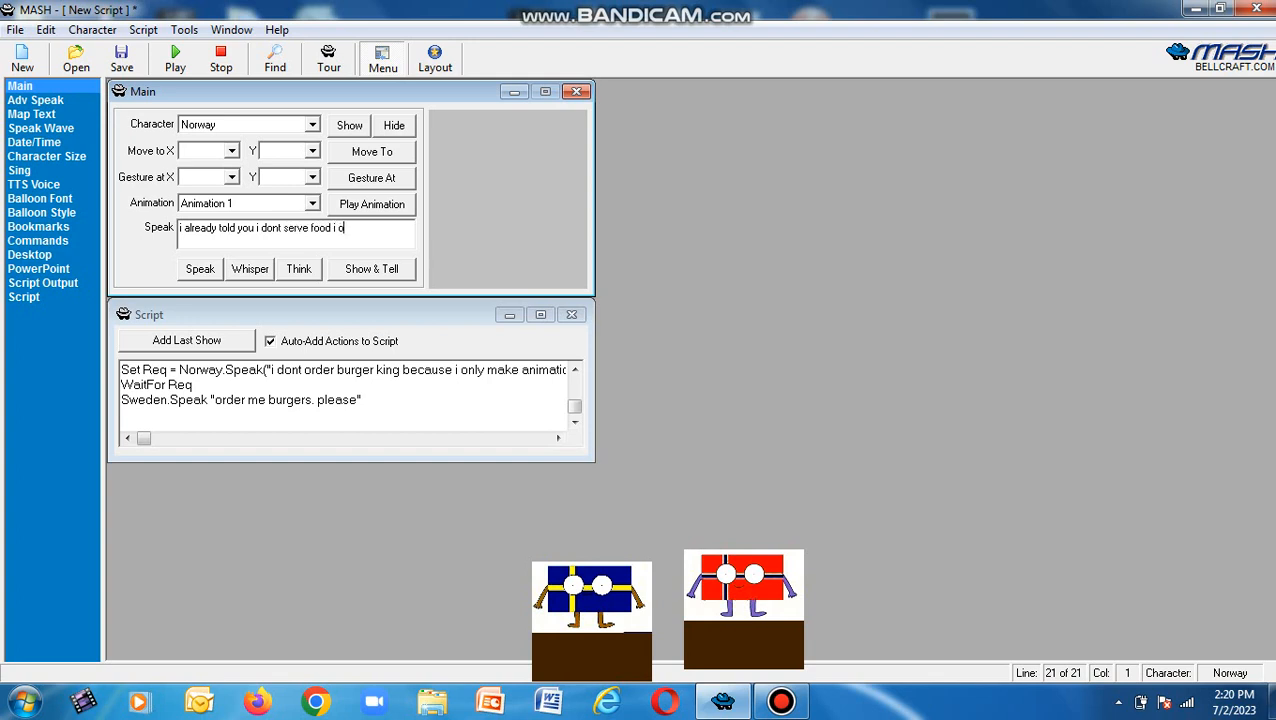
pyautogui.write('nly make')
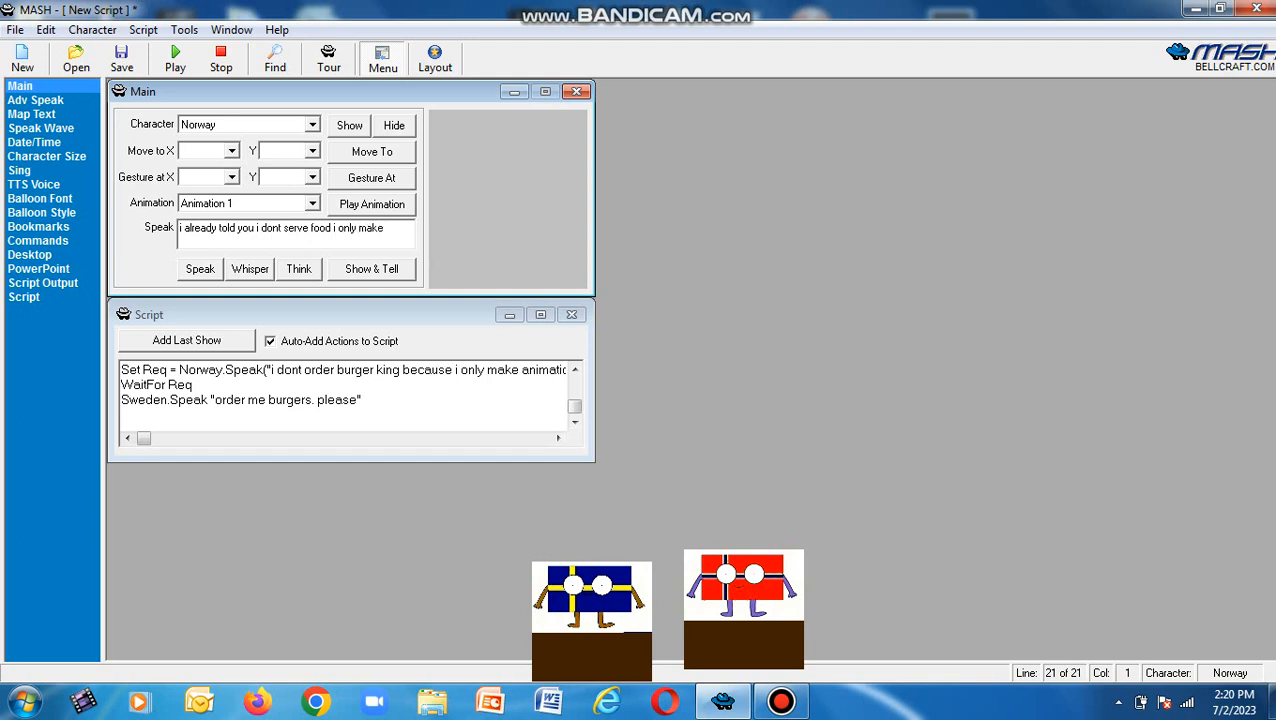
pyautogui.write('animations')
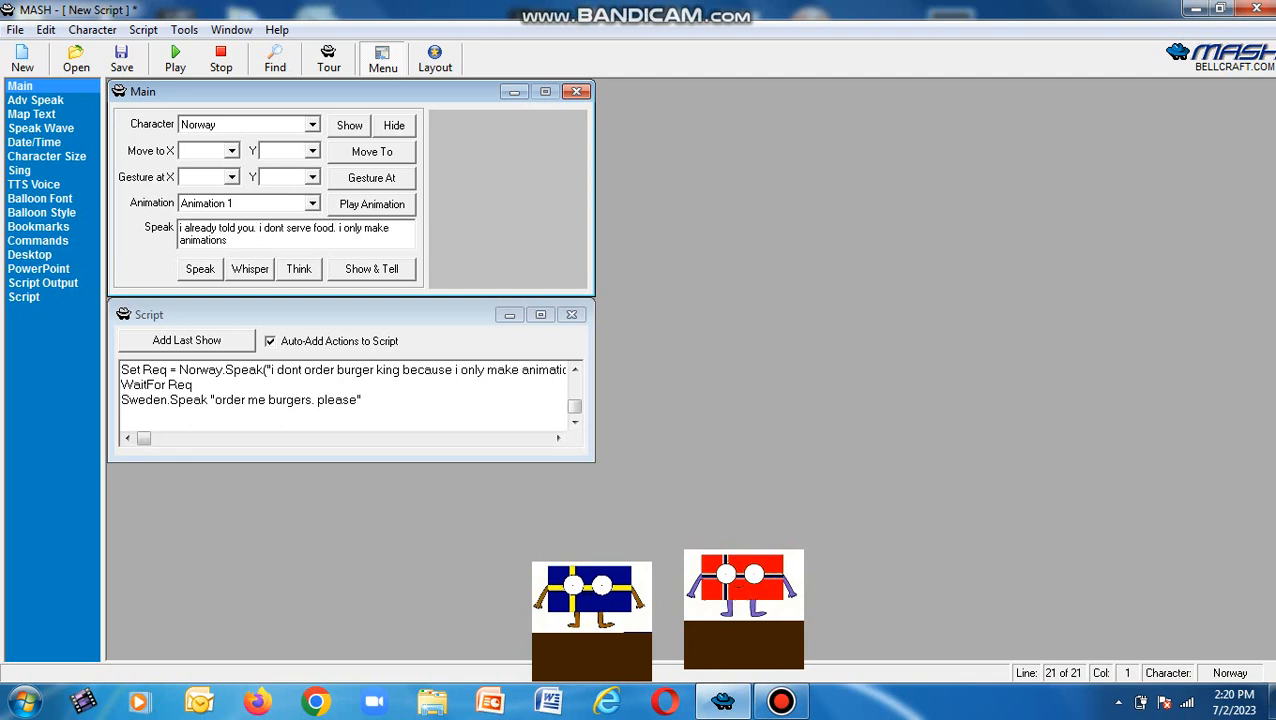
pyautogui.click(348, 124)
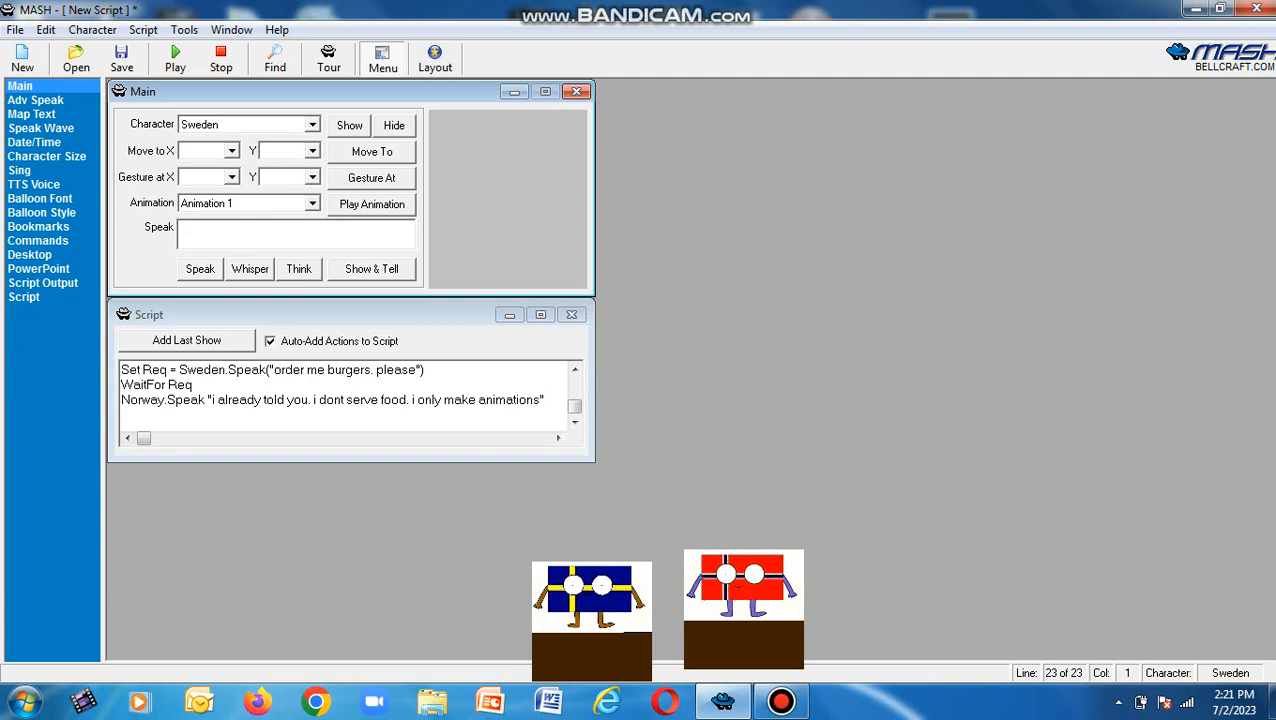
# Have Sweden threaten "give me food and if you dont. i will smack your face up!!!!!".
pyautogui.write('give')
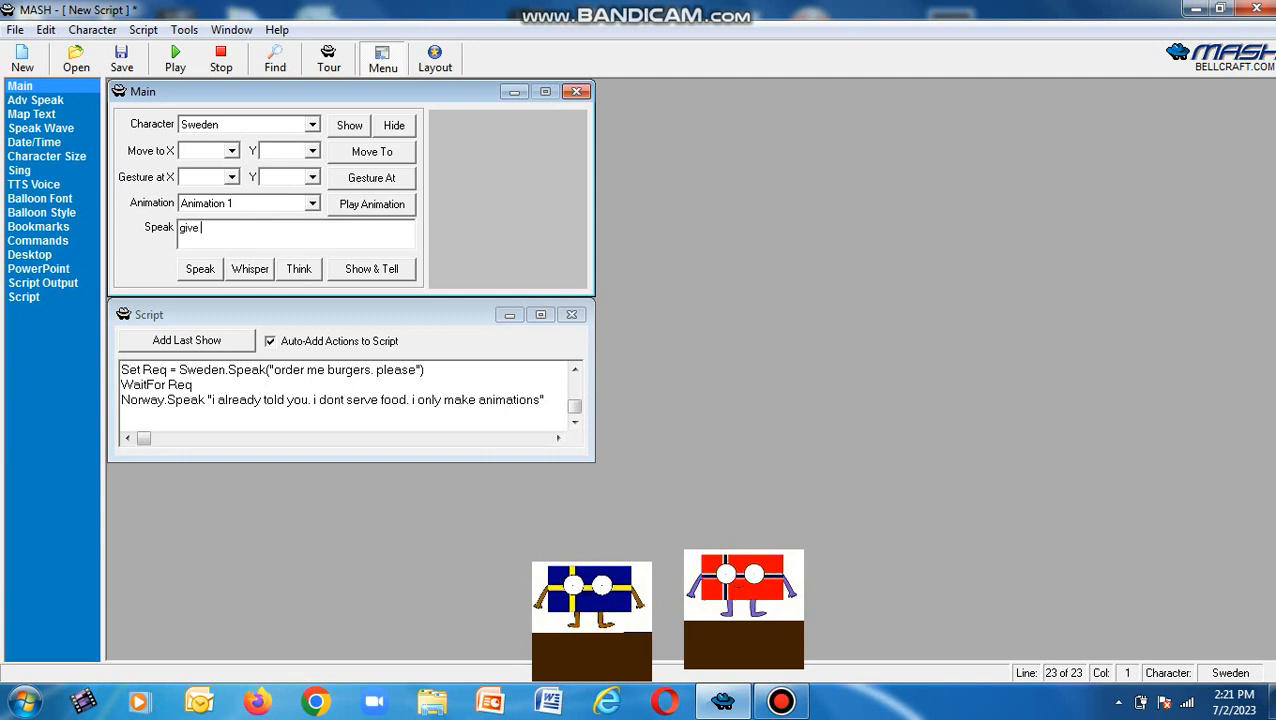
pyautogui.write('me food')
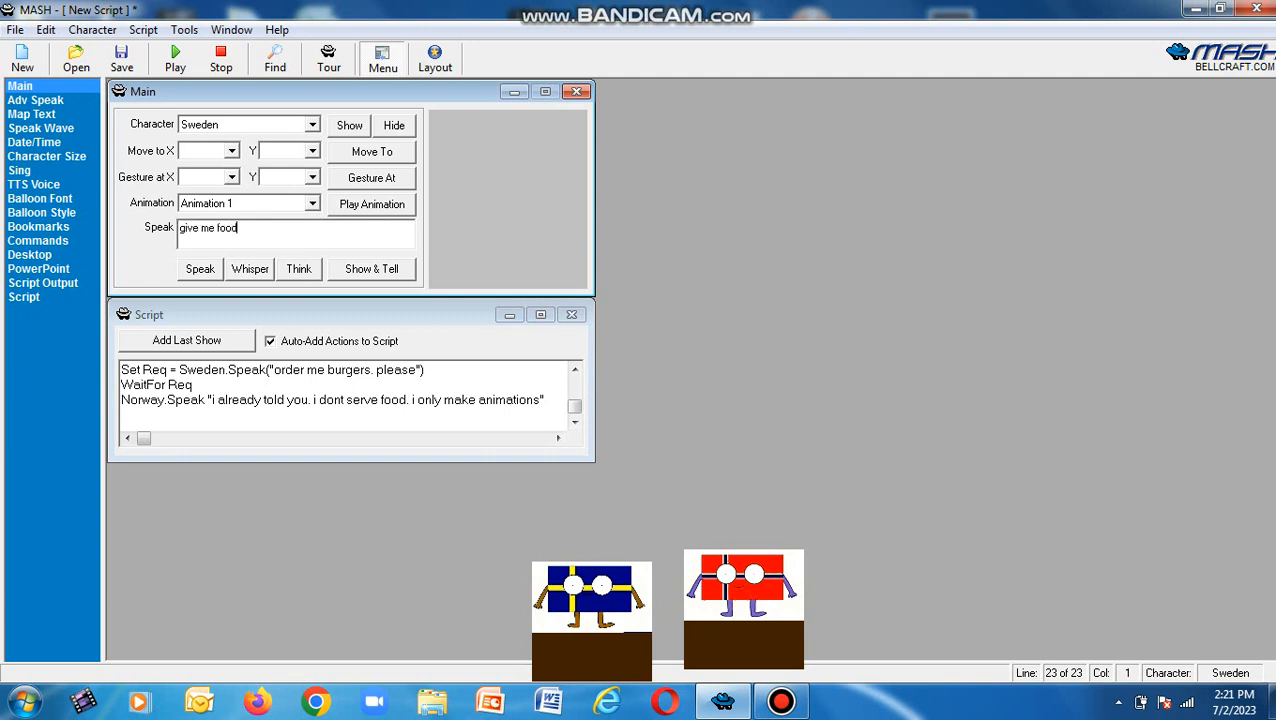
pyautogui.write('and if you dont')
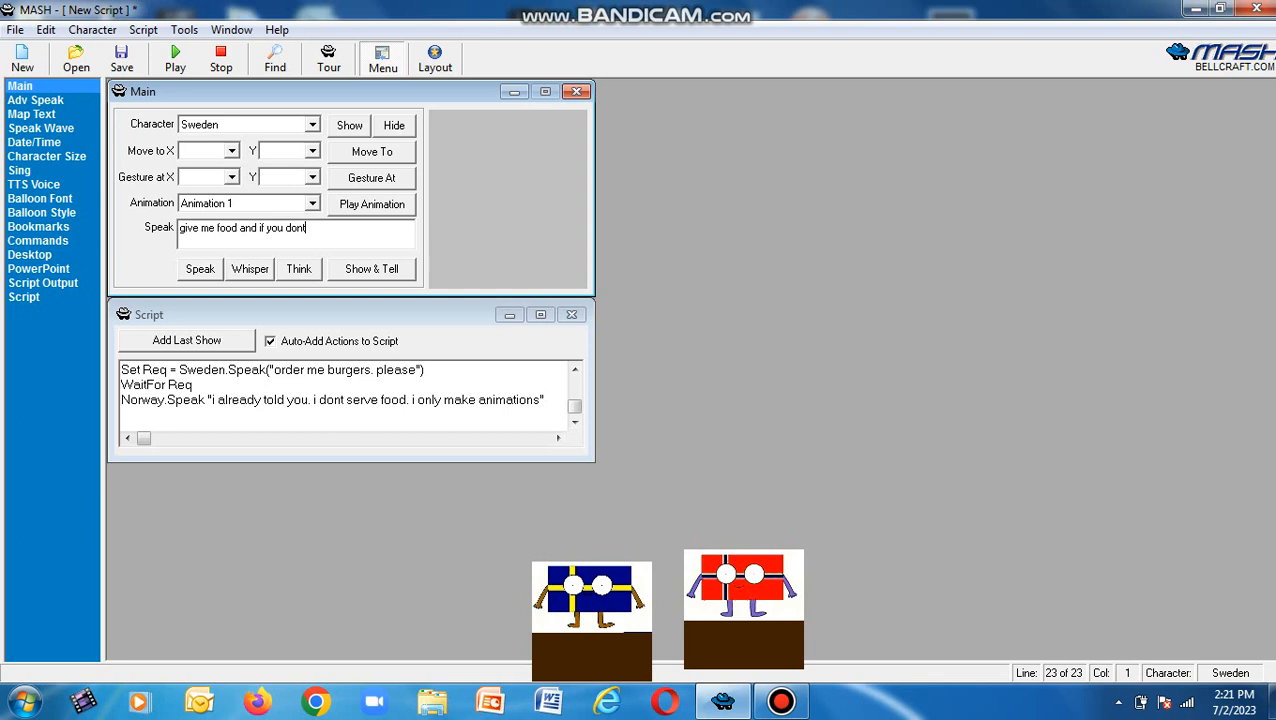
pyautogui.write('i will')
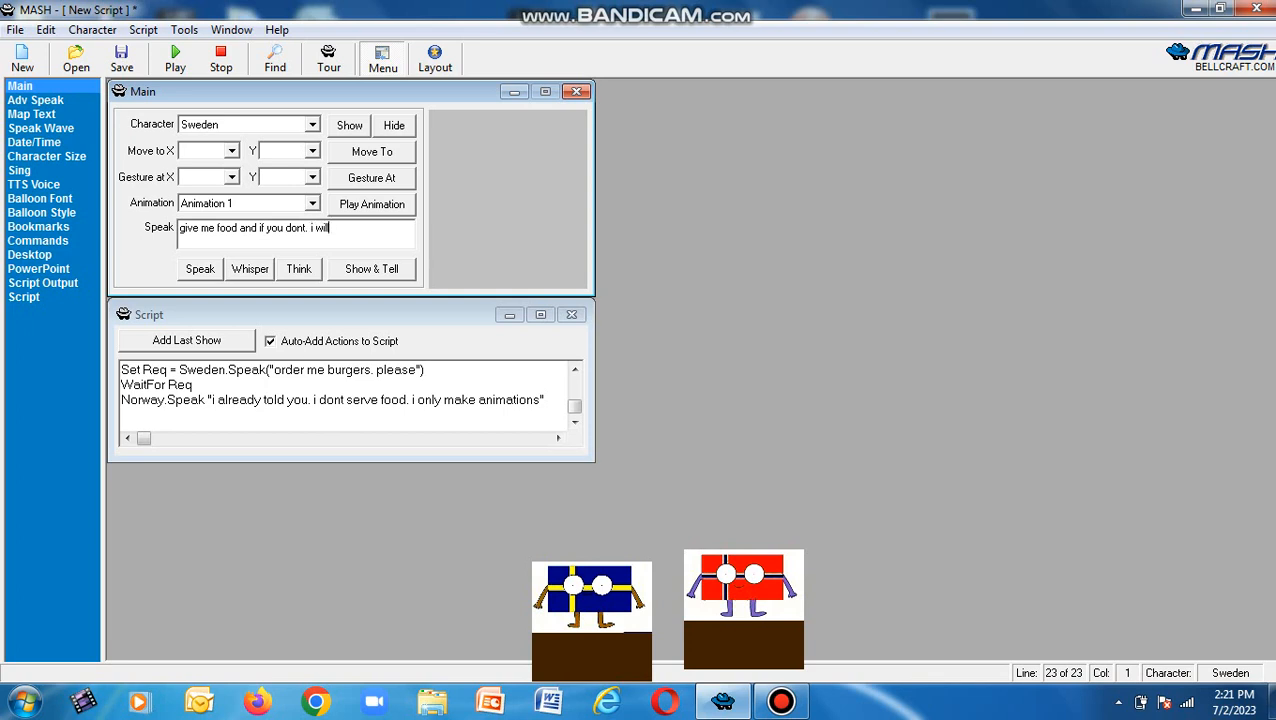
pyautogui.write('smac')
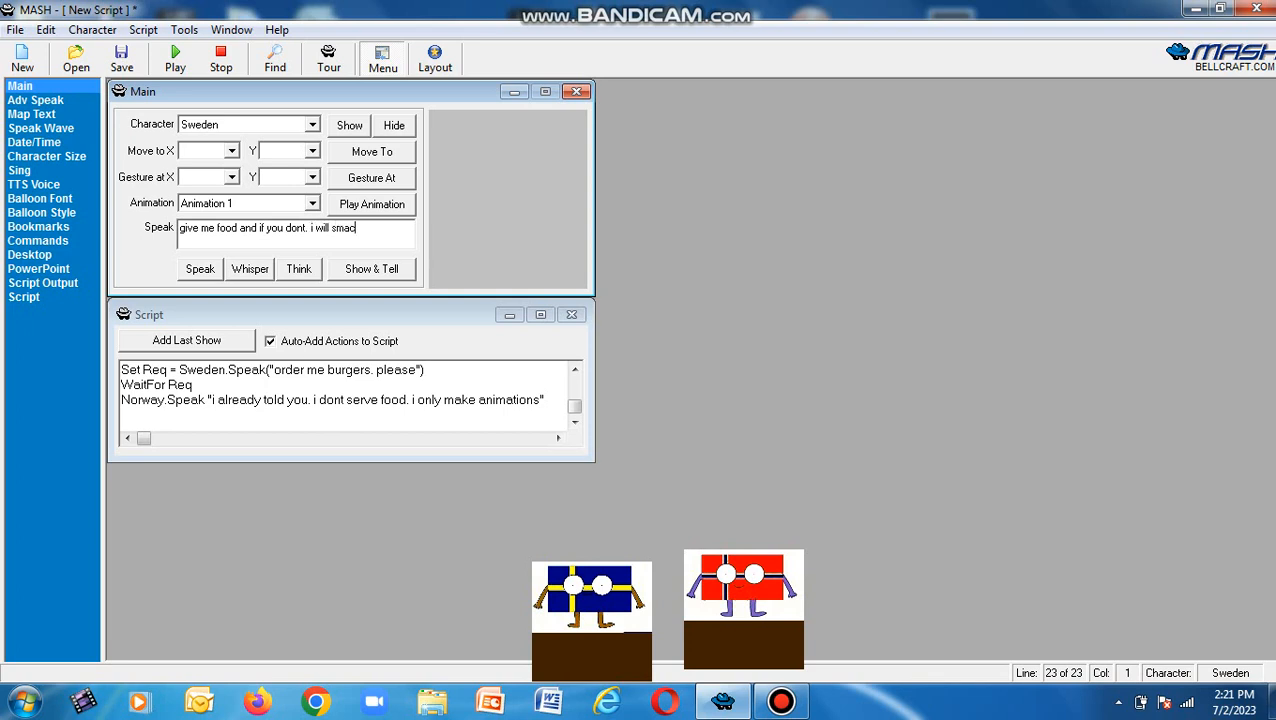
pyautogui.write('k your face up')
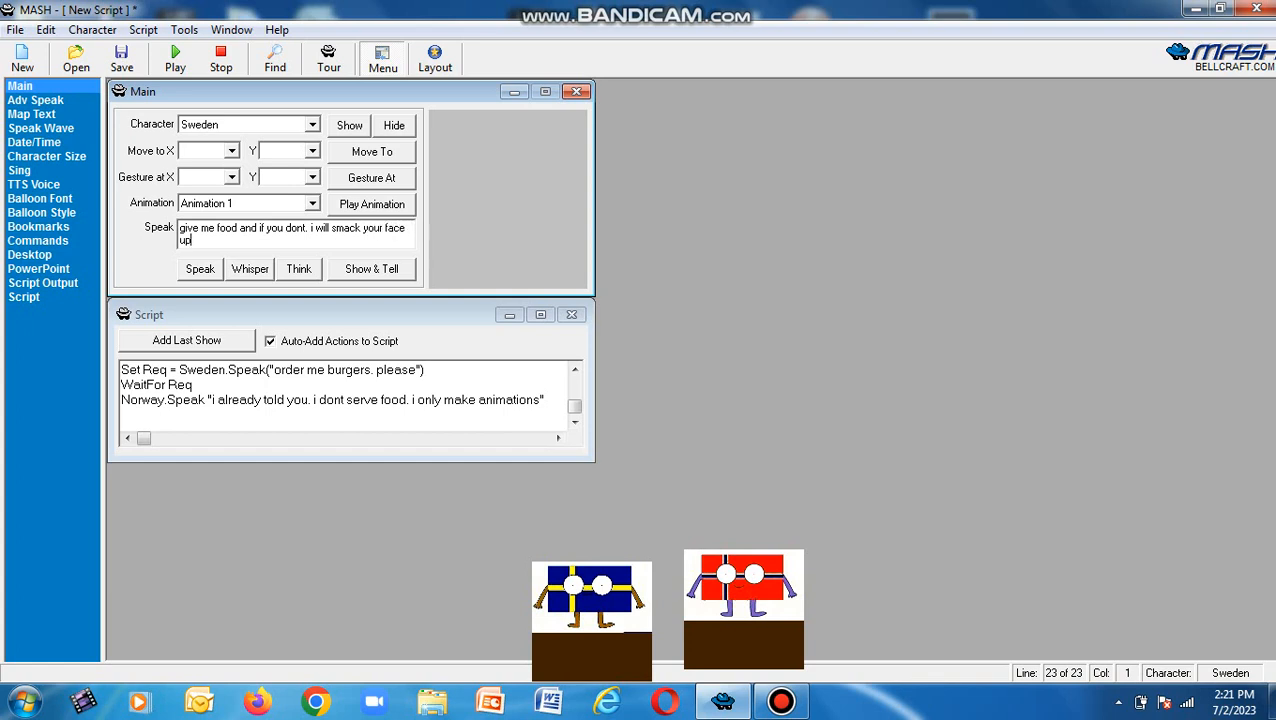
pyautogui.write('!!!!')
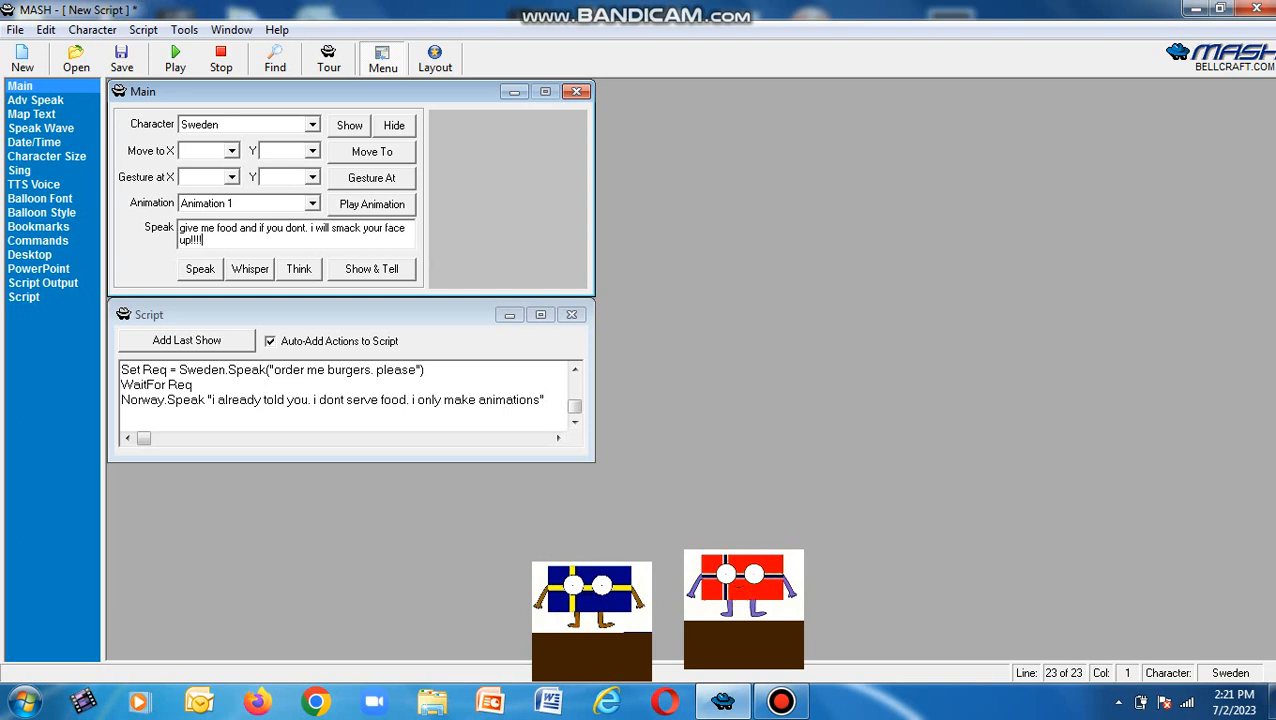
pyautogui.write('1')
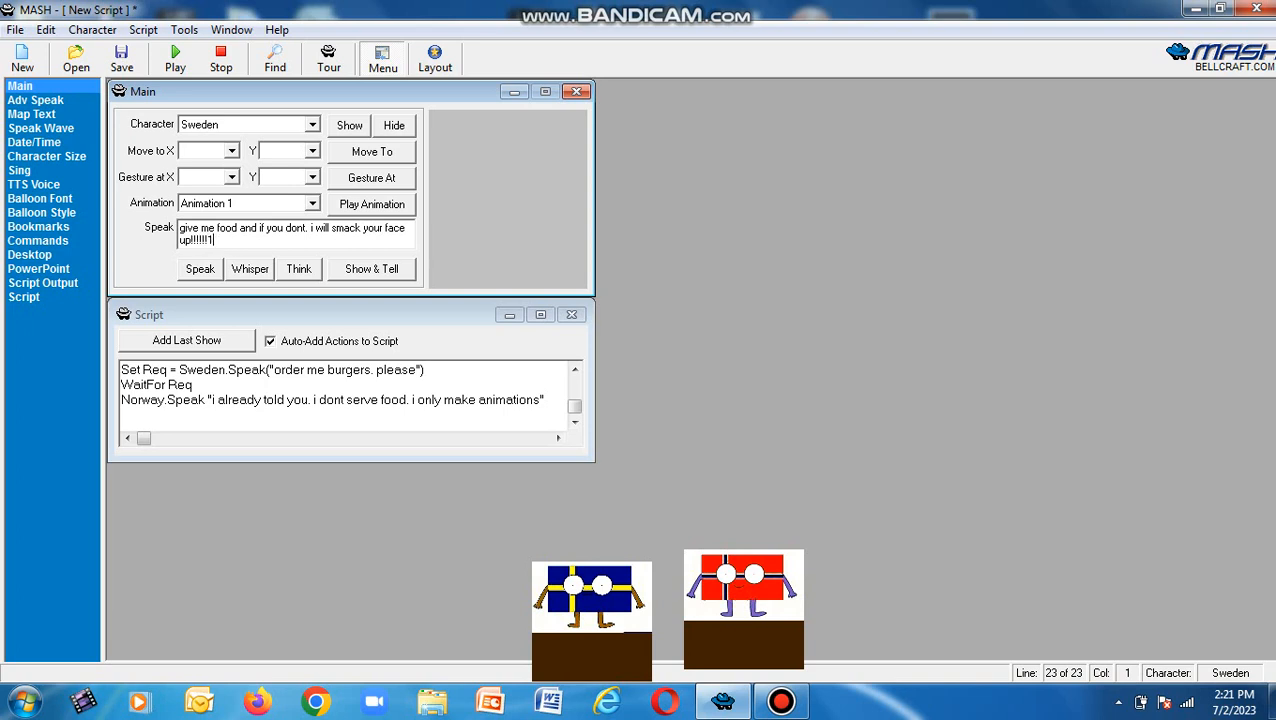
pyautogui.click(200, 268)
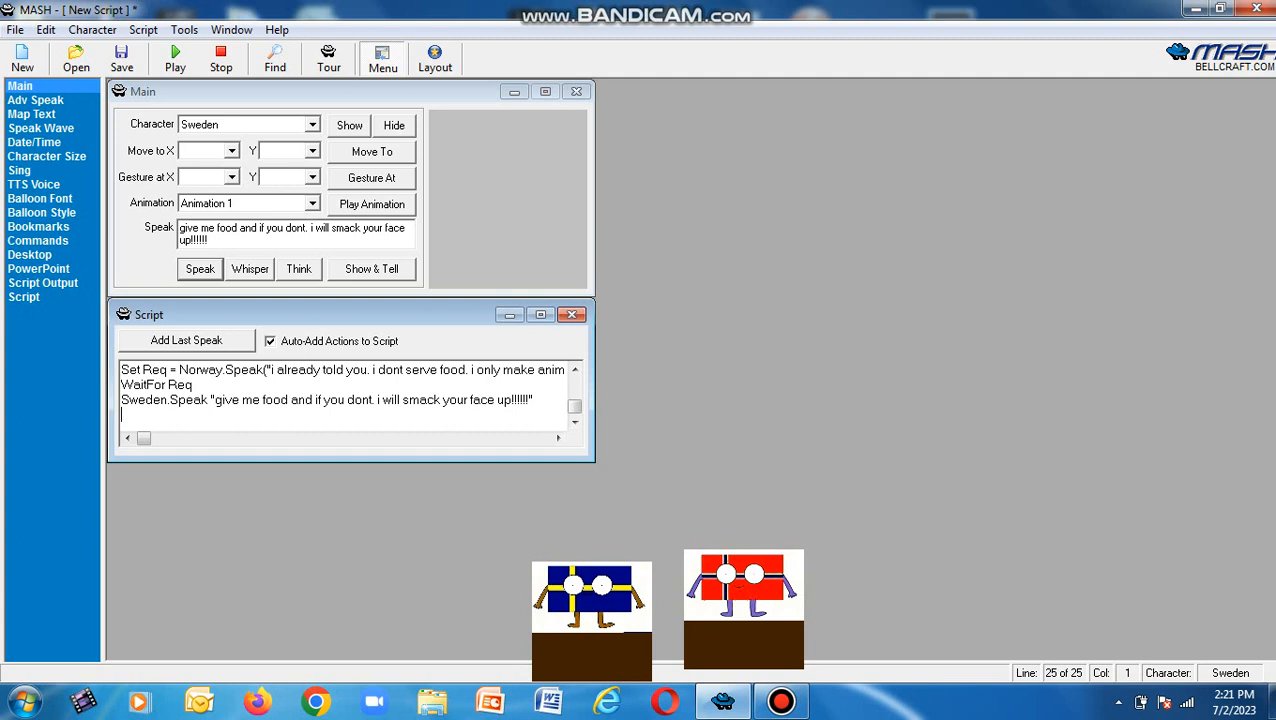
pyautogui.click(200, 268)
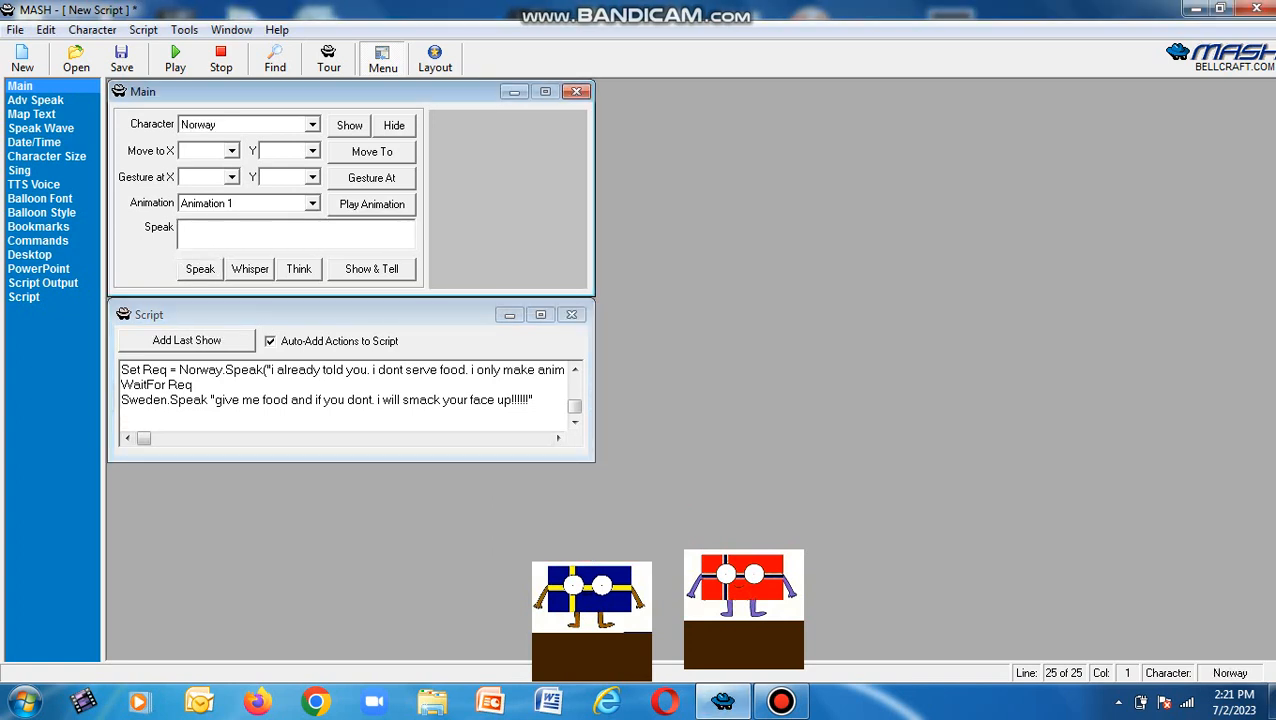
# Add Norway's warning "if you dont stop. you will be banned from our calls again. understood!!!!!!" and start Sweden's hang-up line.
pyautogui.write('if')
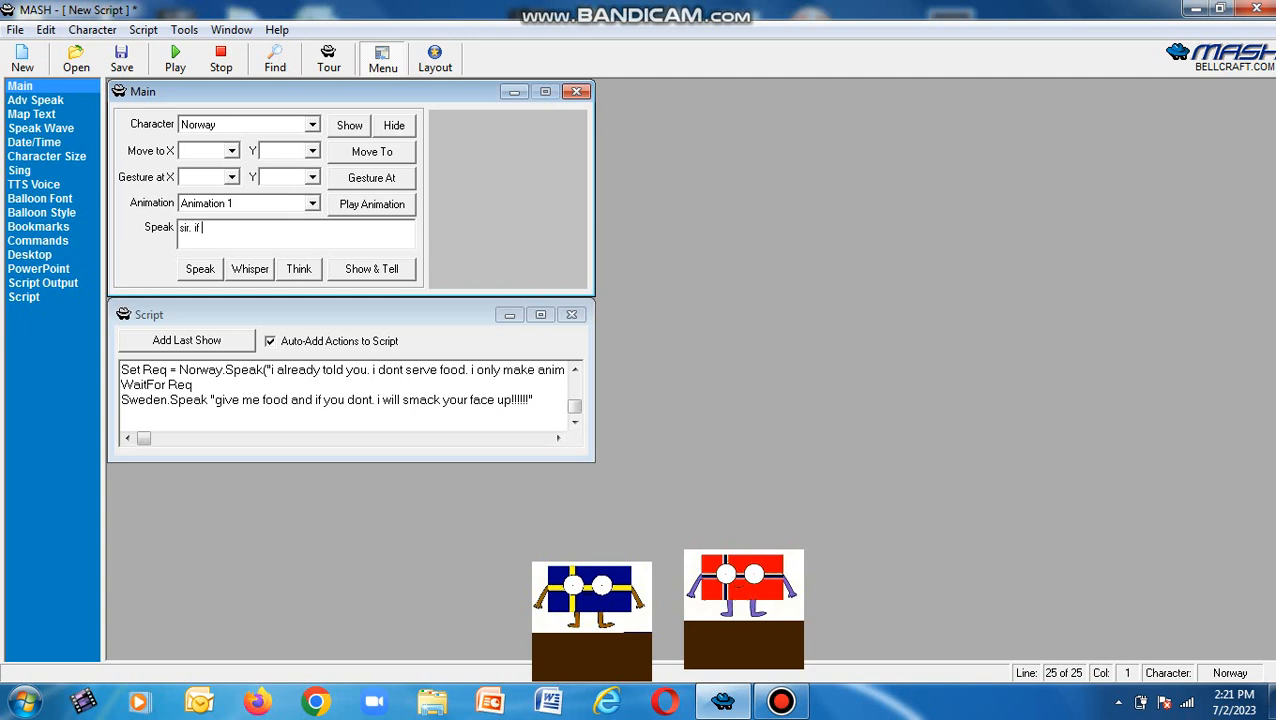
pyautogui.write('you')
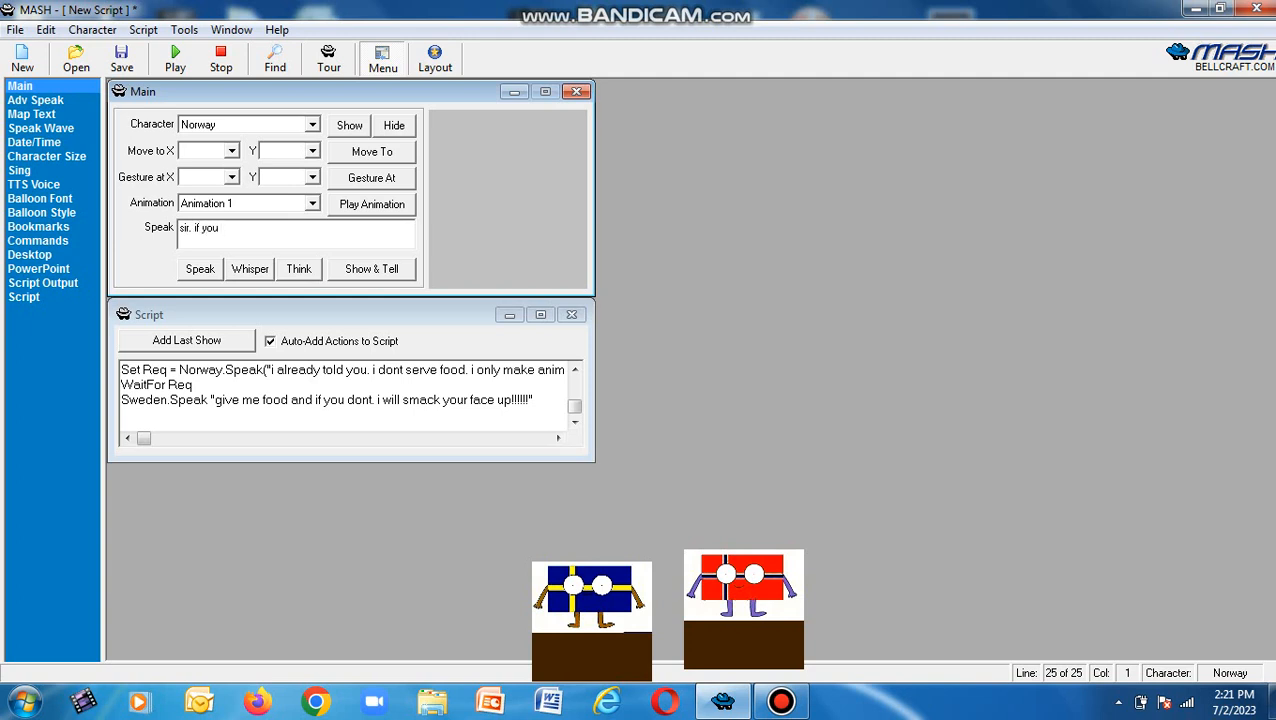
pyautogui.write('dont')
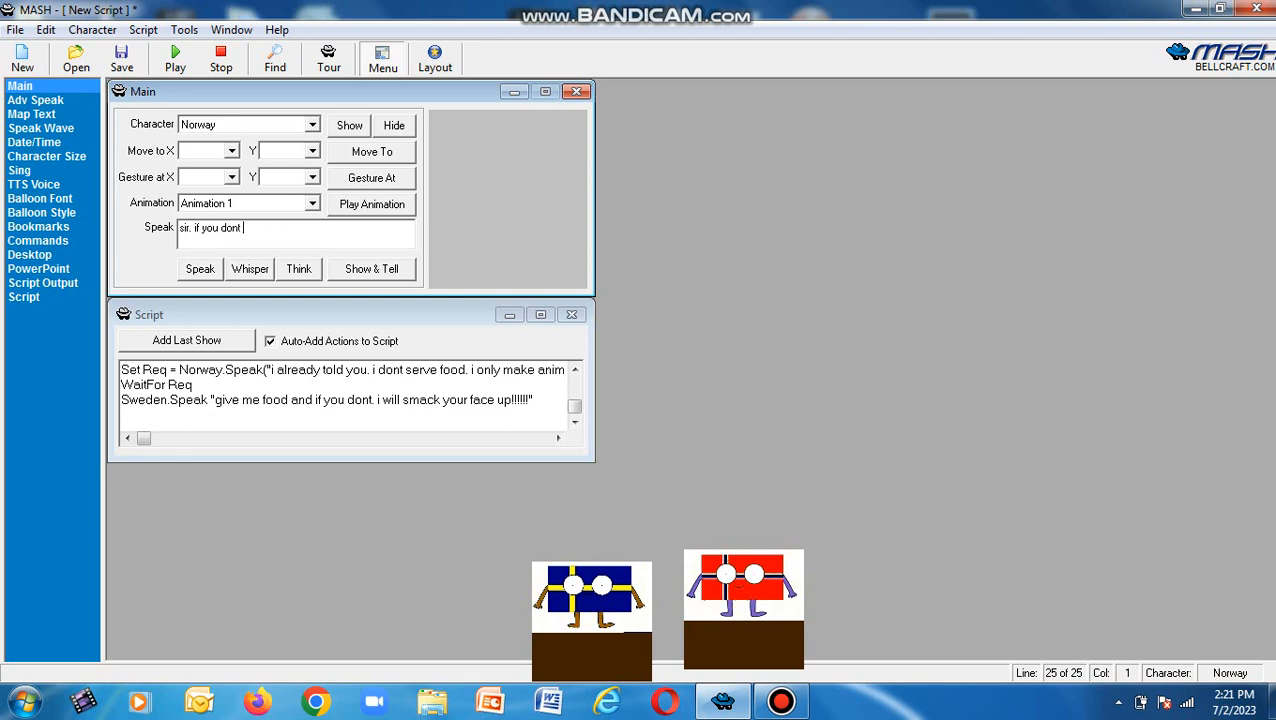
pyautogui.write('stop.')
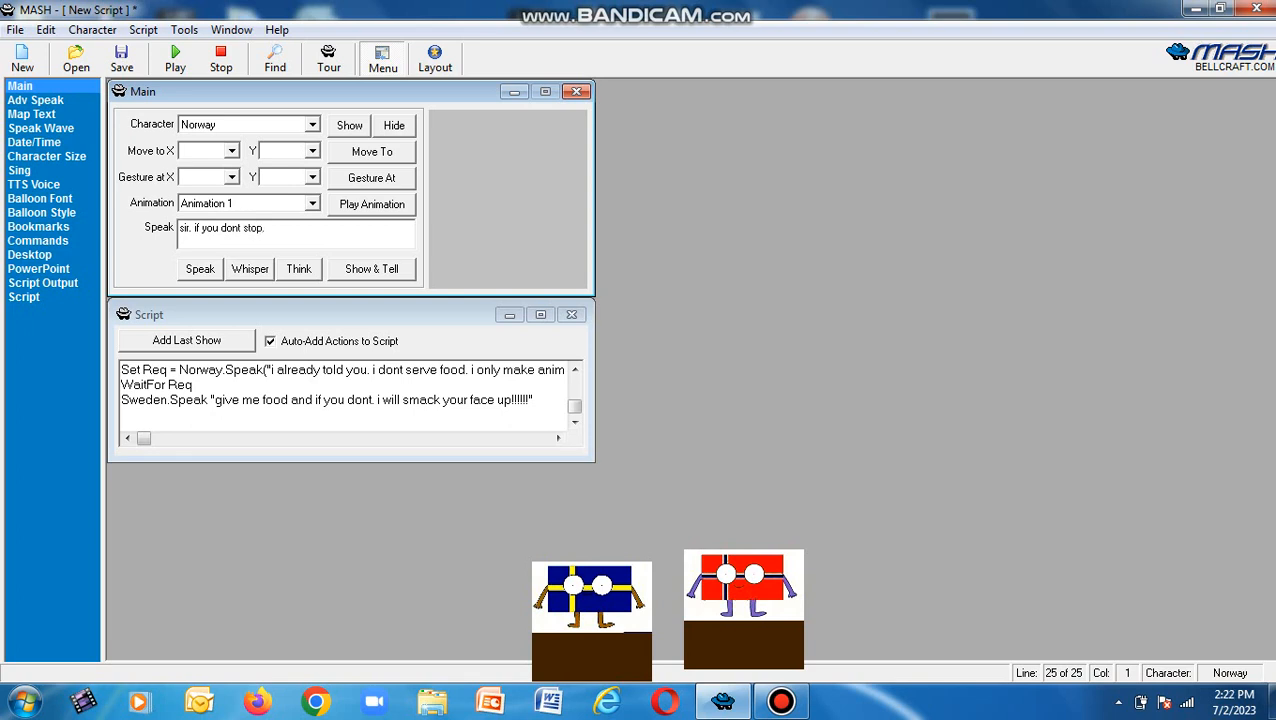
pyautogui.write('you')
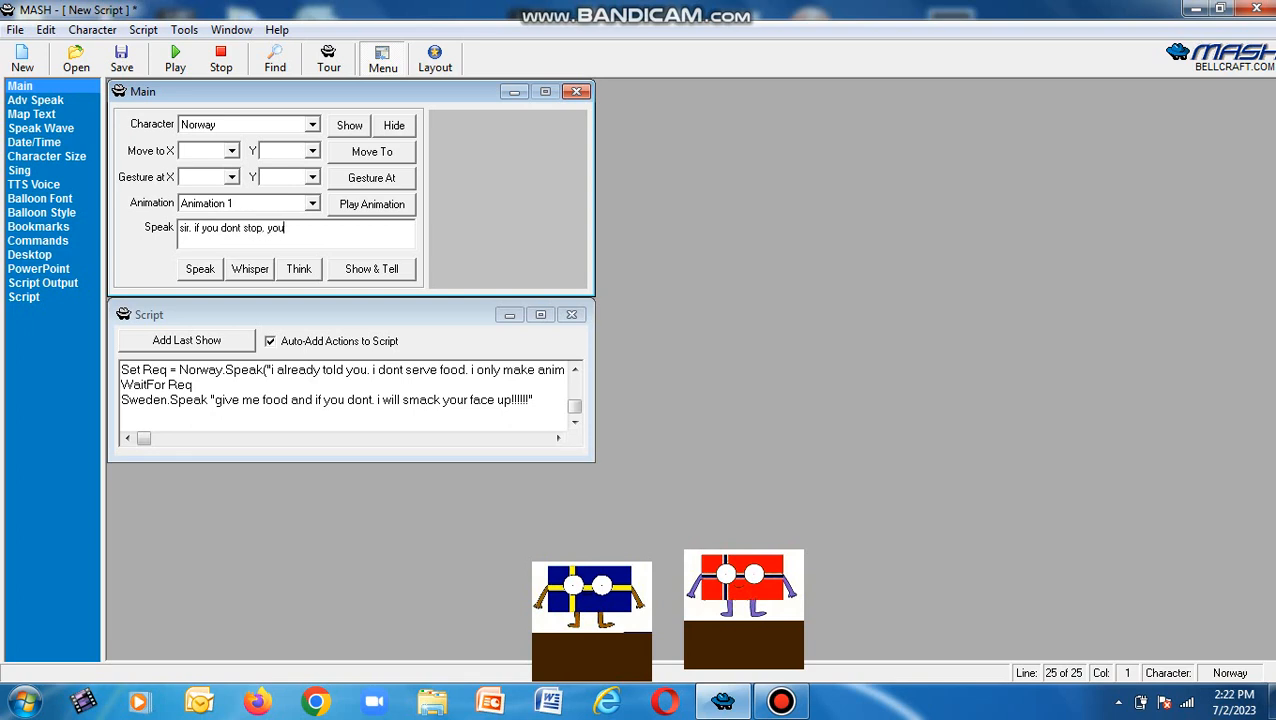
pyautogui.write('willbe b')
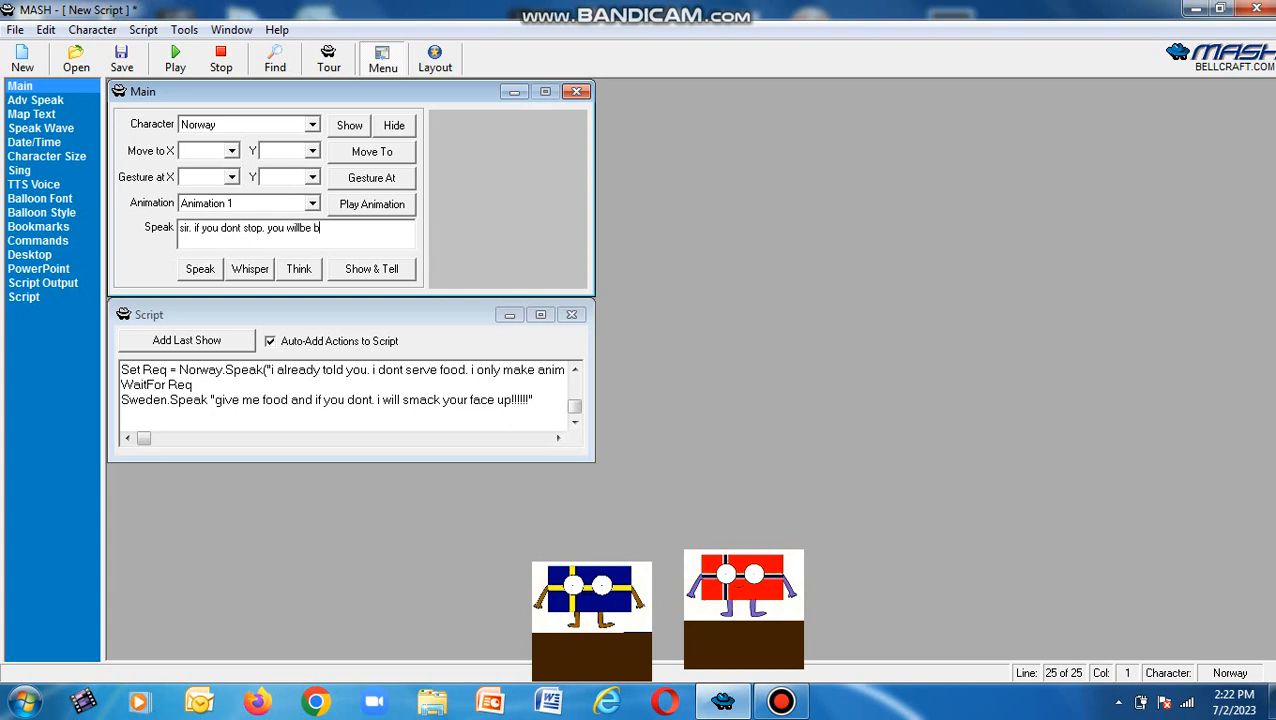
pyautogui.write('anned from our c')
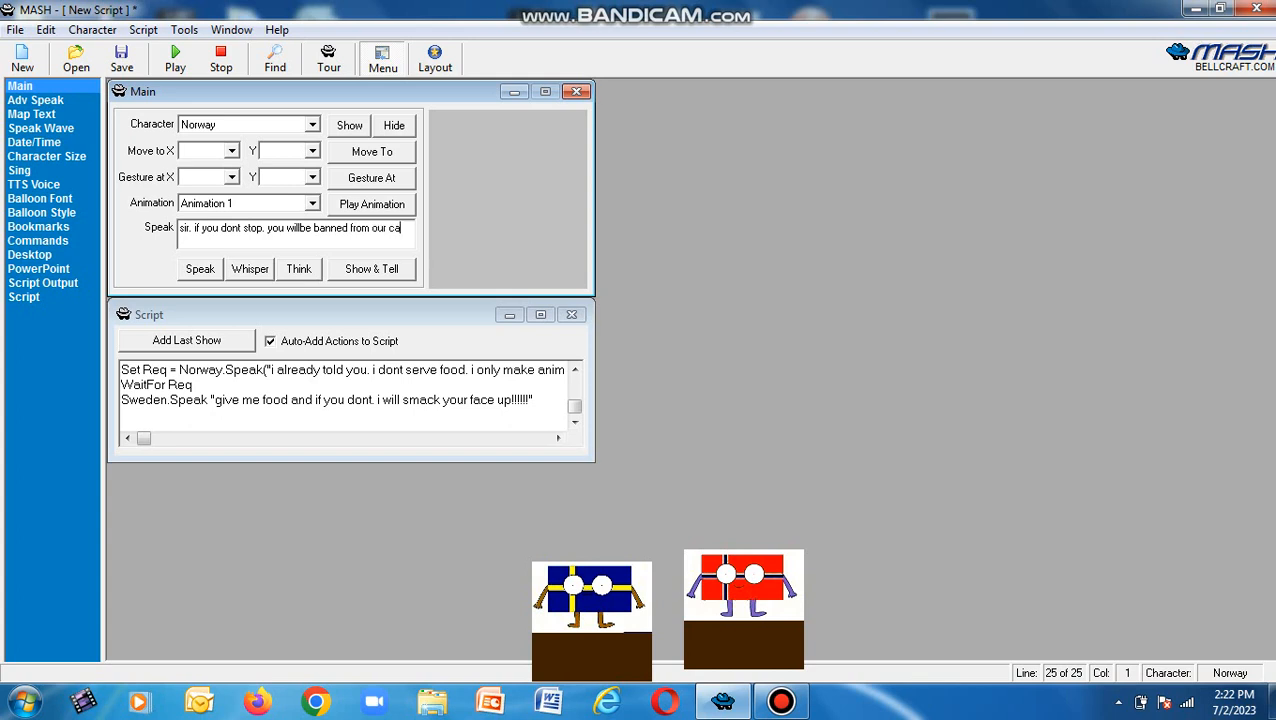
pyautogui.write('again')
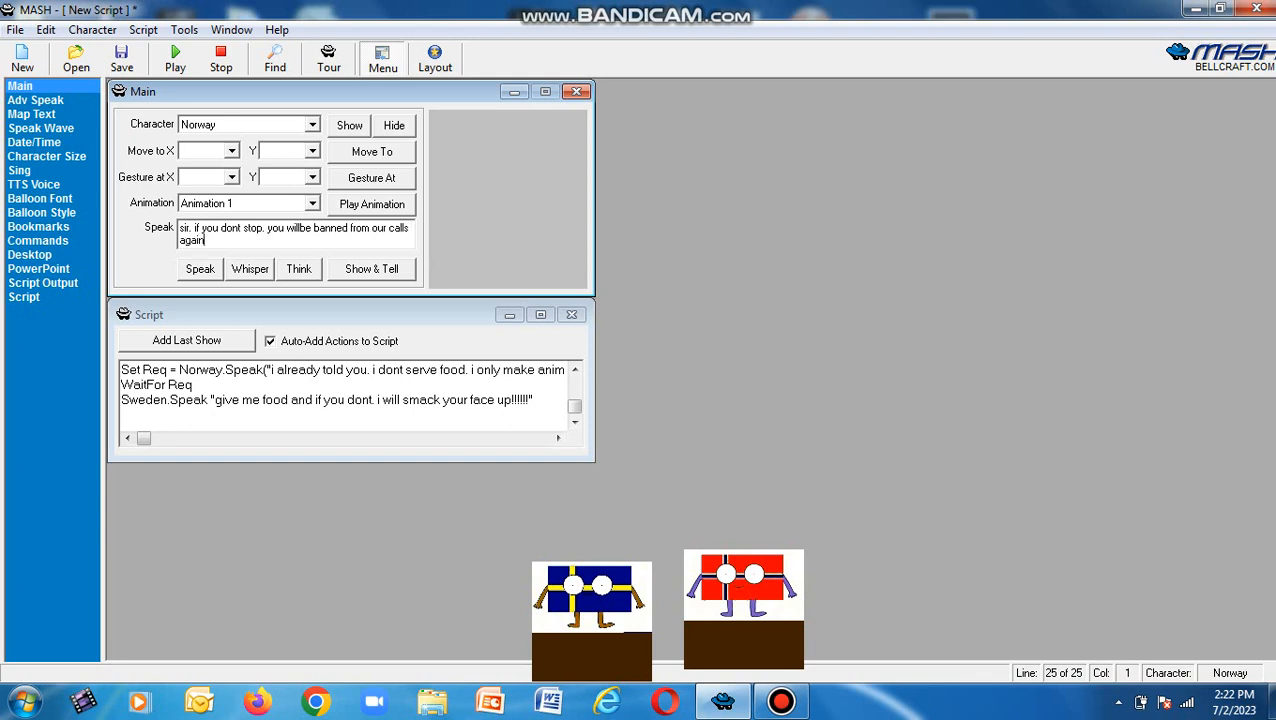
pyautogui.write('understood!!!!!!!!!!')
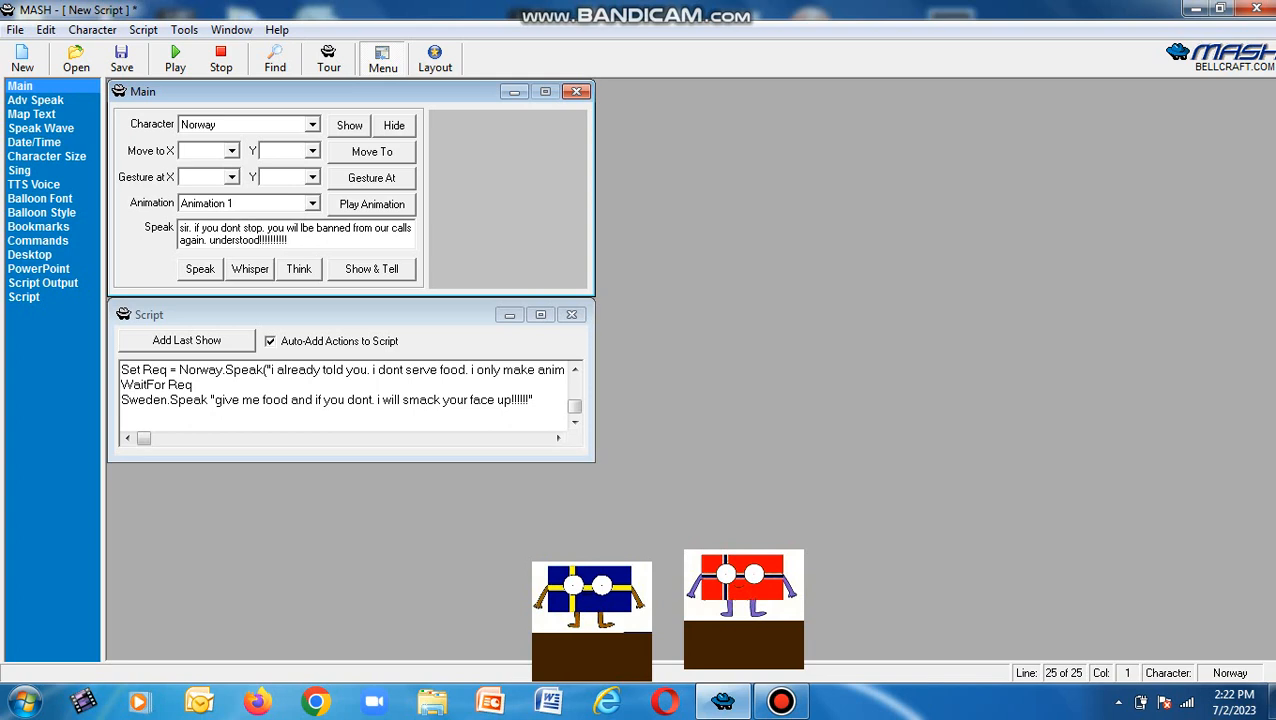
pyautogui.click(200, 268)
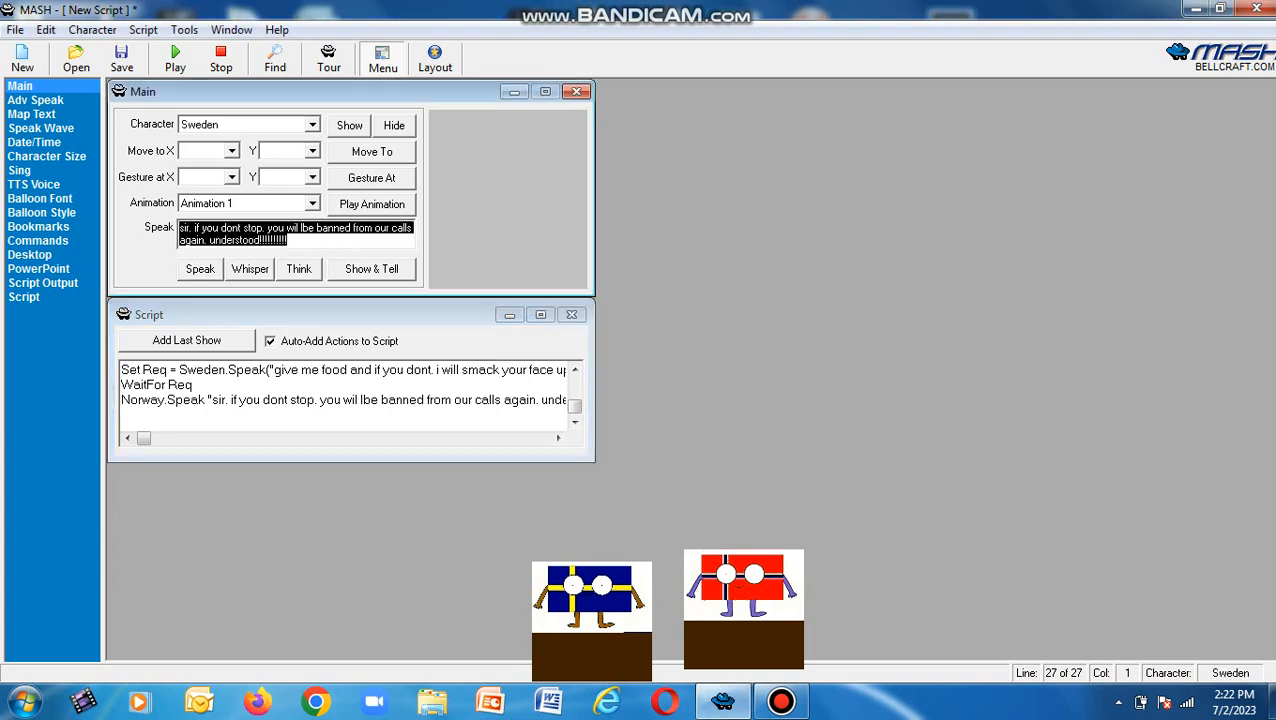
pyautogui.write('hanging up')
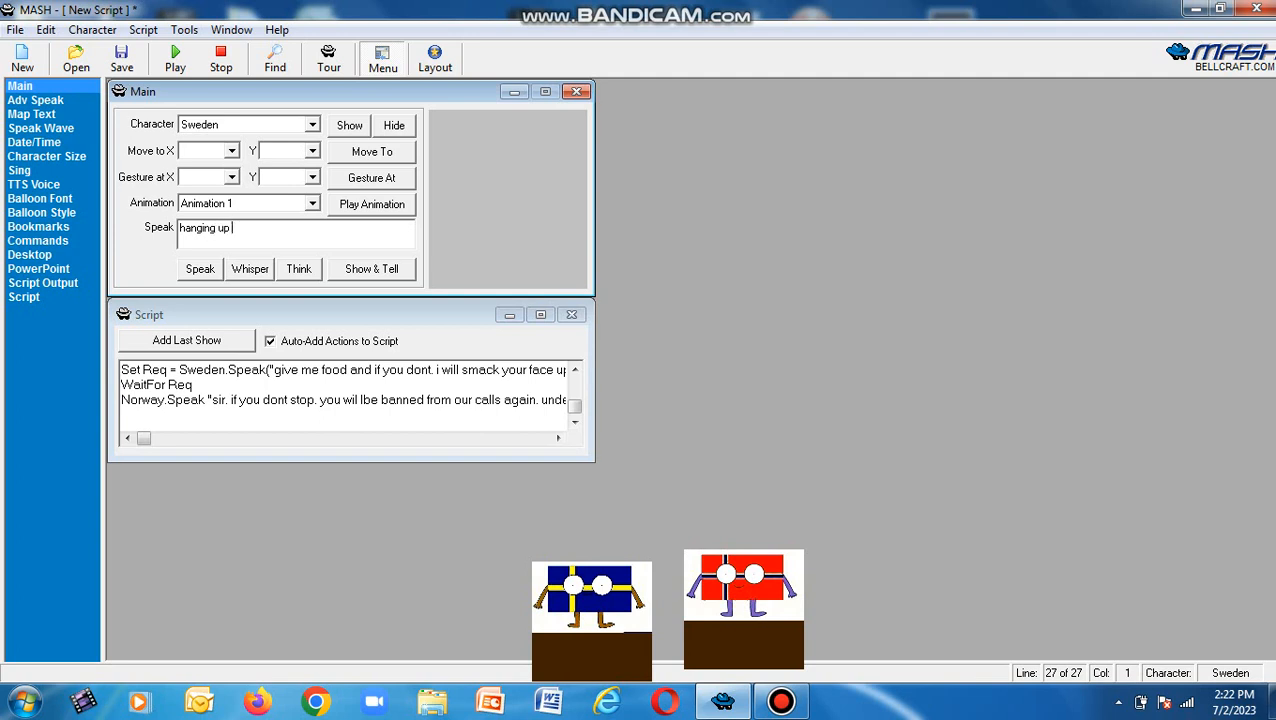
# Have Sweden whisper "hanging up now" and hide Norway from the stage.
pyautogui.write('now')
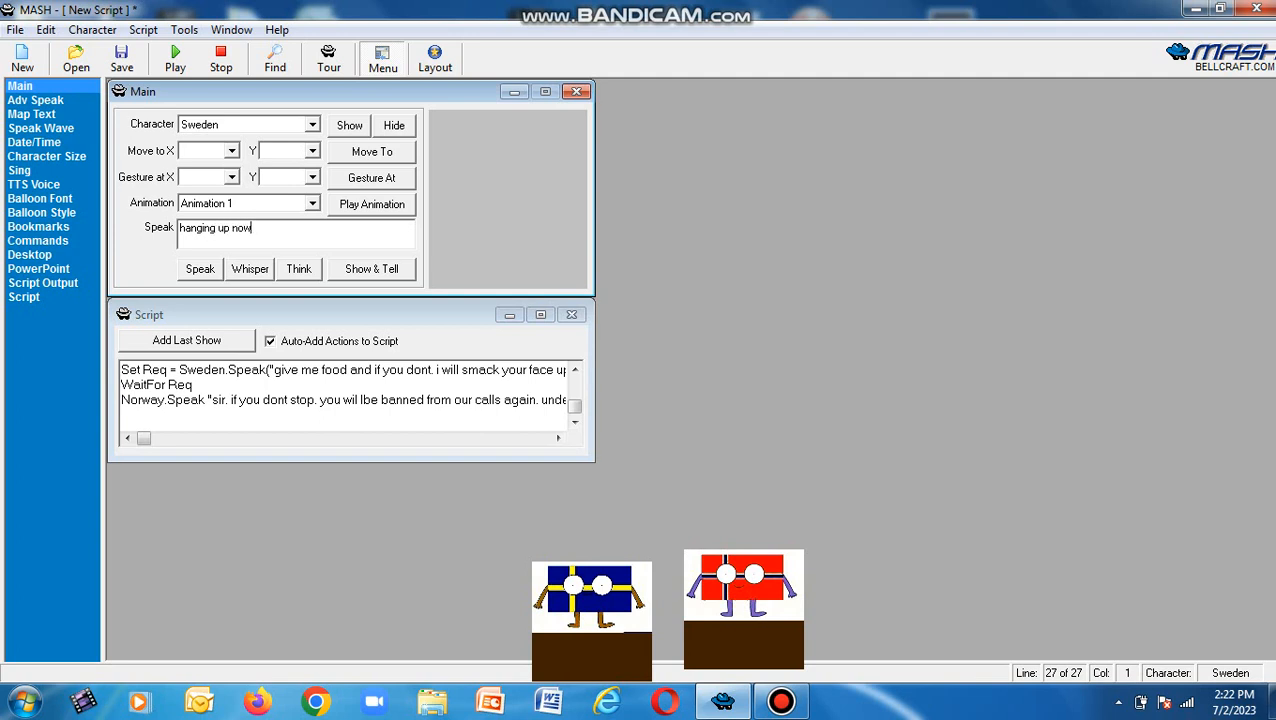
pyautogui.click(248, 268)
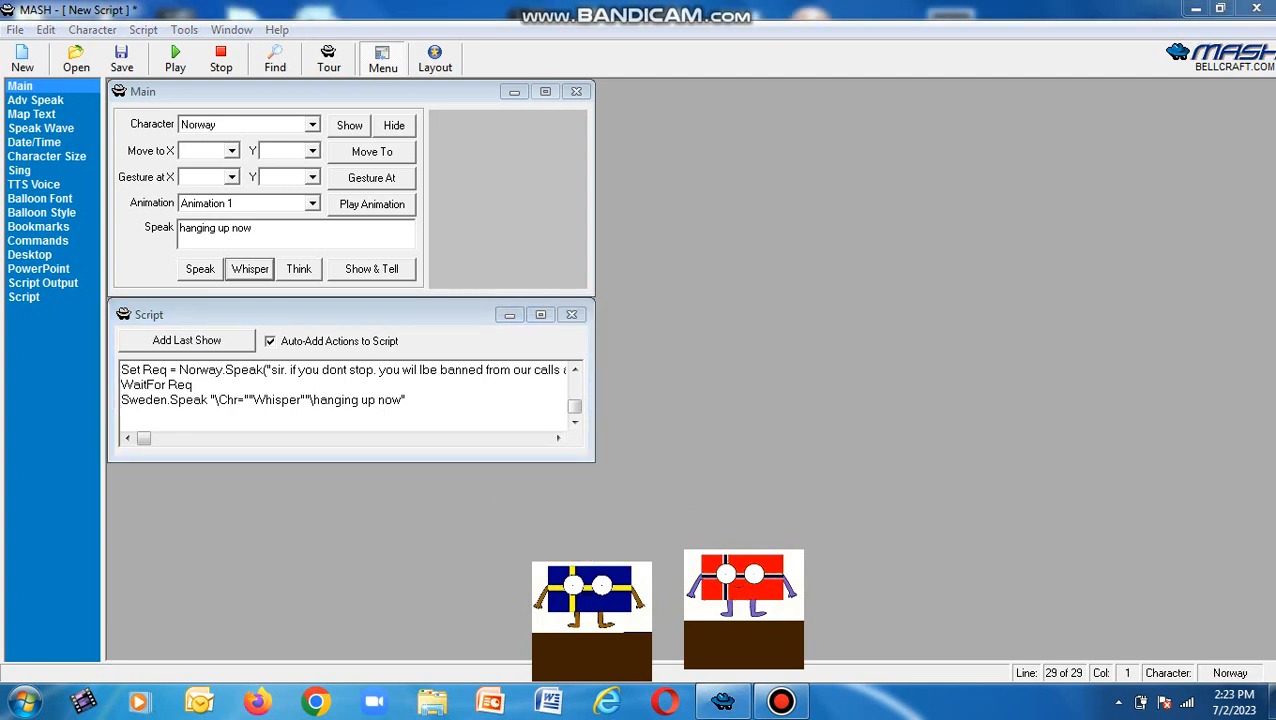
pyautogui.click(312, 124)
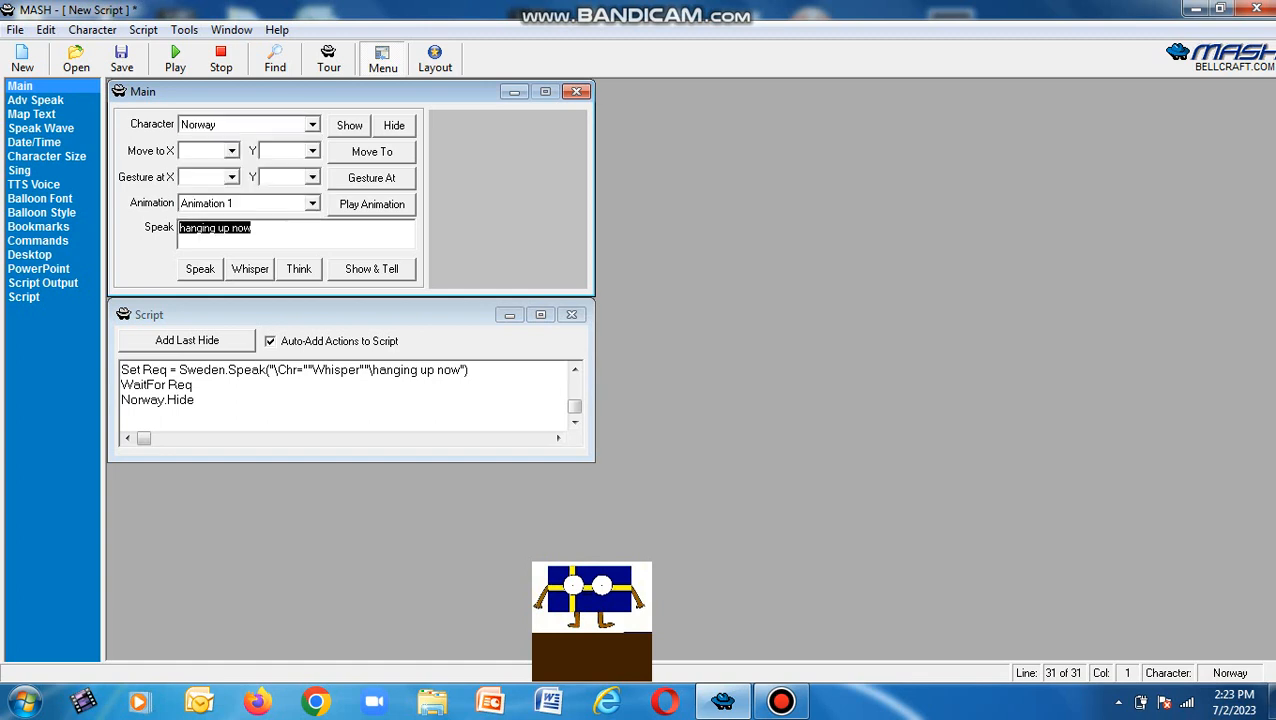
pyautogui.write('now next one')
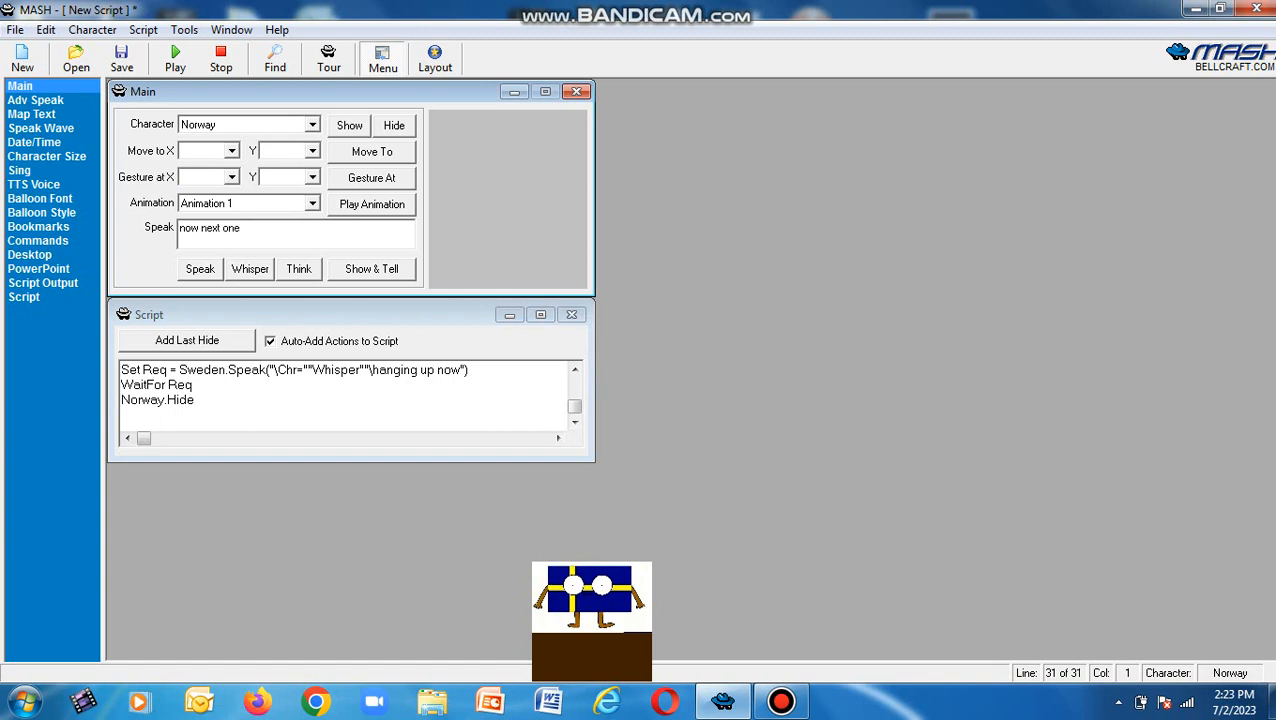
# Have Norway then Sweden say "now next one" and make Lola the active character.
pyautogui.click(200, 268)
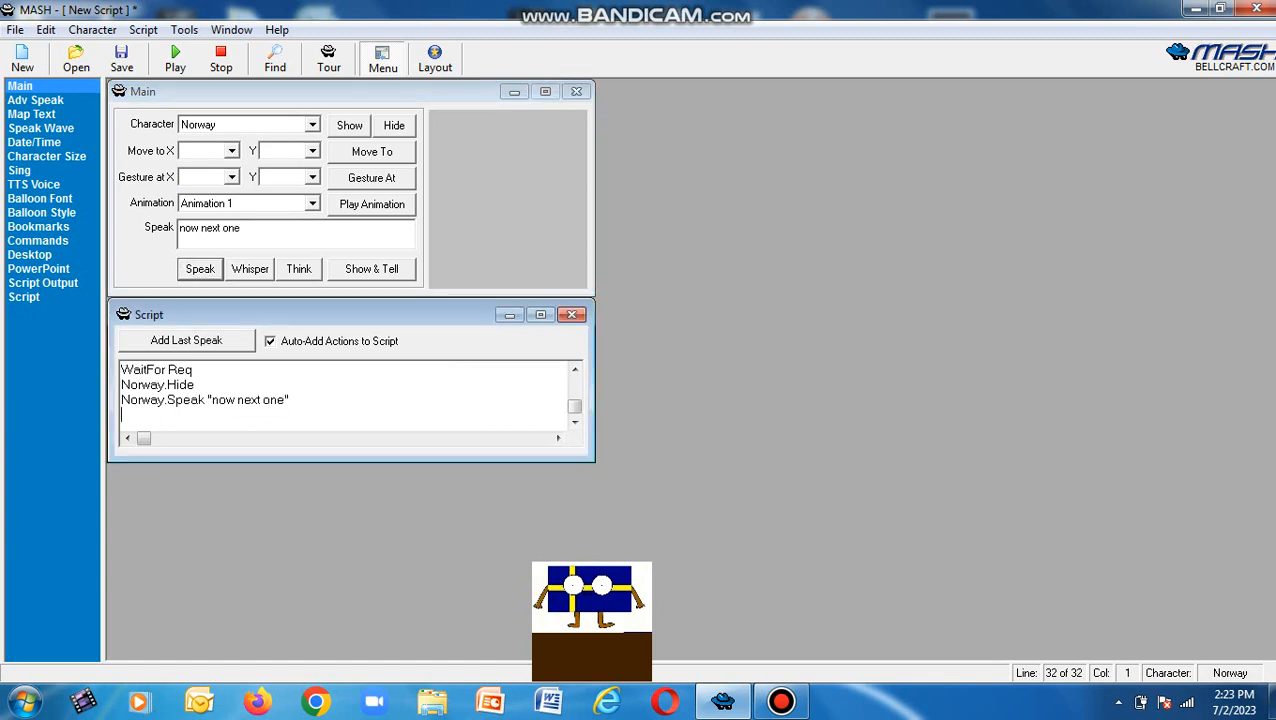
pyautogui.click(200, 268)
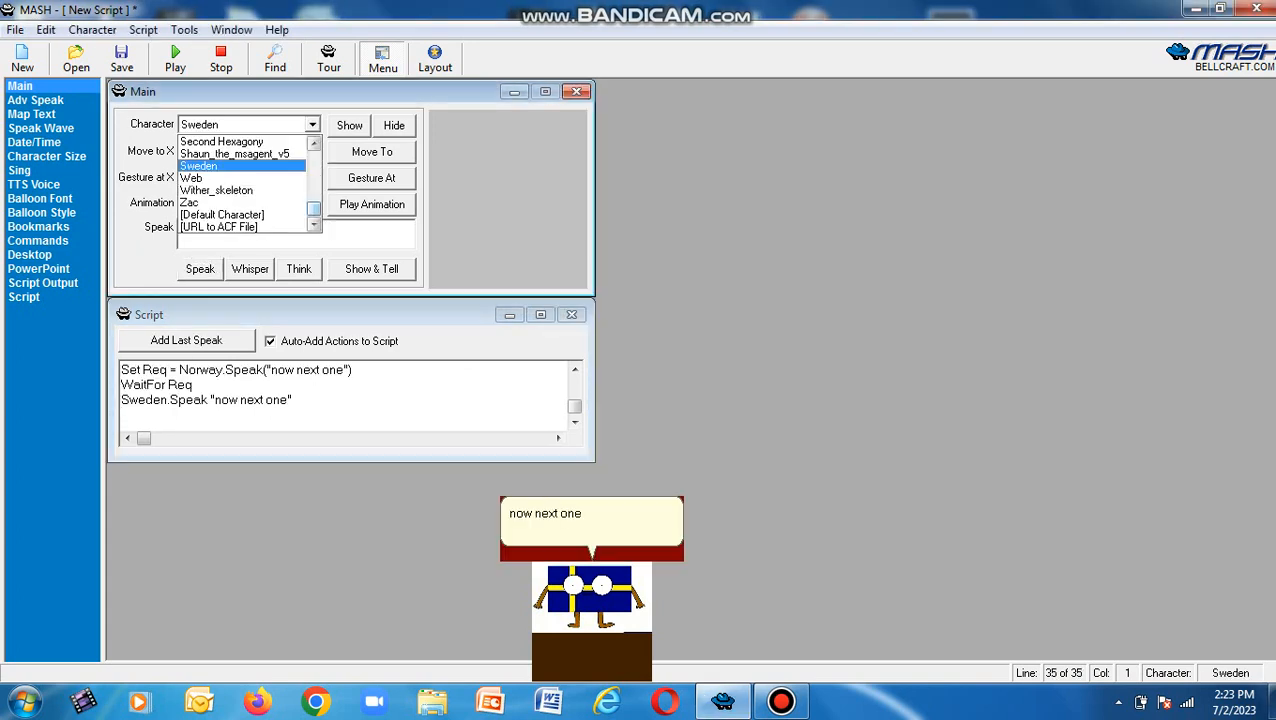
pyautogui.click(188, 202)
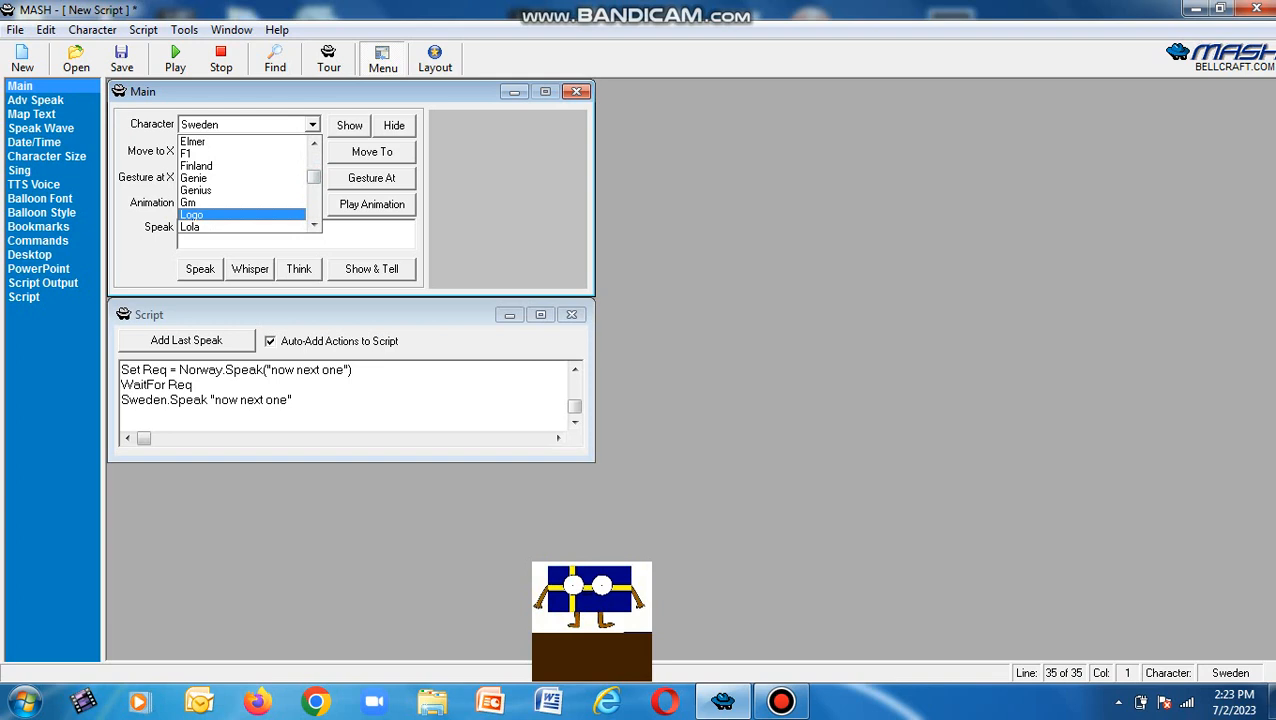
pyautogui.click(188, 226)
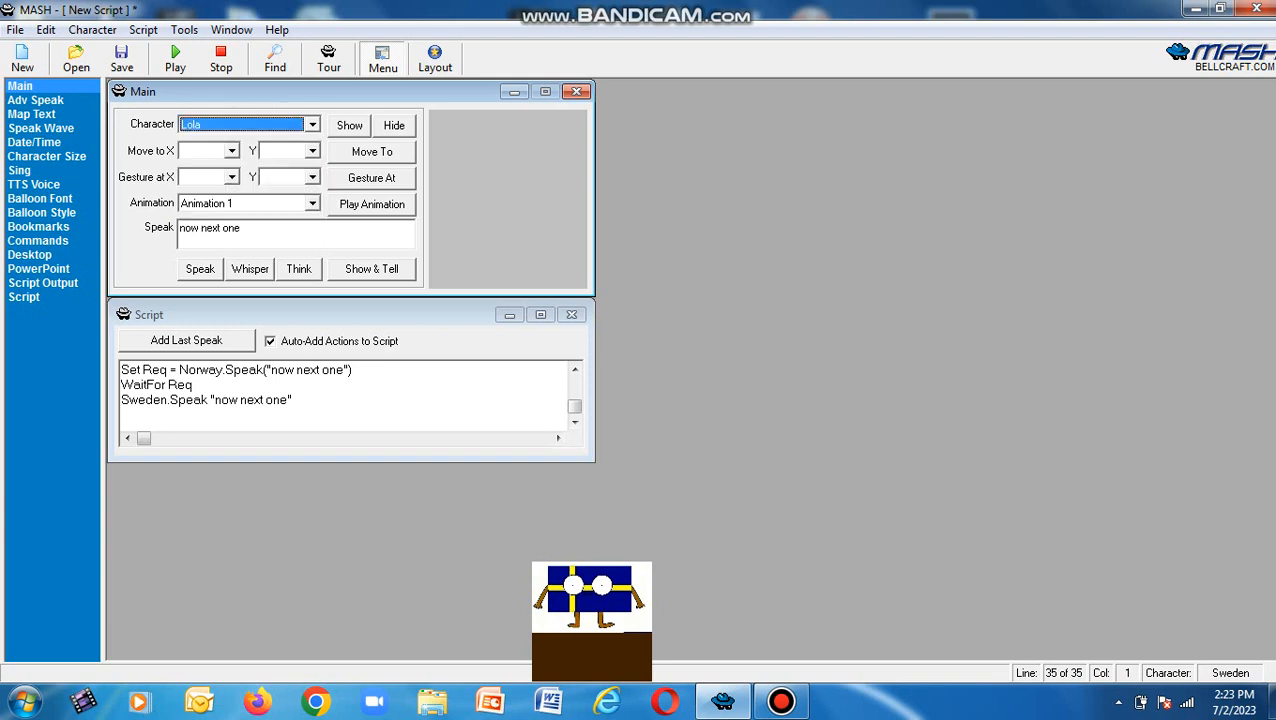
# Show Lola and place her on the stage beside Sweden at 725, 599.
pyautogui.click(348, 124)
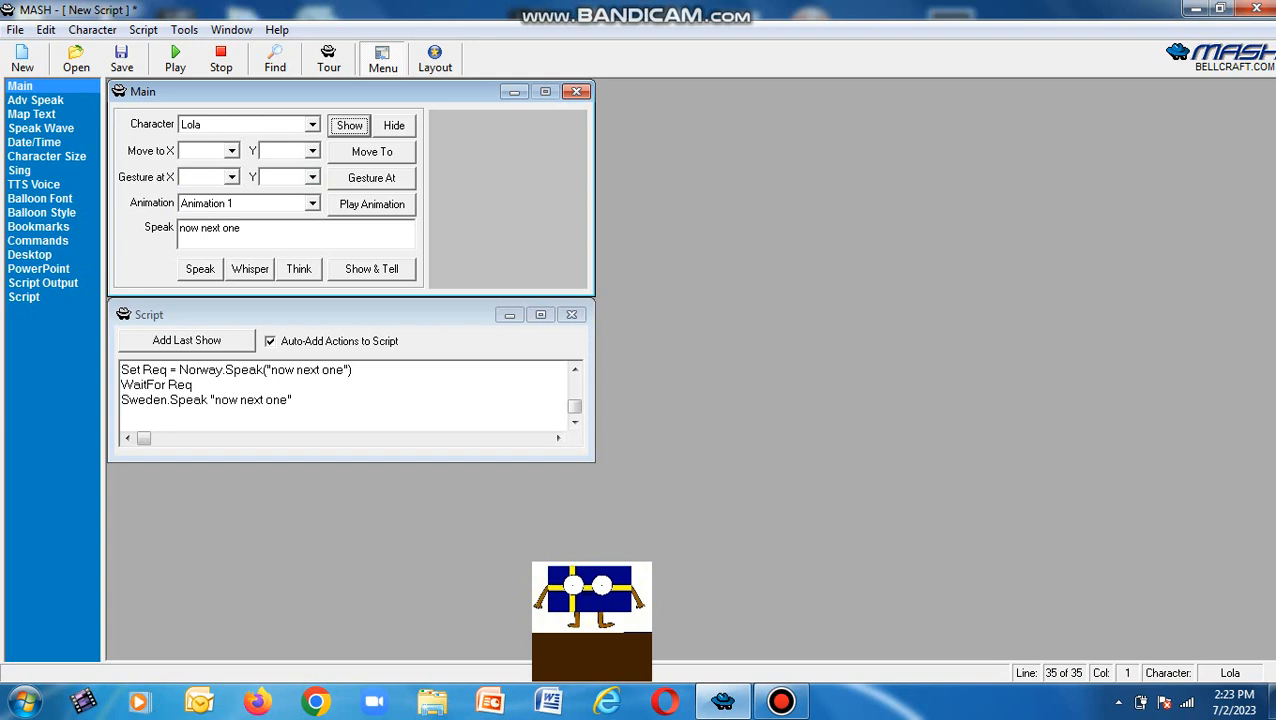
pyautogui.click(348, 124)
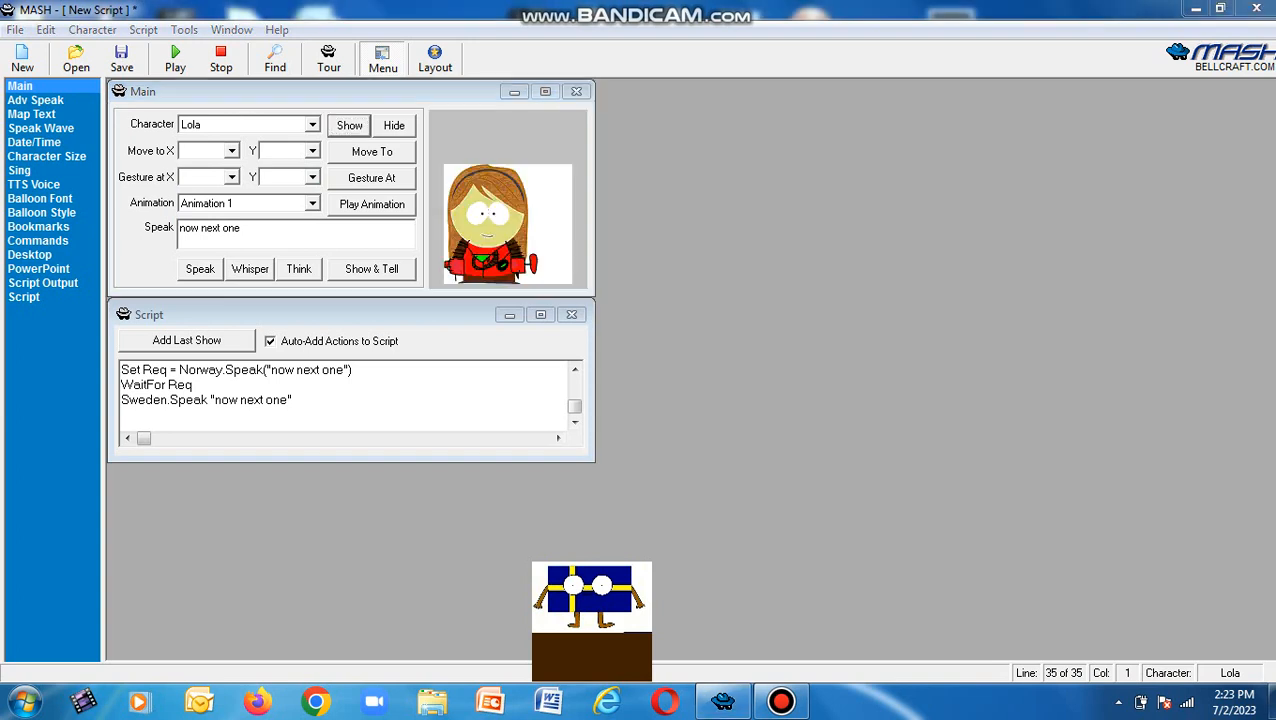
pyautogui.click(372, 152)
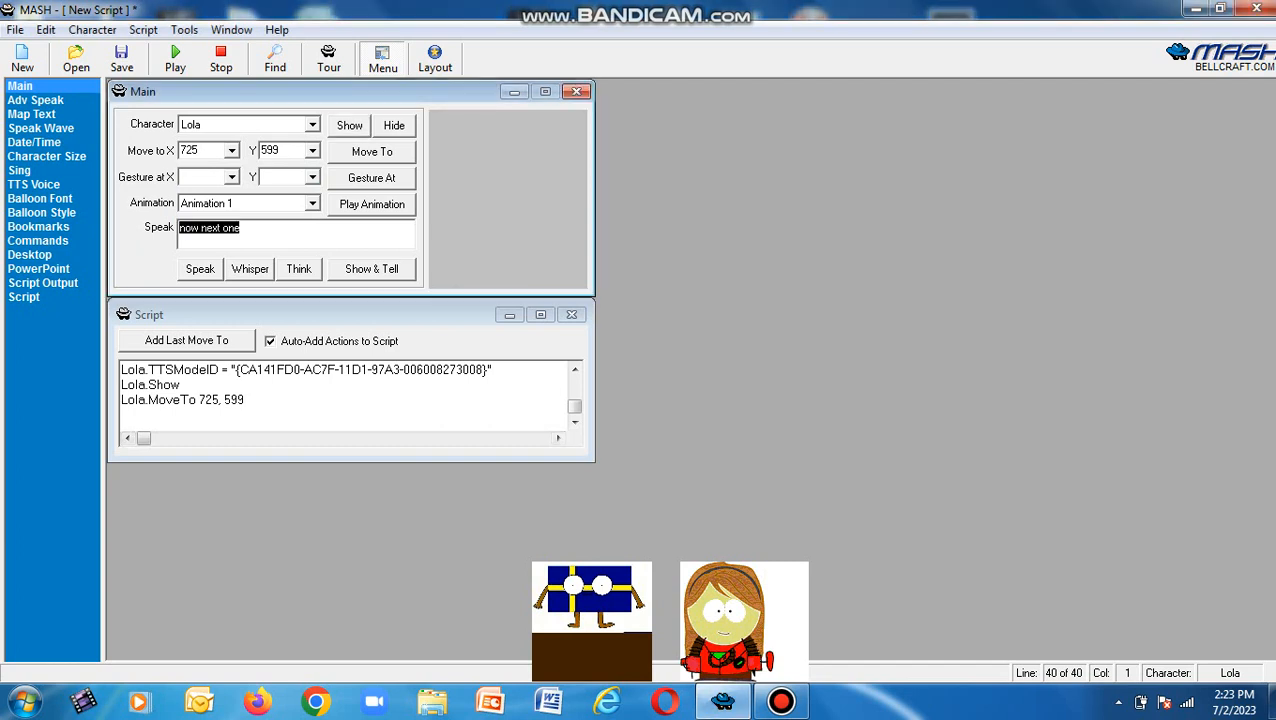
pyautogui.click(296, 228)
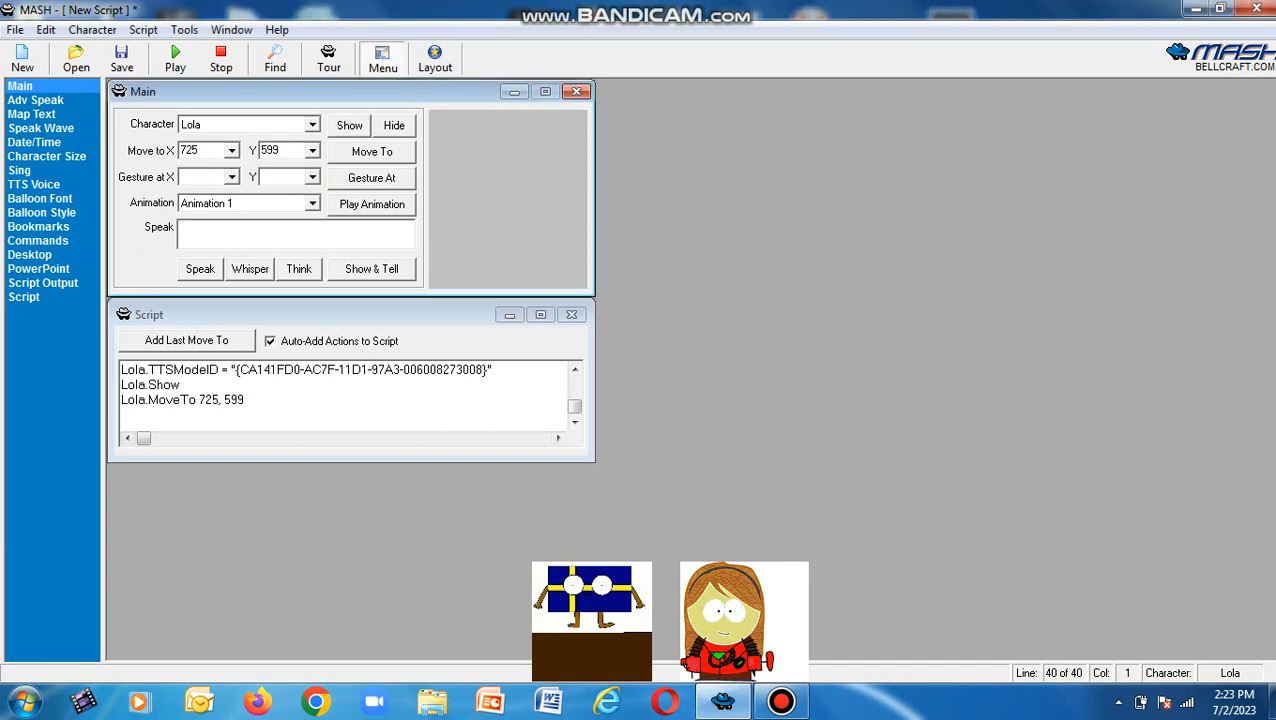
# Have Lola say "thank you for calling me lola. this is me. lola. how may i help you".
pyautogui.write('thank you for c')
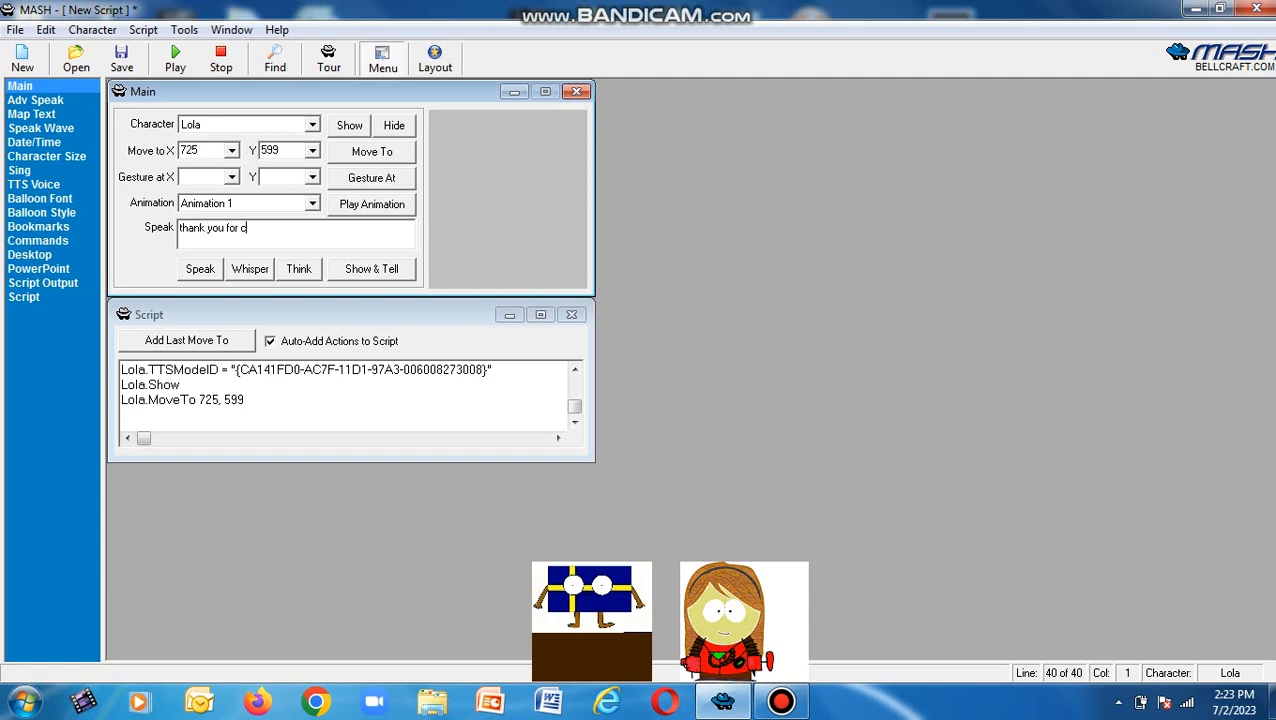
pyautogui.write('alling me lol')
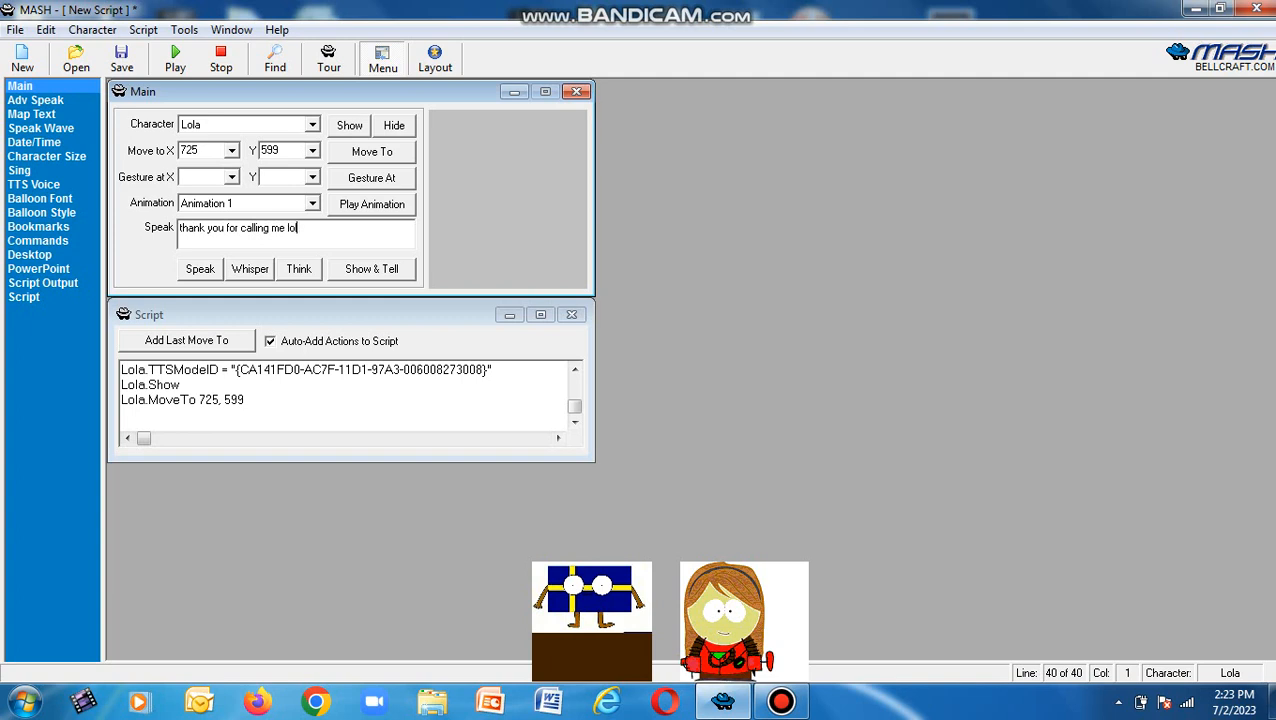
pyautogui.write('a.')
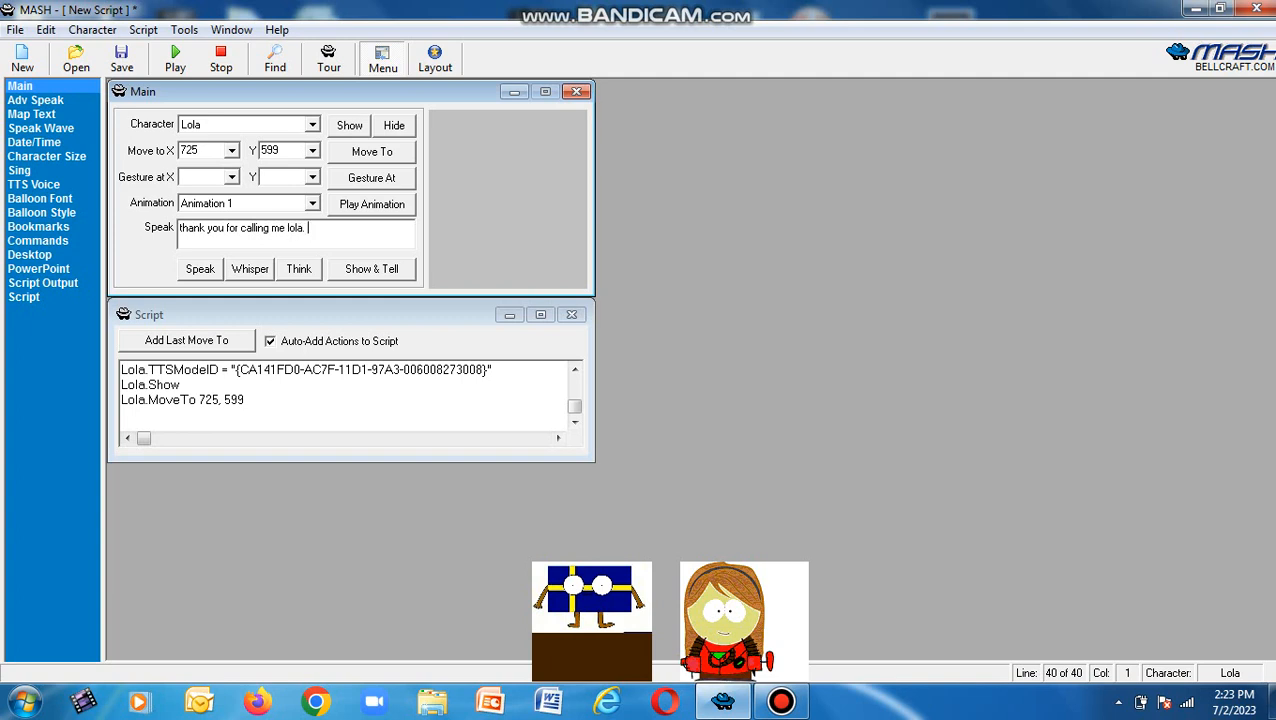
pyautogui.write('this is me.')
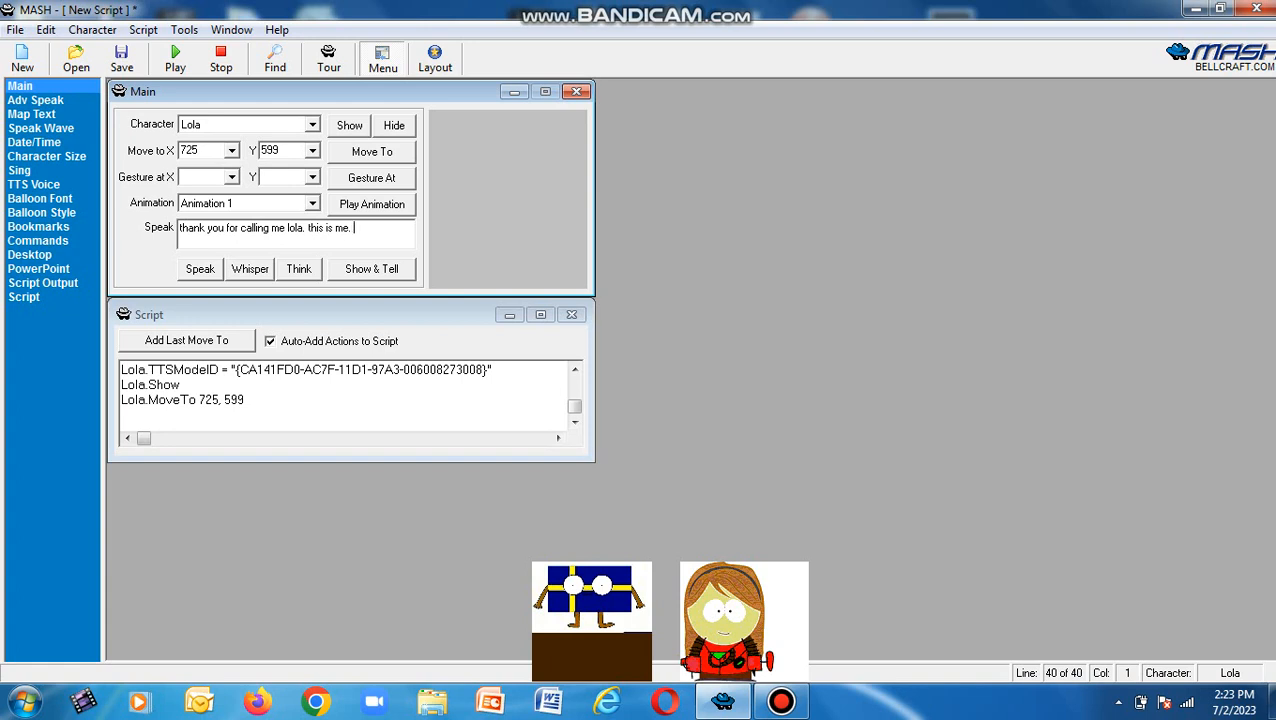
pyautogui.write('lola.')
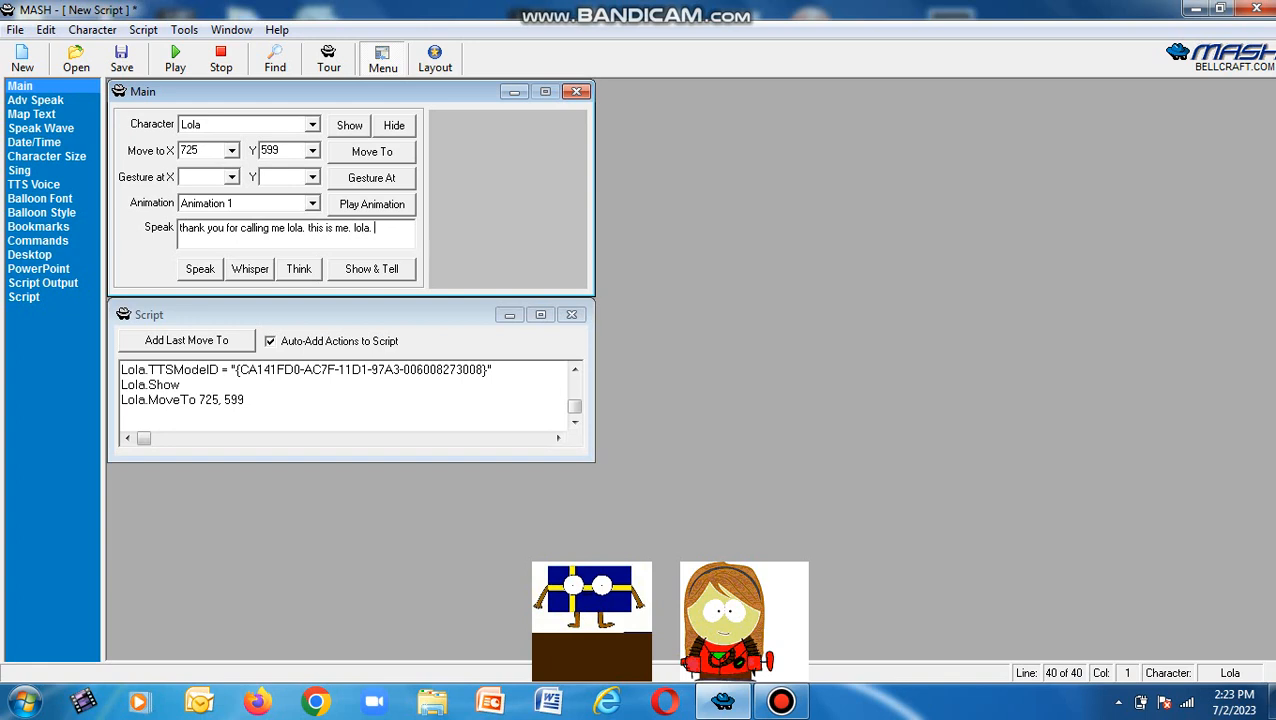
pyautogui.write('how may i help you')
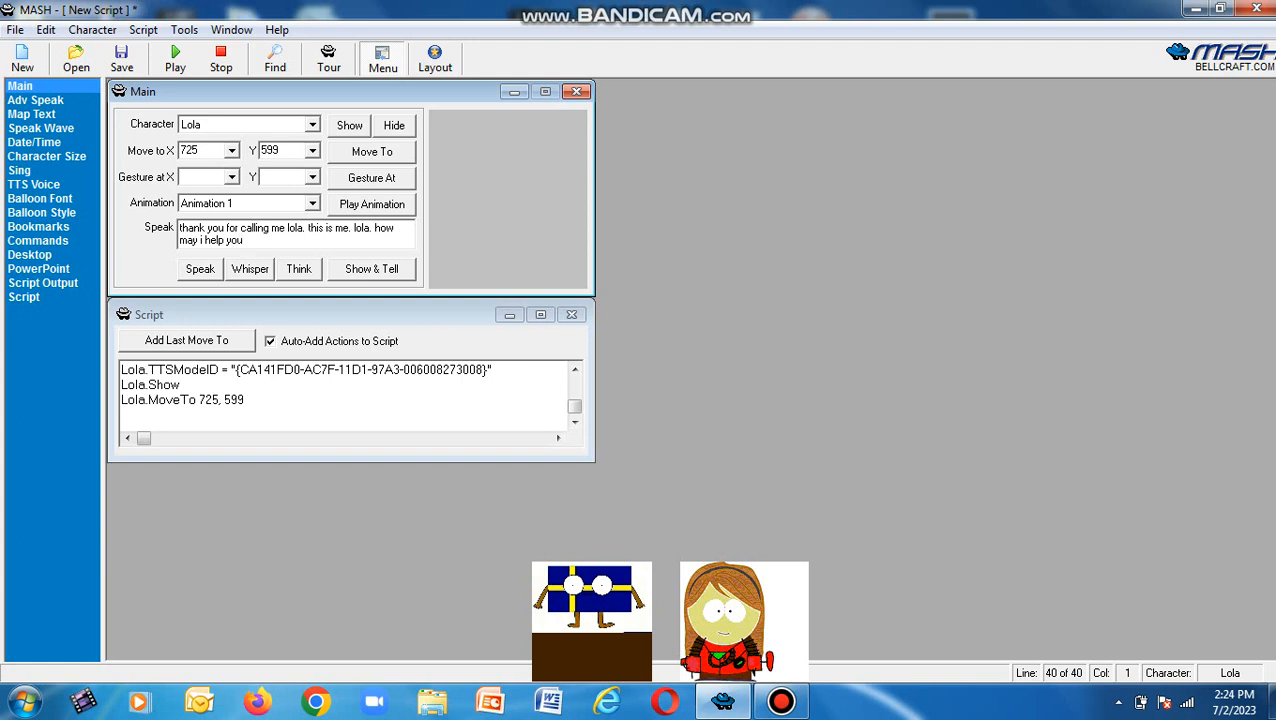
pyautogui.click(200, 268)
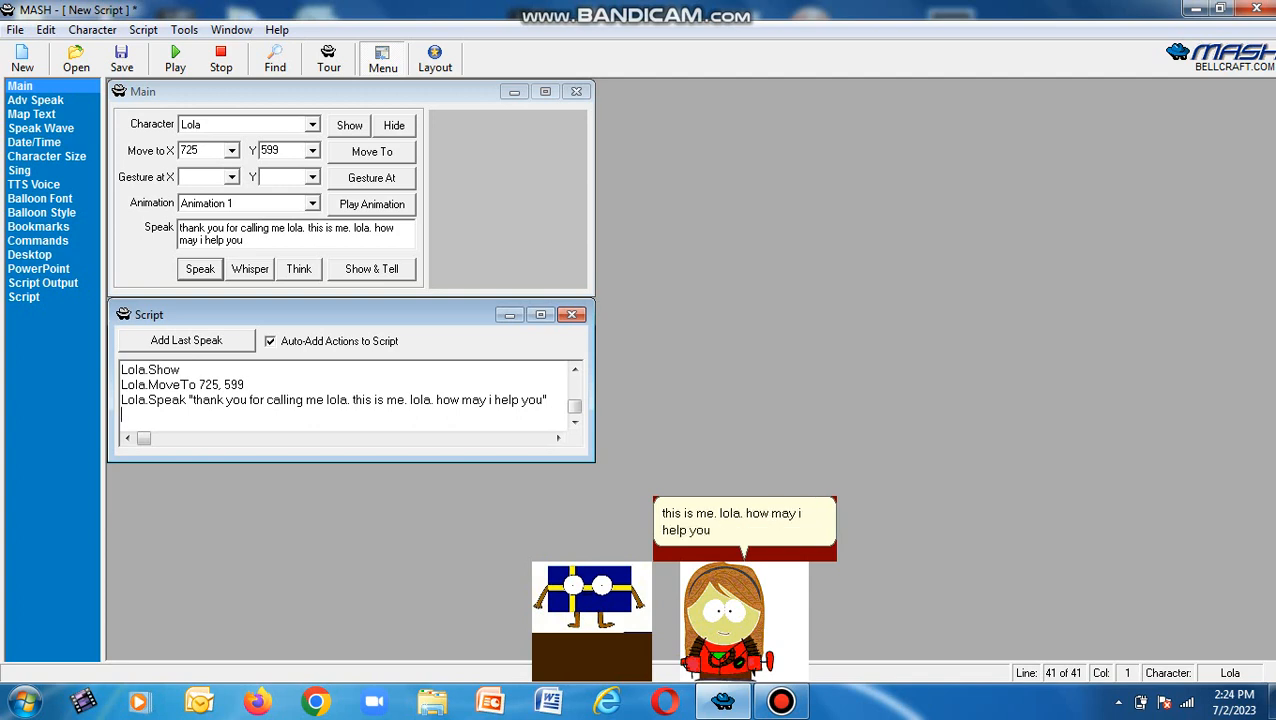
pyautogui.click(312, 124)
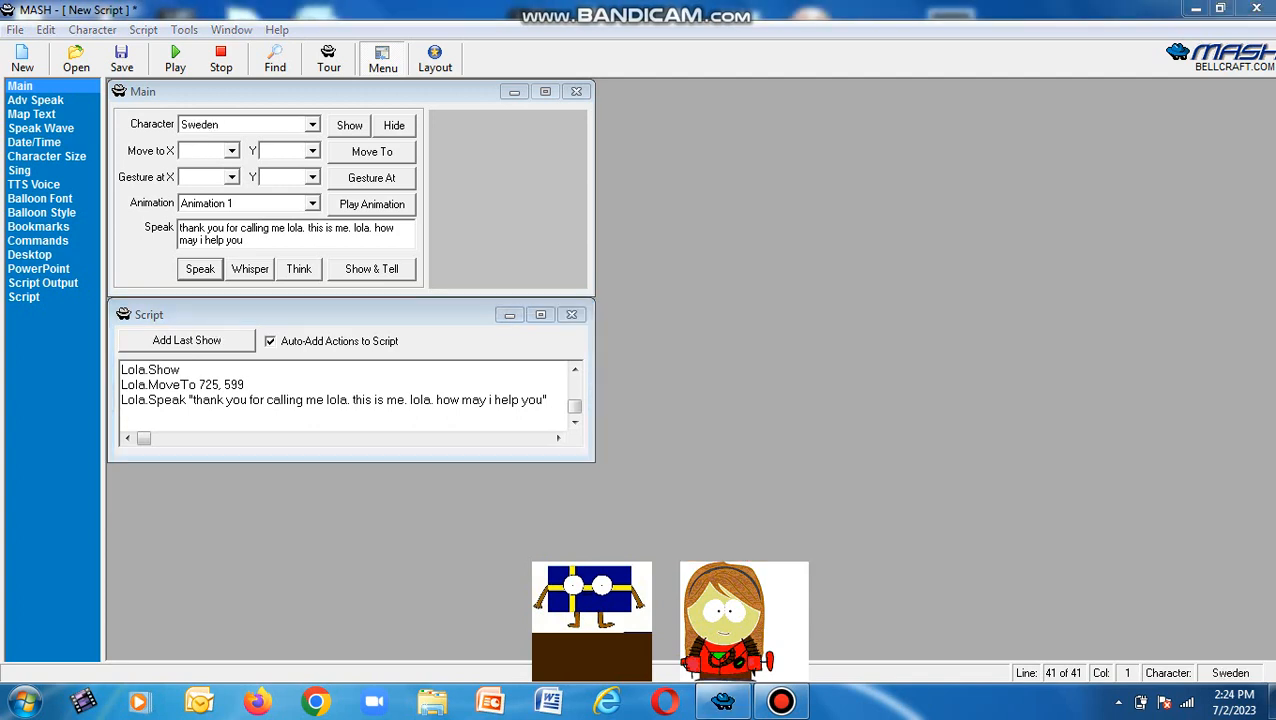
# Have Sweden ask "is mr testaburger there".
pyautogui.click(200, 268)
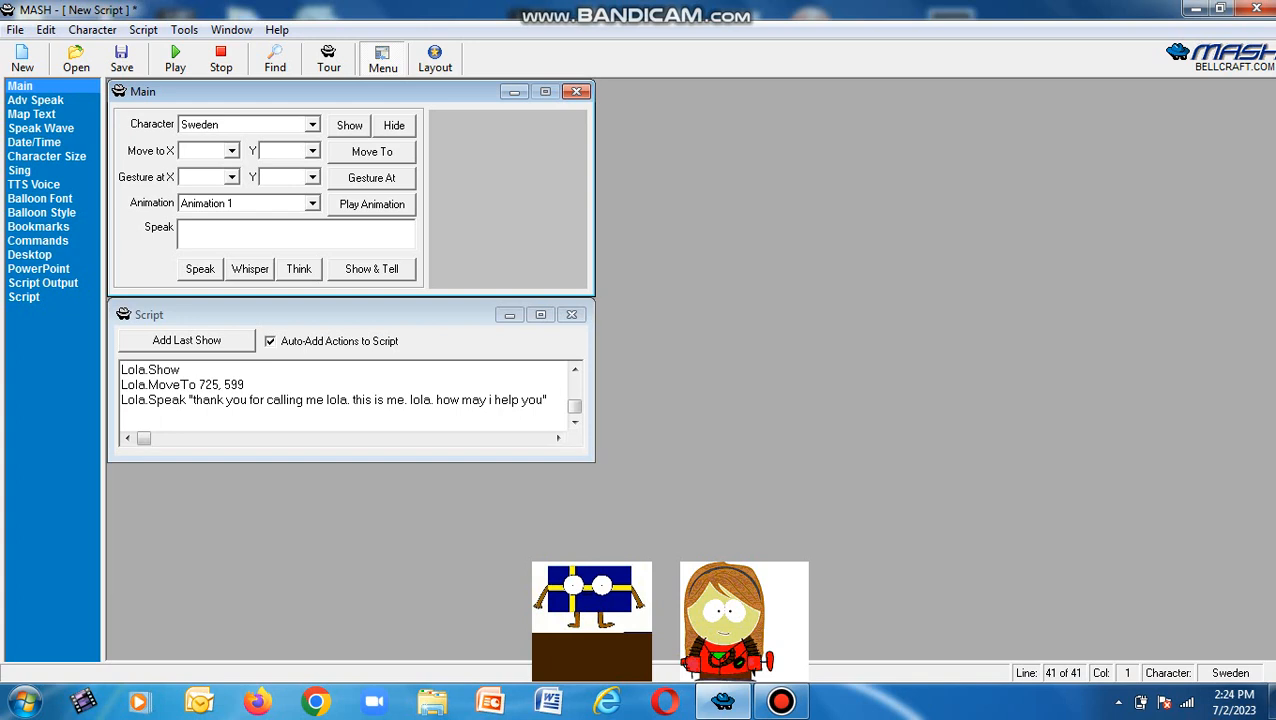
pyautogui.write('is')
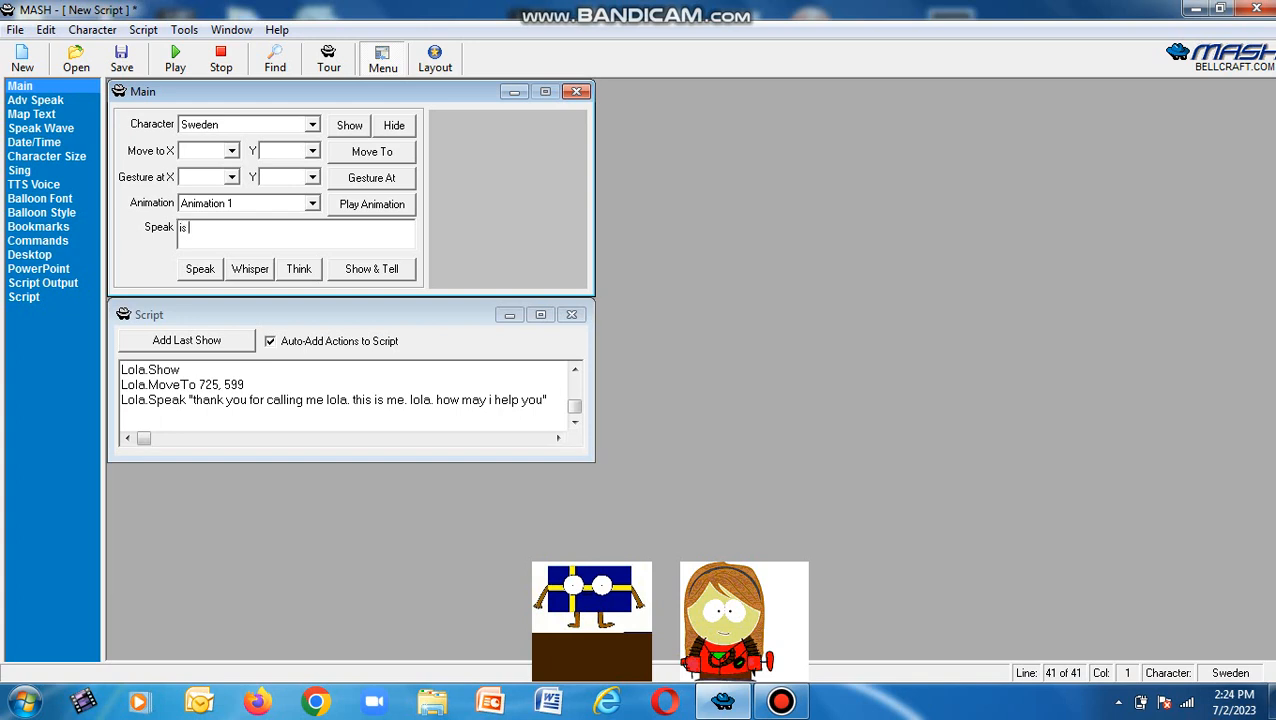
pyautogui.write('mr test')
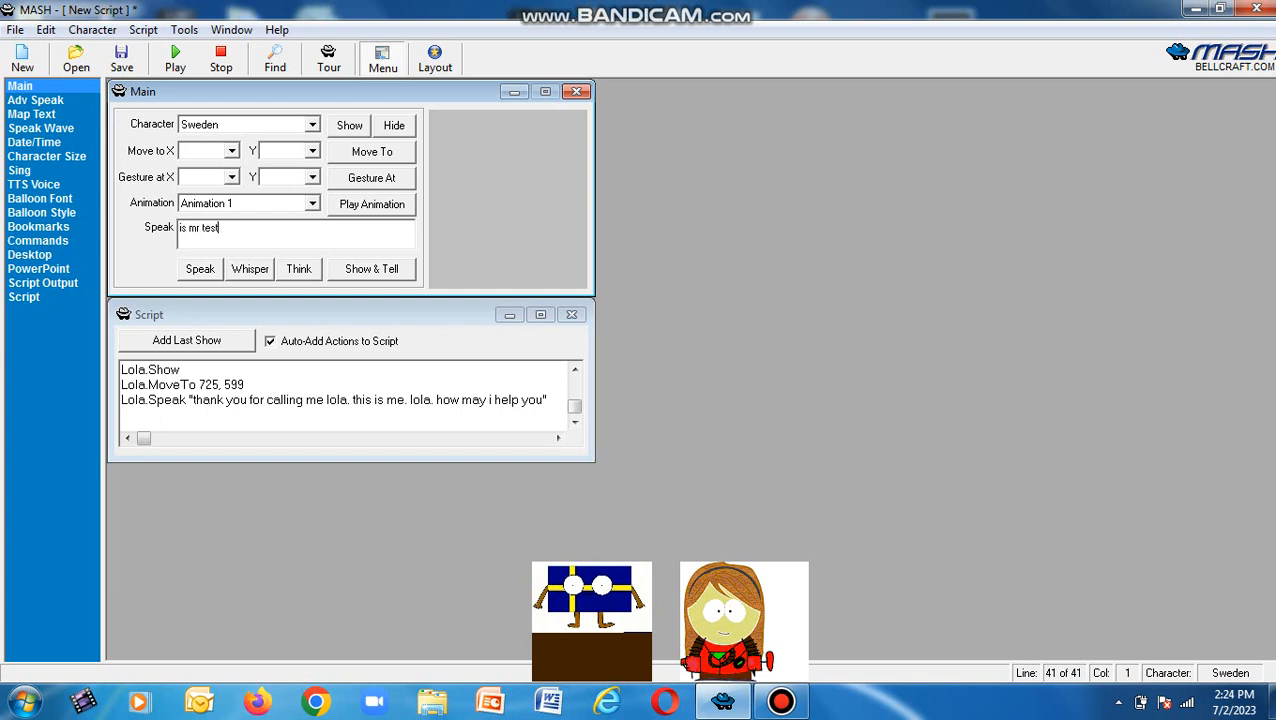
pyautogui.write('aburger the')
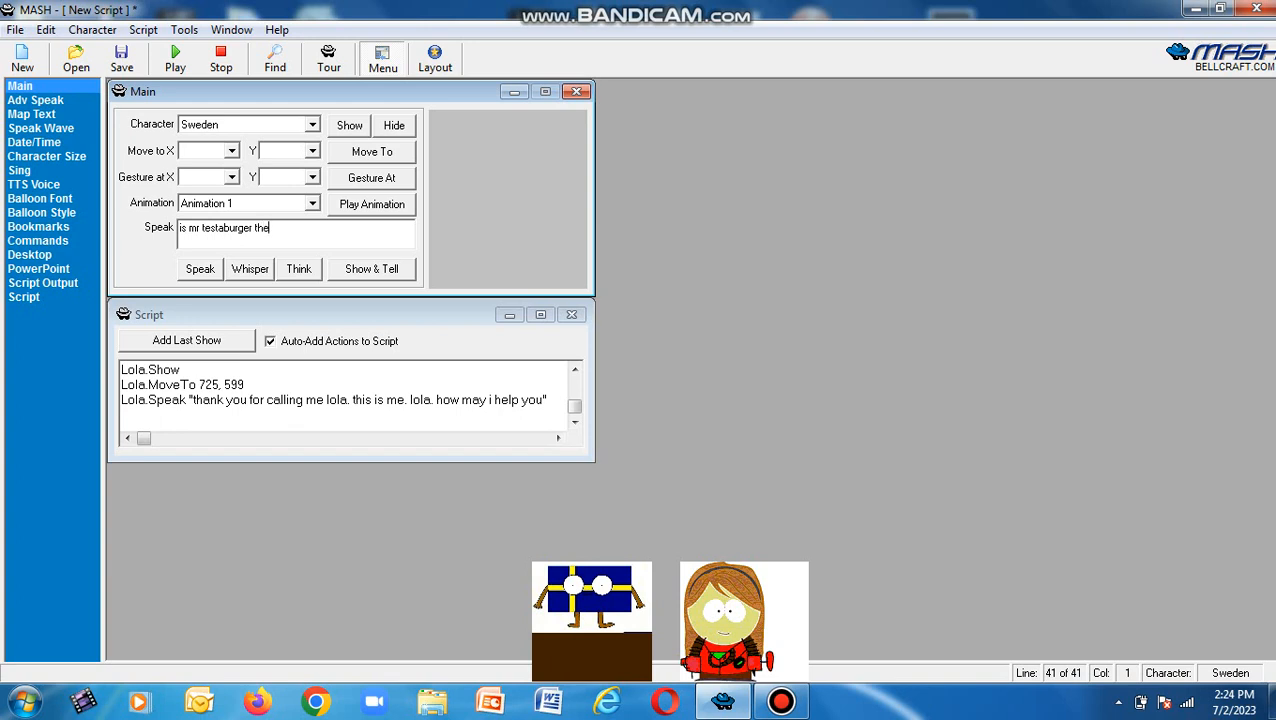
pyautogui.click(200, 268)
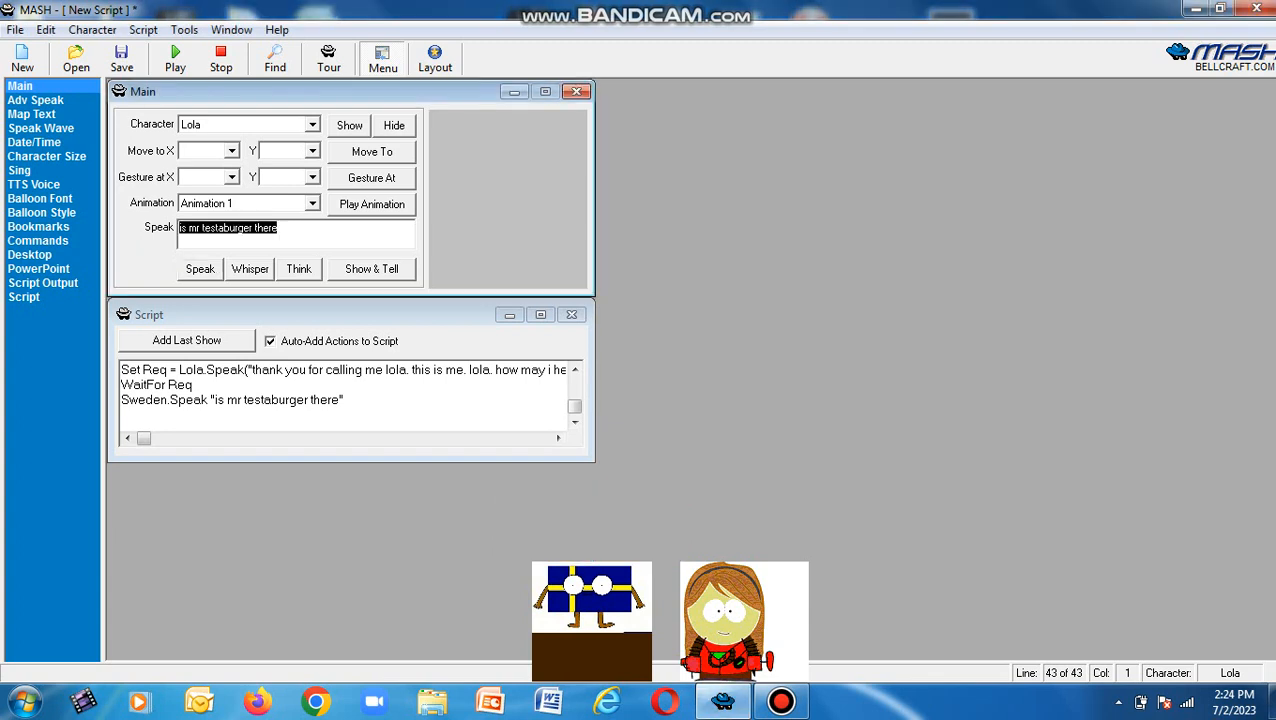
# Have Lola answer "nope mr testaburger is not here he is from south park".
pyautogui.write('nope')
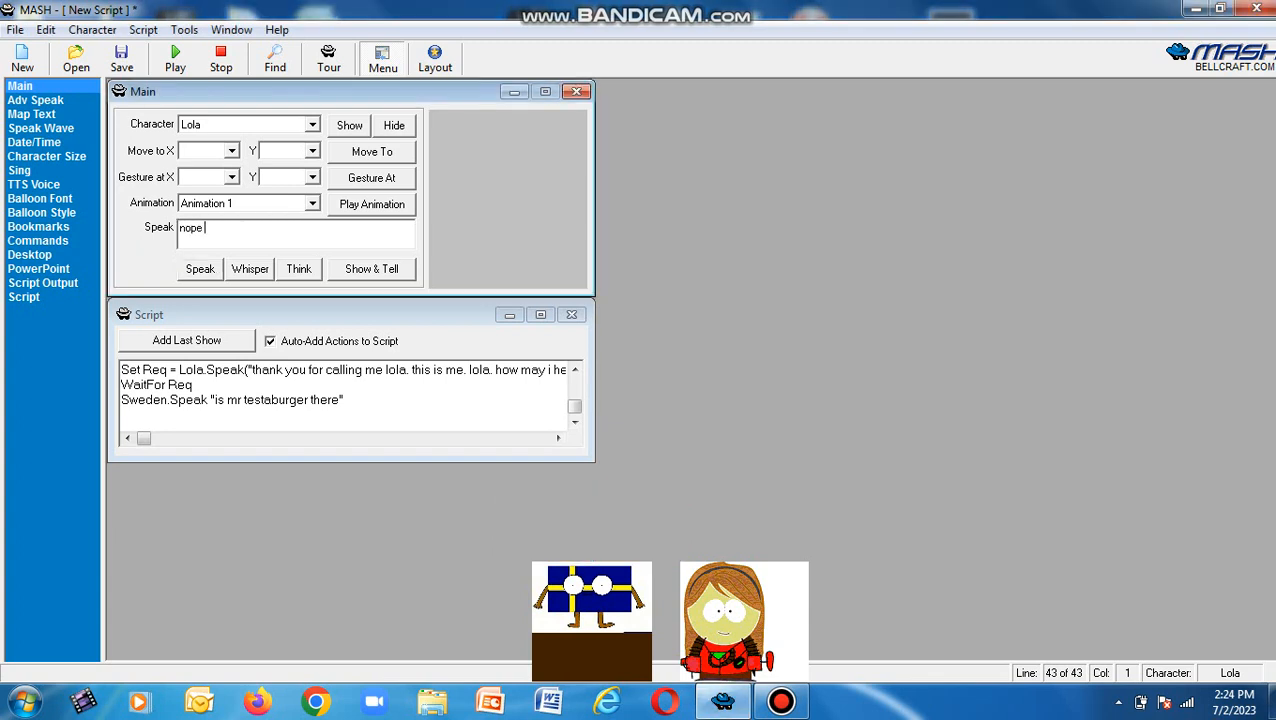
pyautogui.write('mr test')
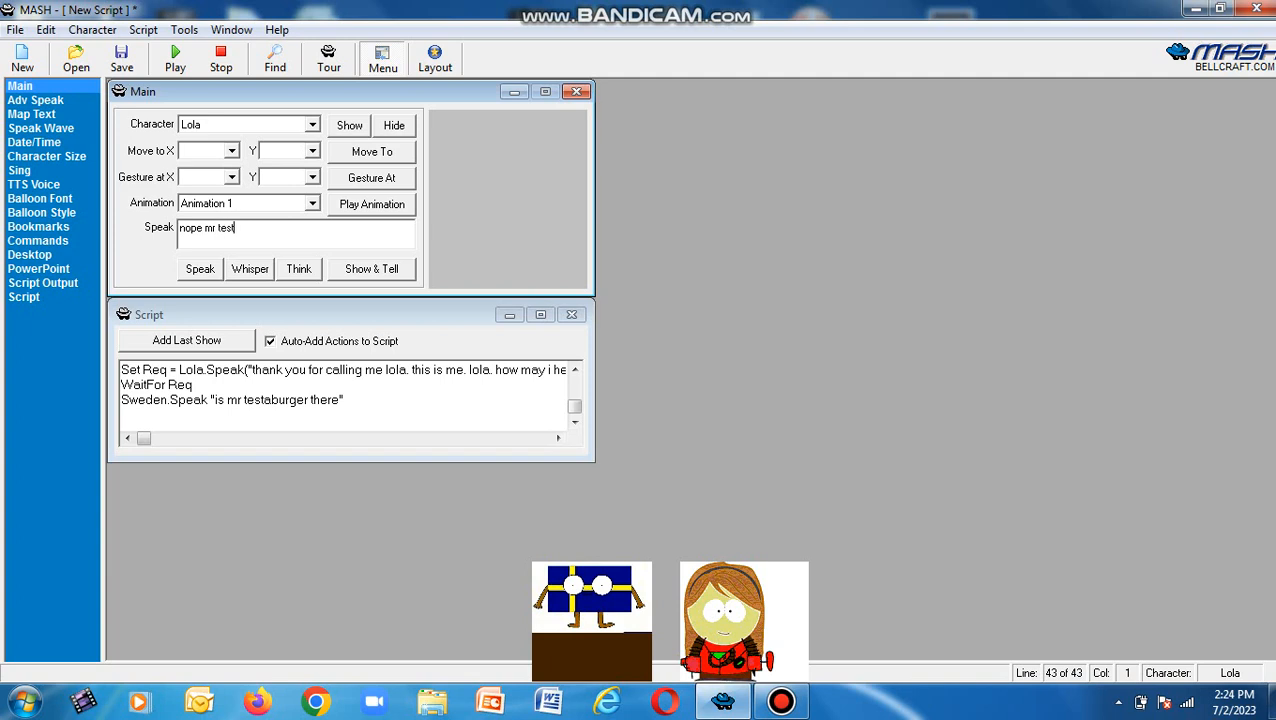
pyautogui.write('aburger is not here')
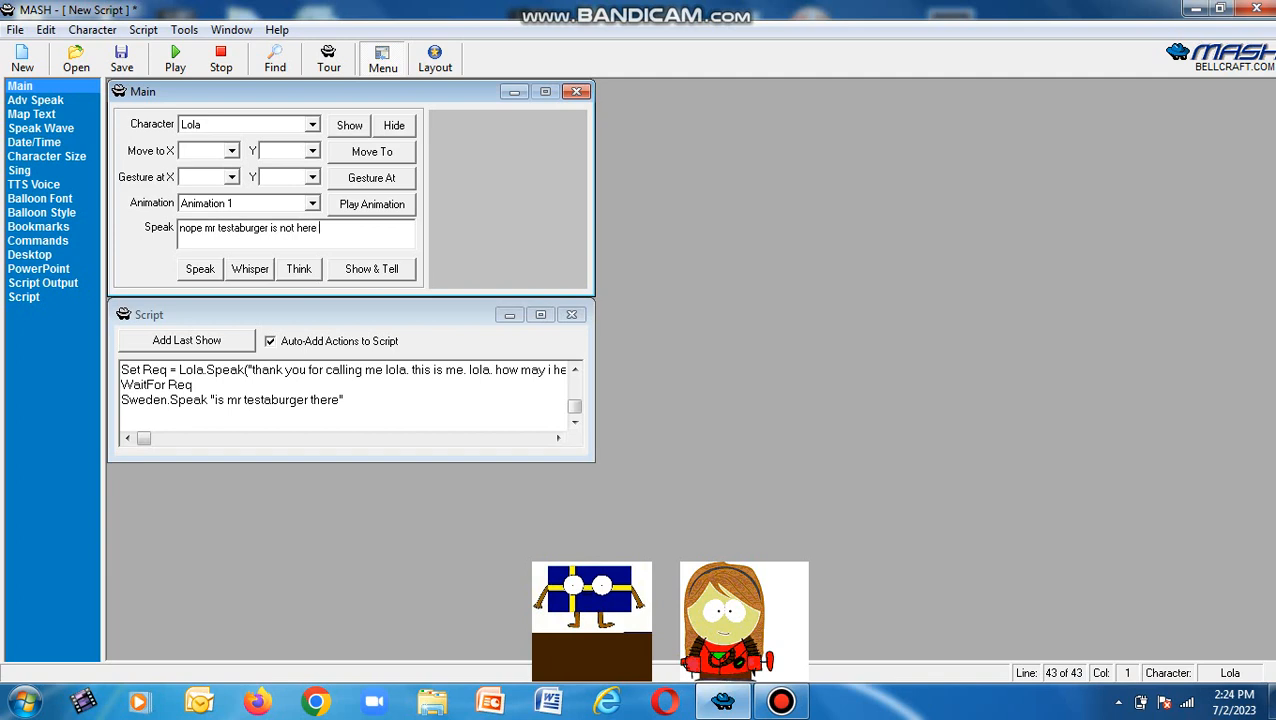
pyautogui.write('he')
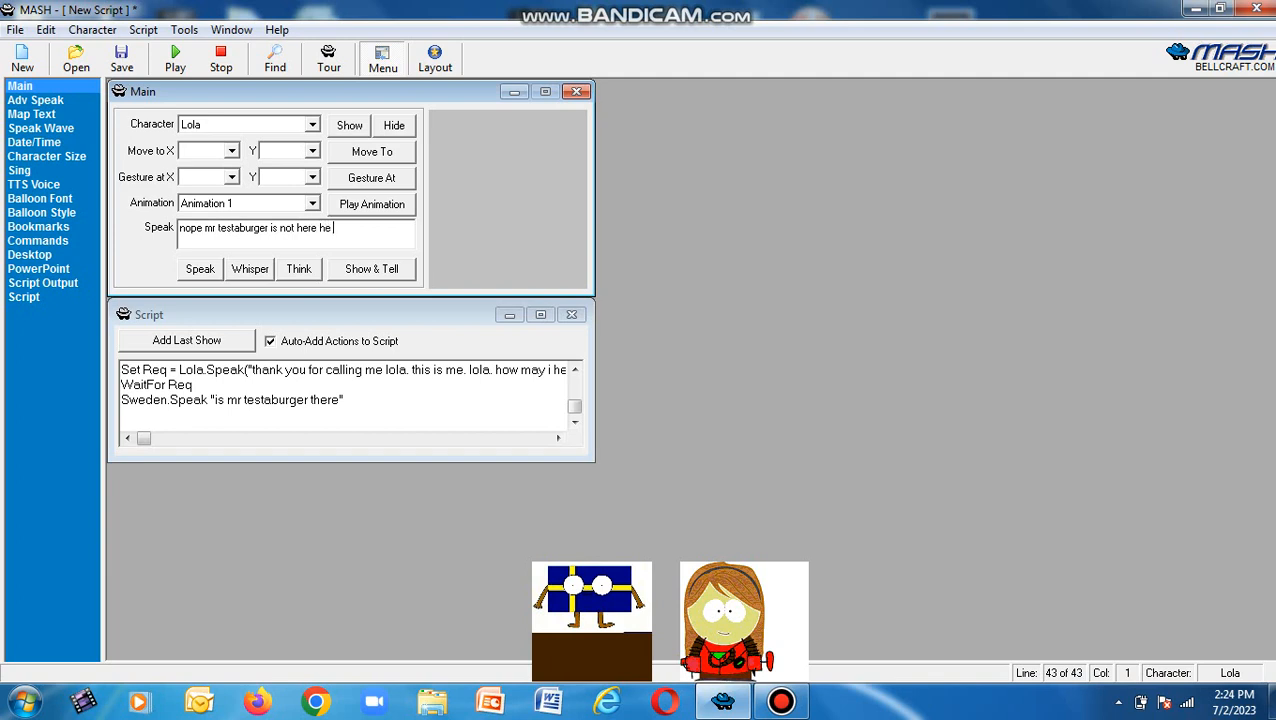
pyautogui.write('is')
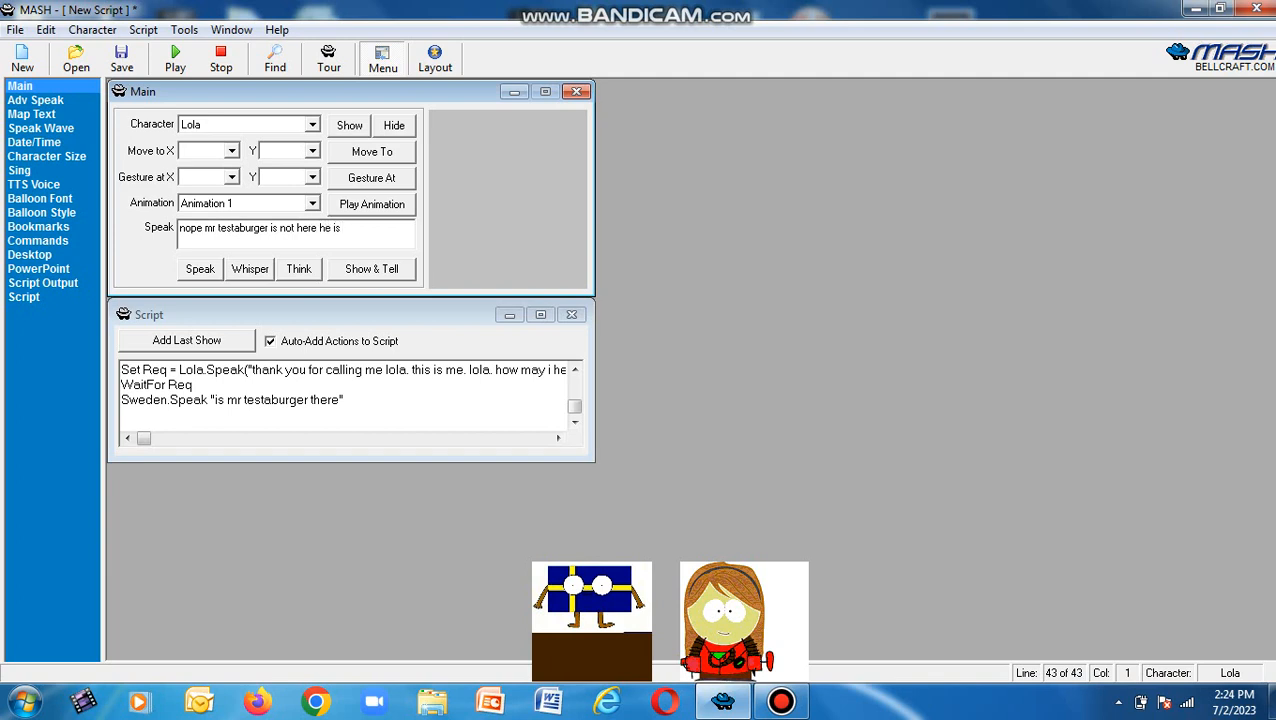
pyautogui.write('from south park')
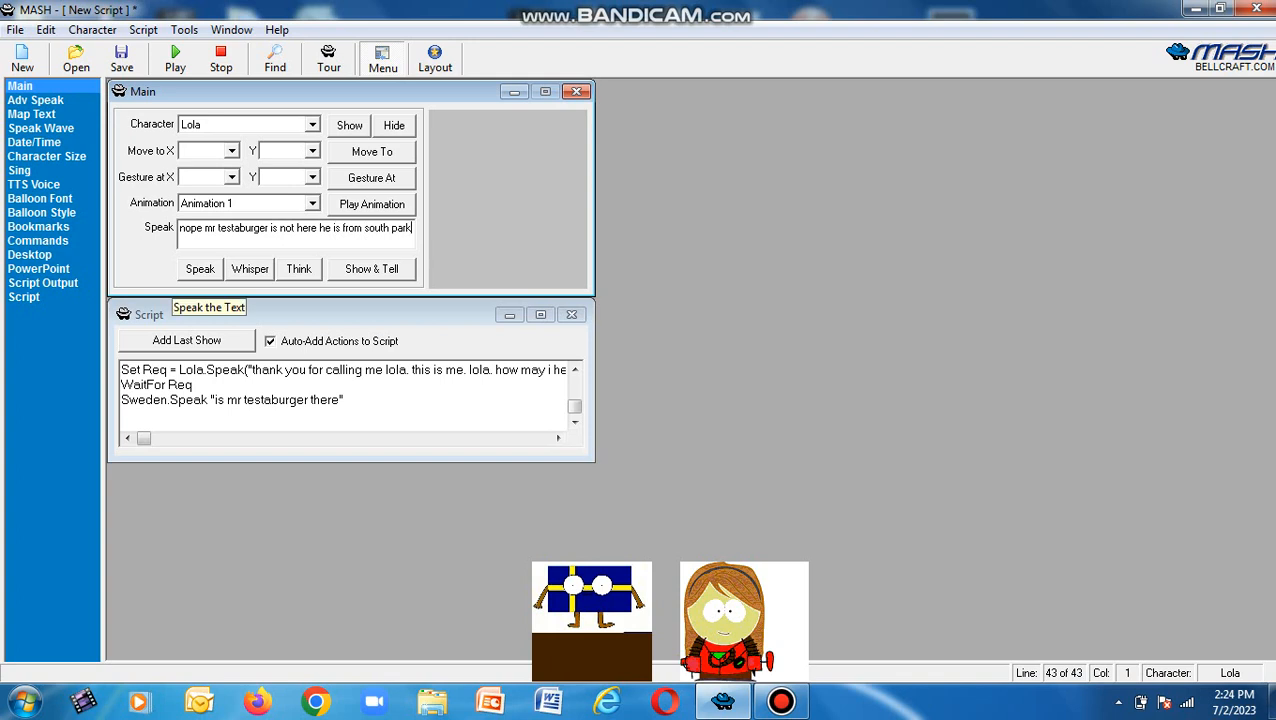
pyautogui.click(200, 268)
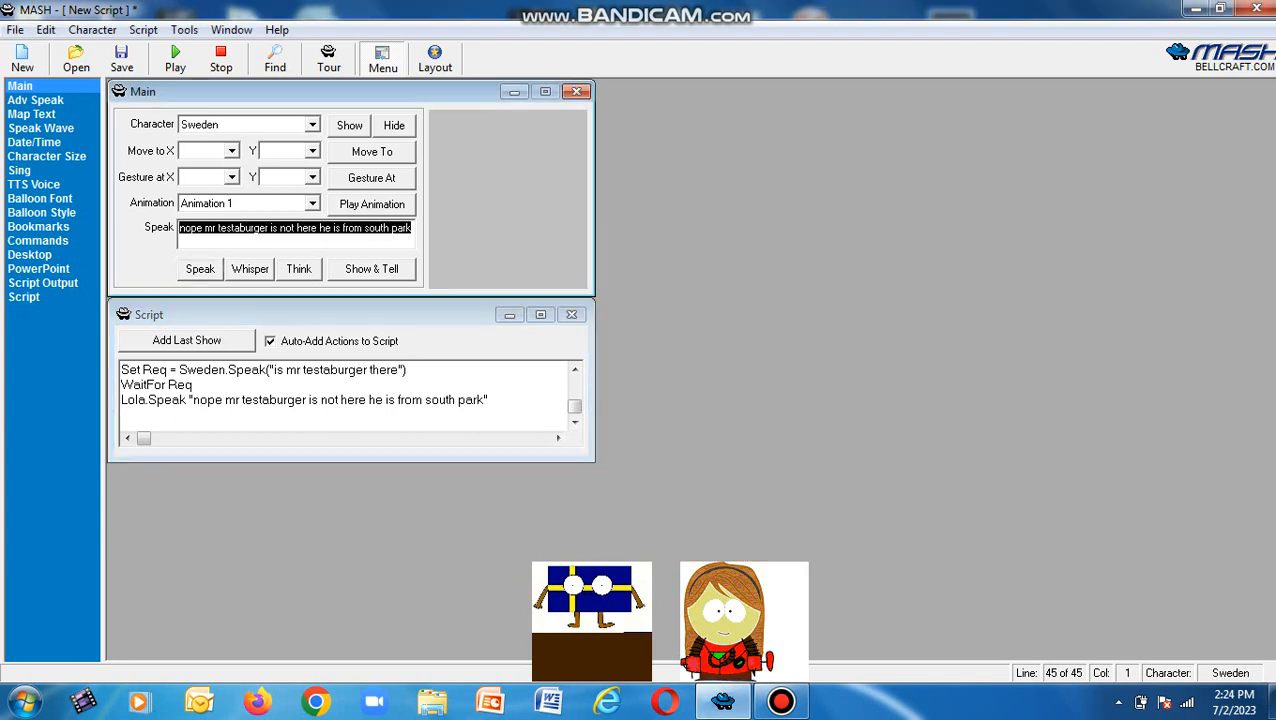
# Have Sweden ask "how about. mrs testaburger".
pyautogui.write('howe')
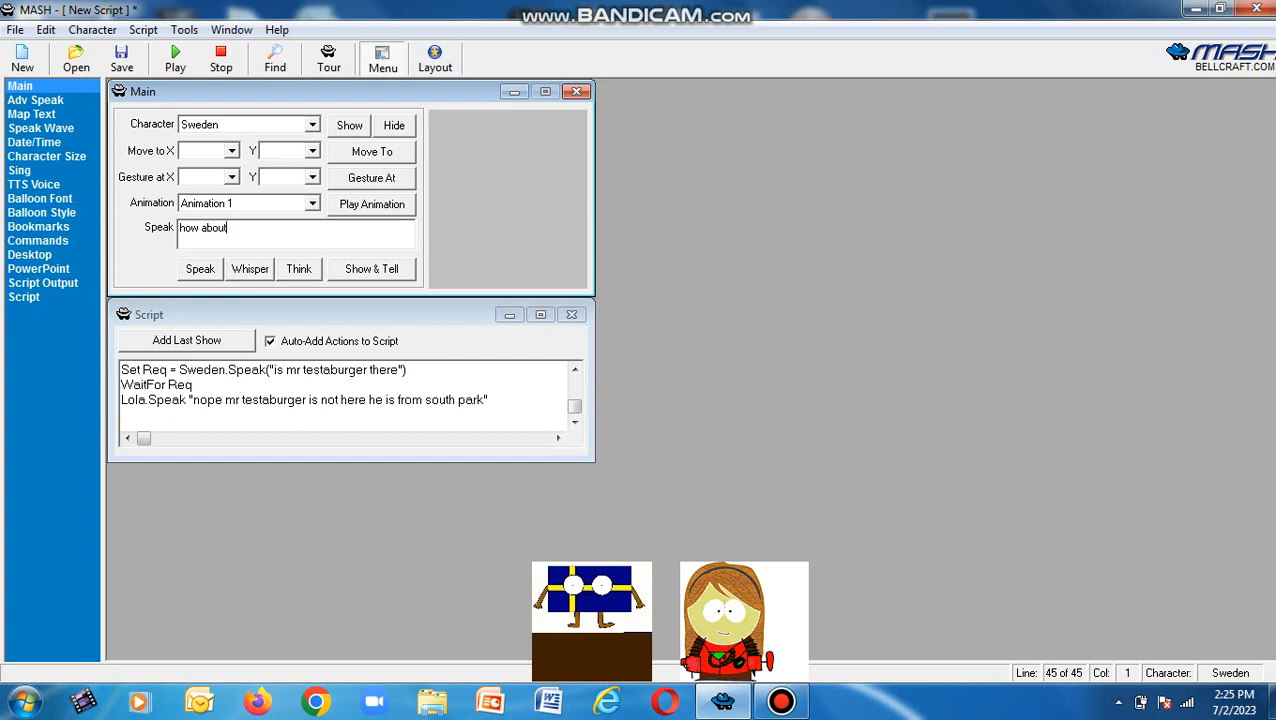
pyautogui.write('.')
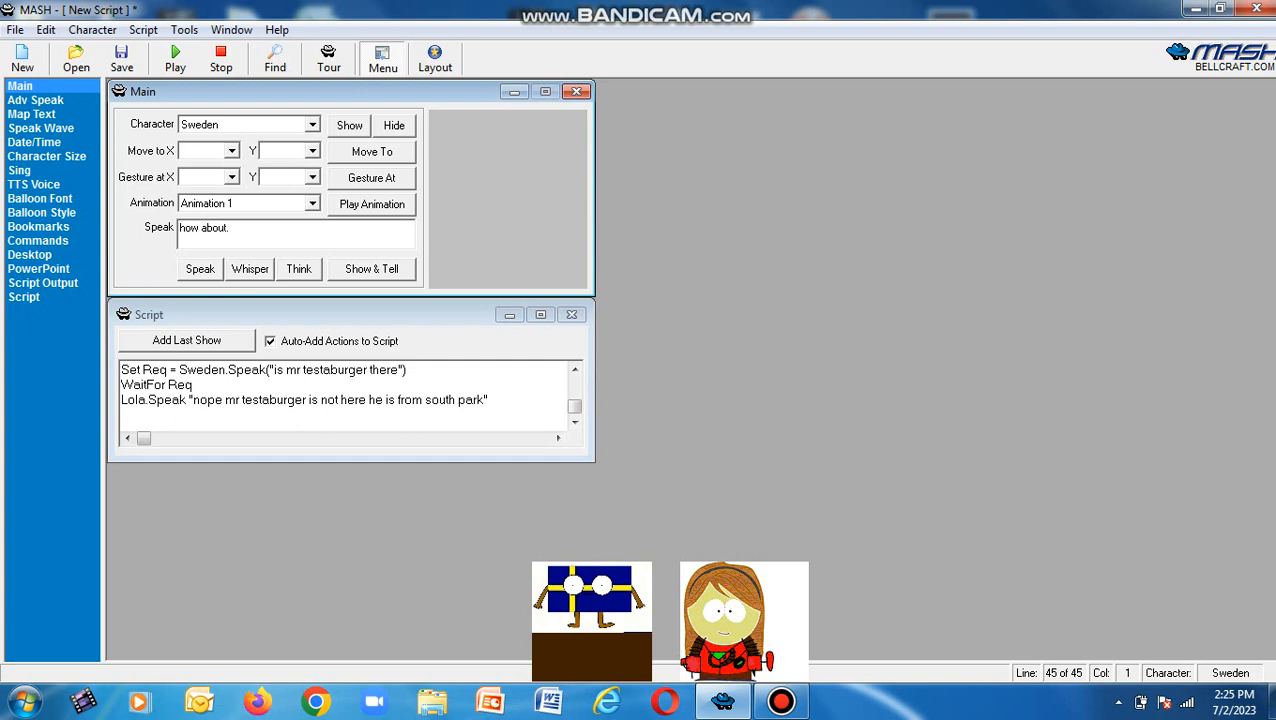
pyautogui.write('mrs')
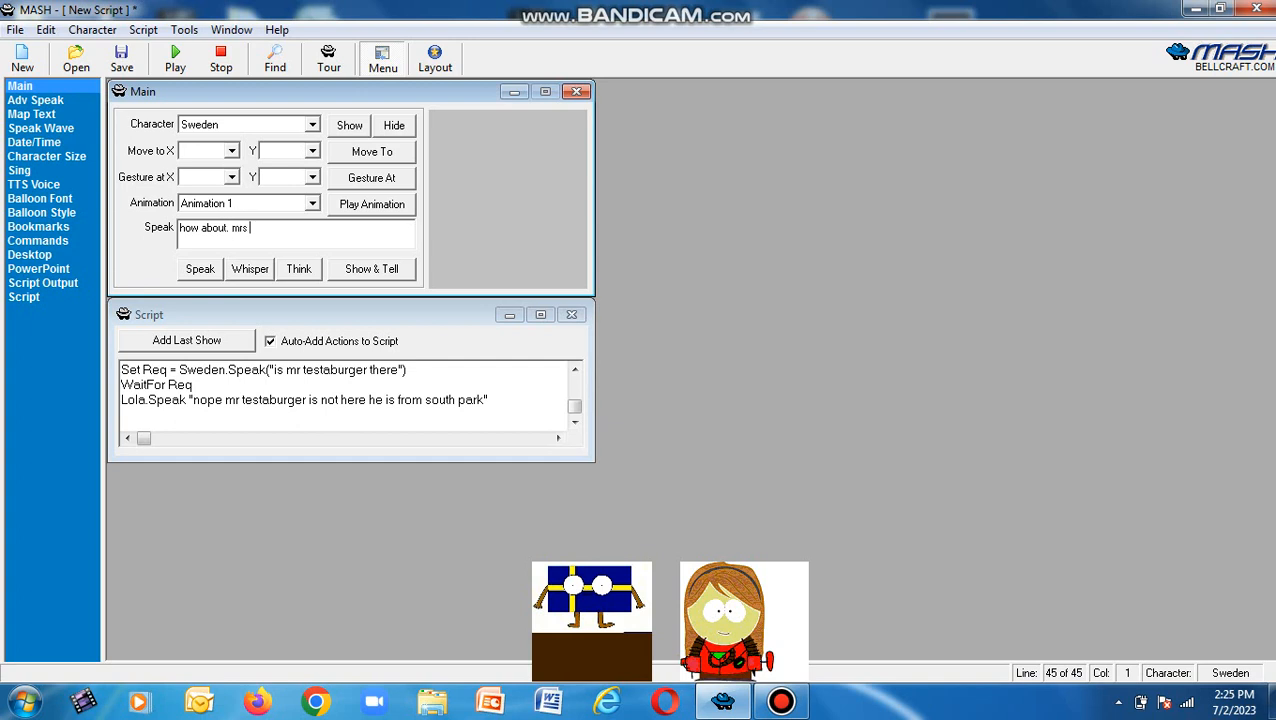
pyautogui.write('testaburg')
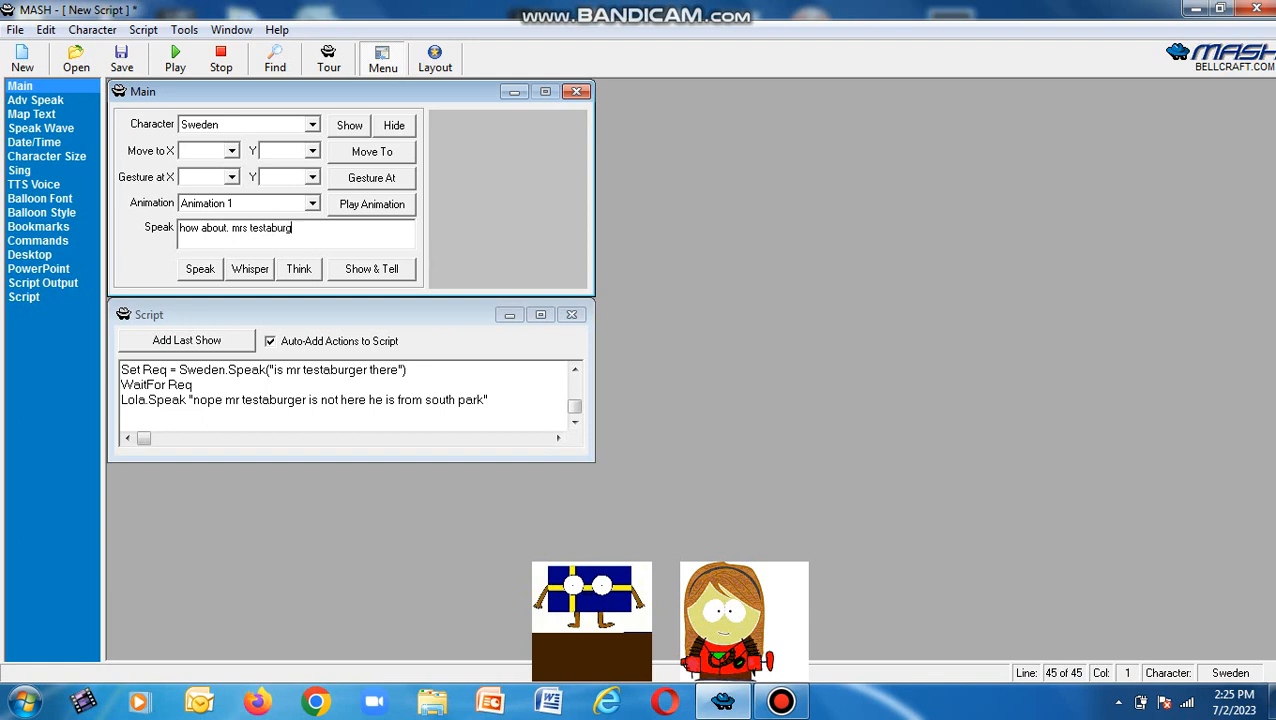
pyautogui.write('er')
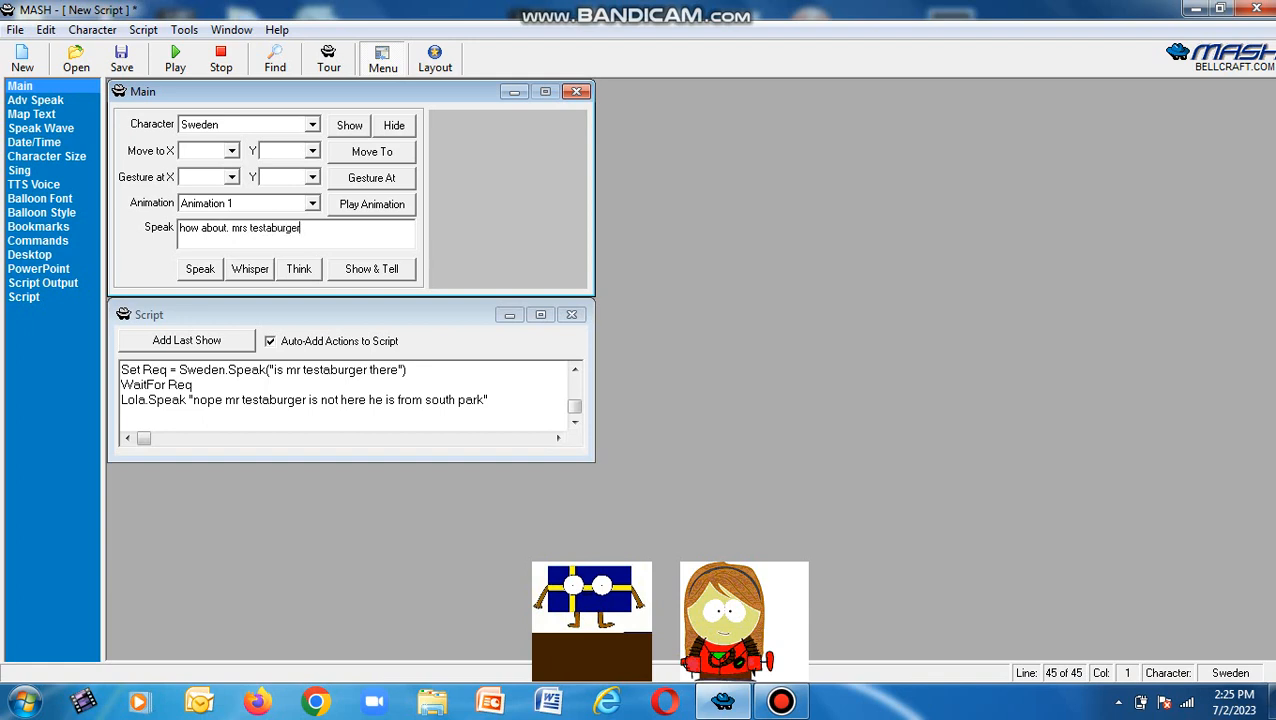
pyautogui.click(200, 268)
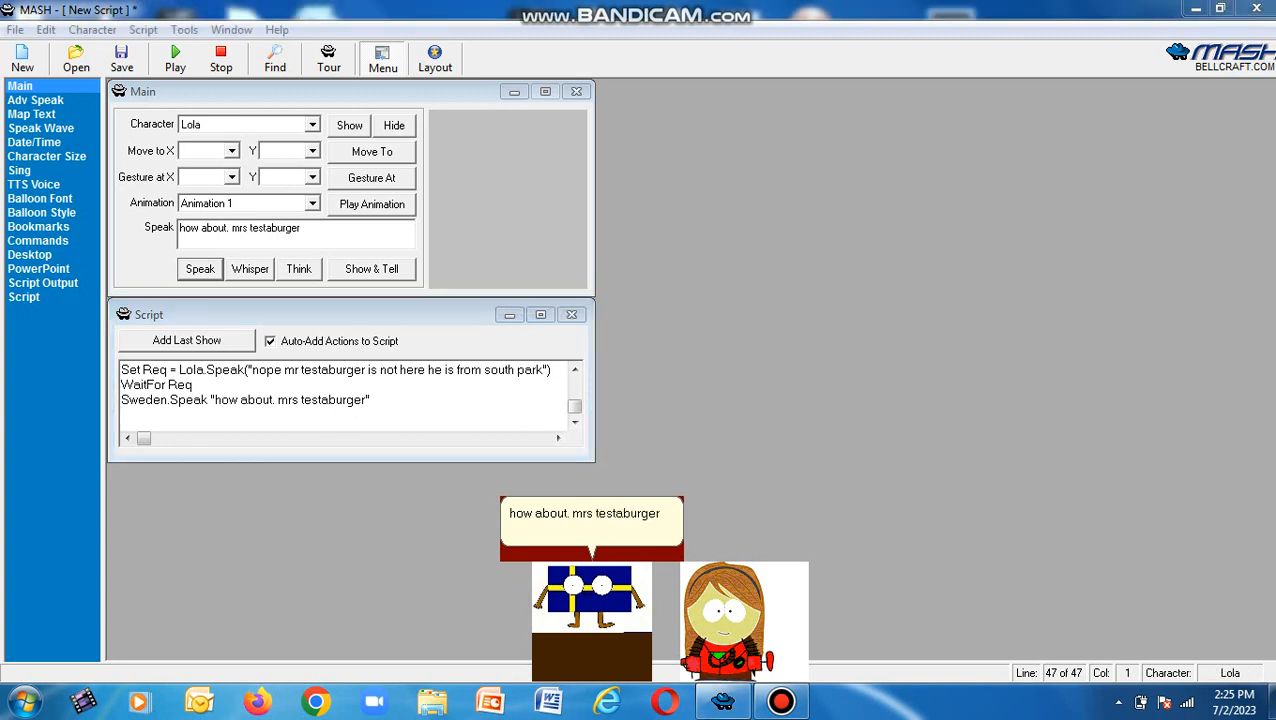
pyautogui.click(200, 268)
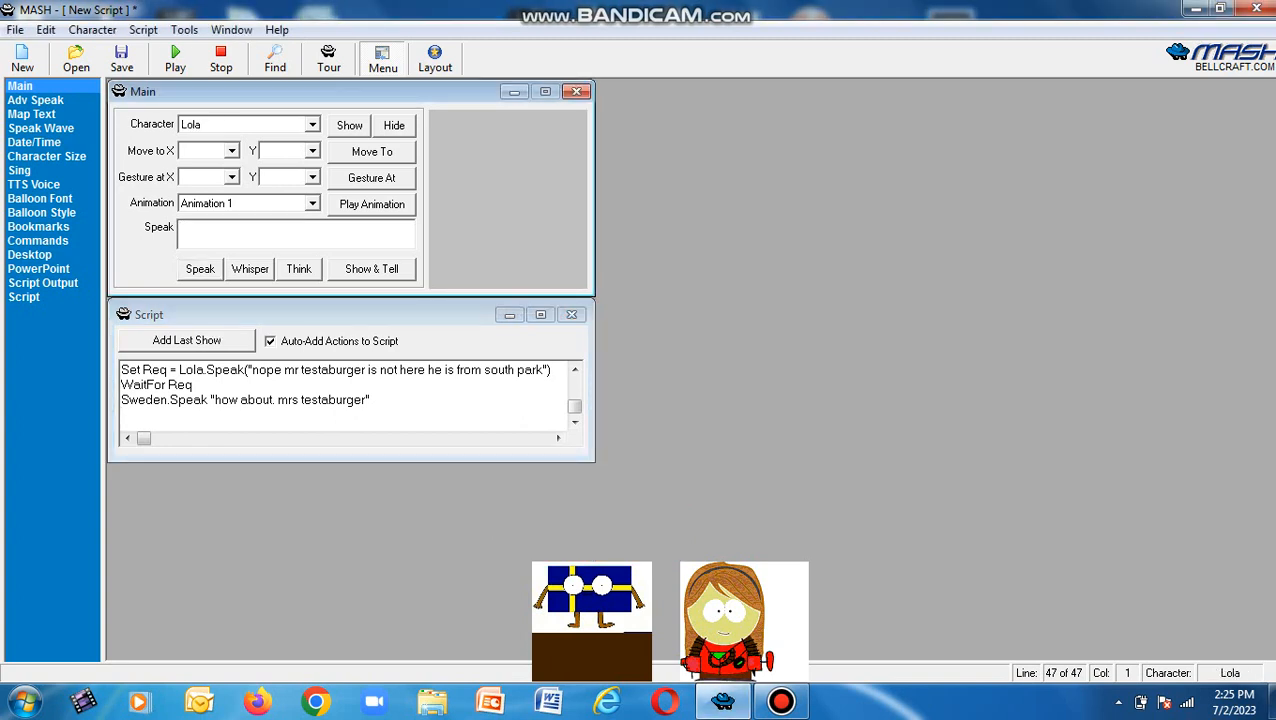
# Have Lola reply "mrs testaburger is not here. i already told you".
pyautogui.write('mrs t')
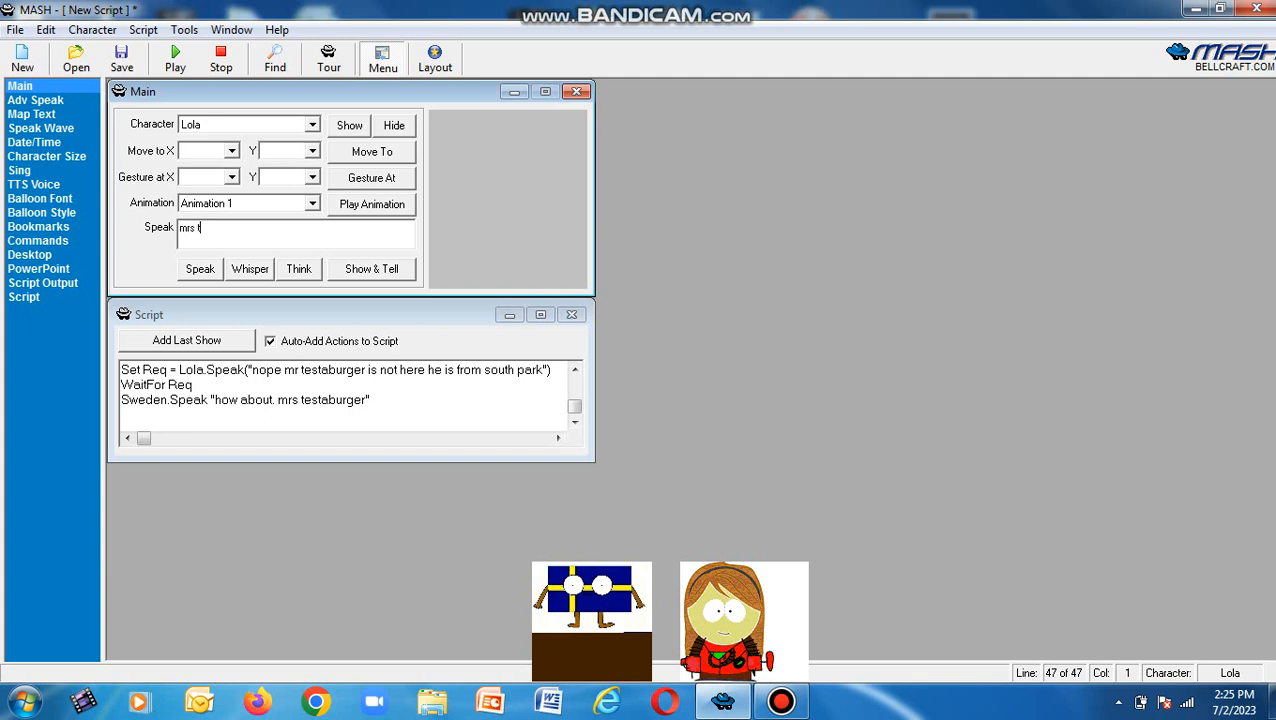
pyautogui.write('estaburger')
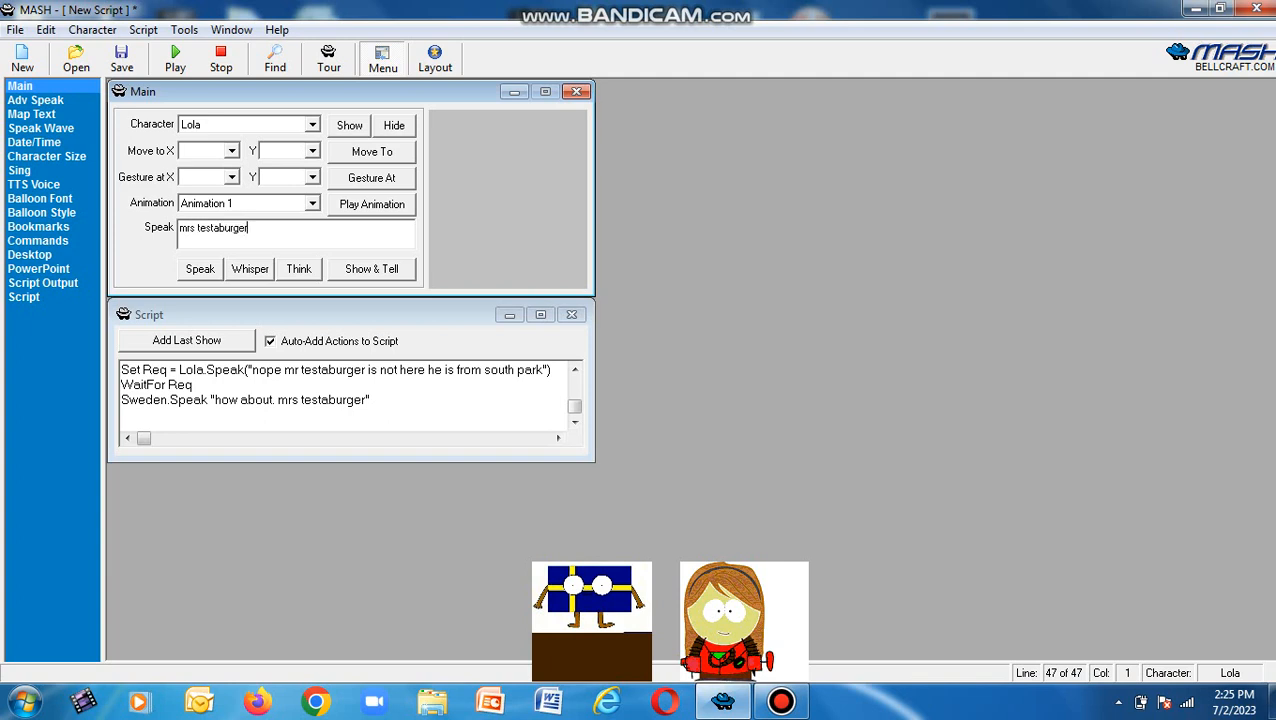
pyautogui.write('is not')
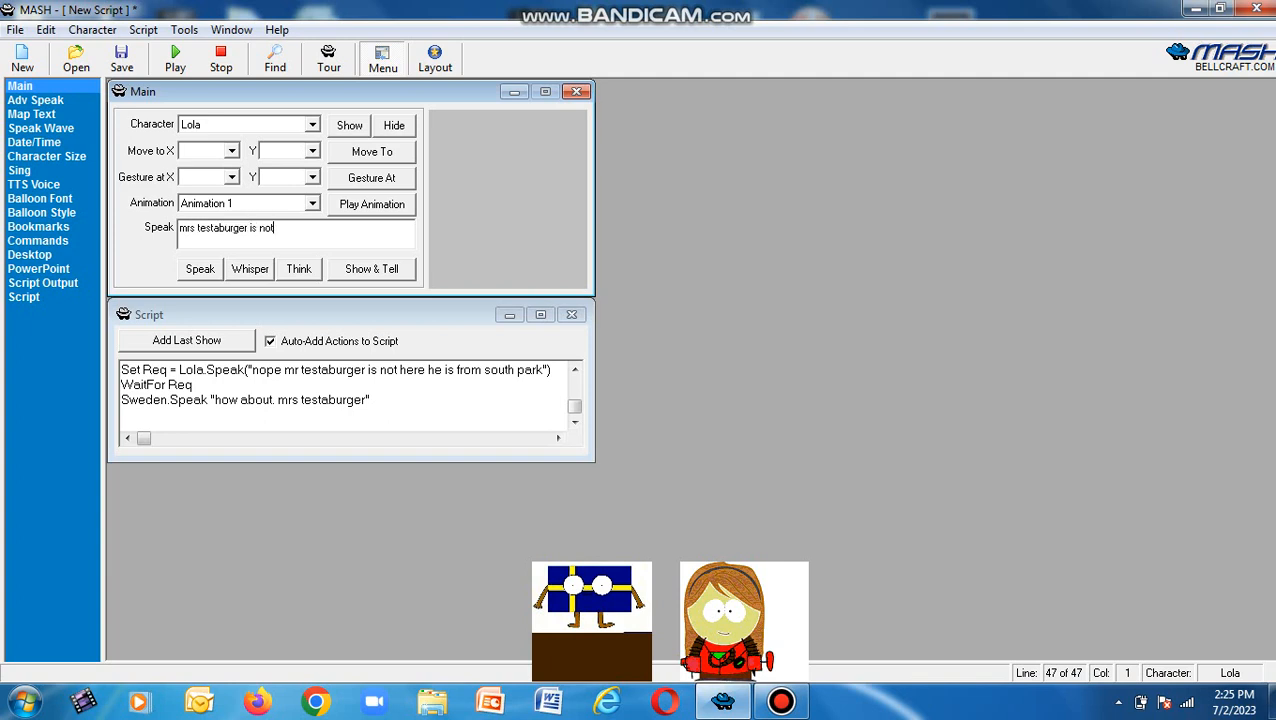
pyautogui.write('here b')
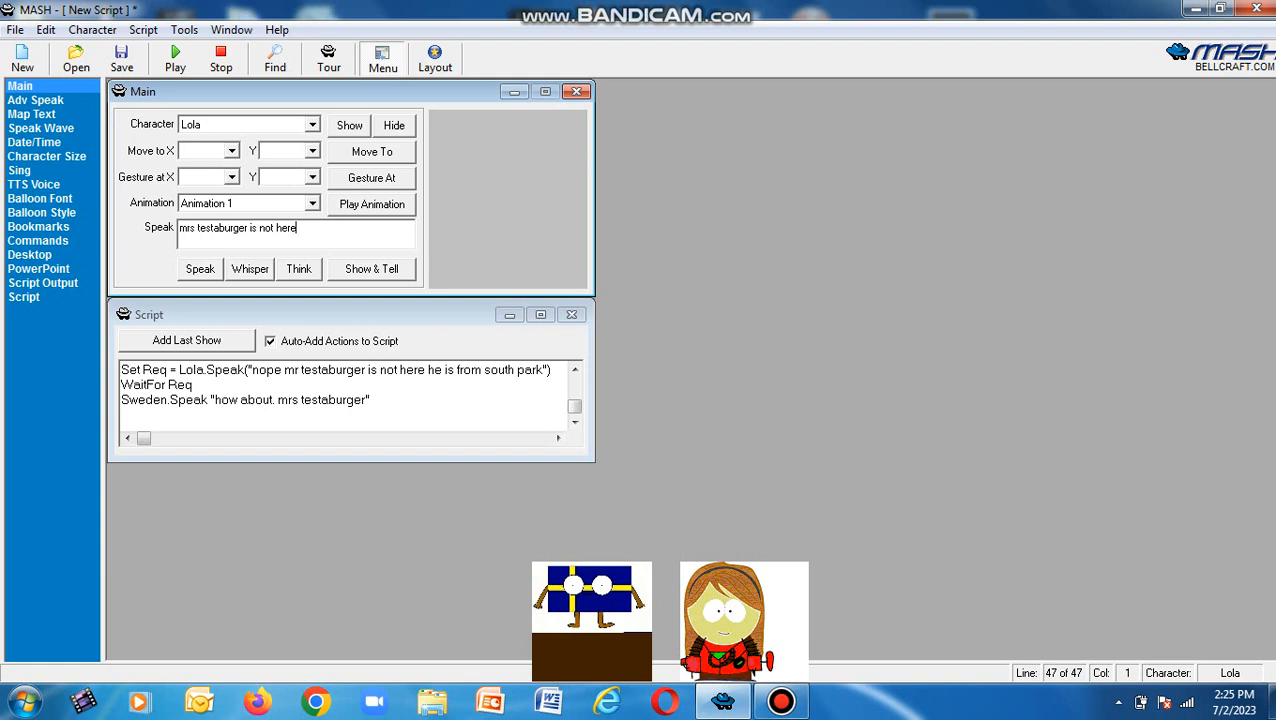
pyautogui.write('i ak')
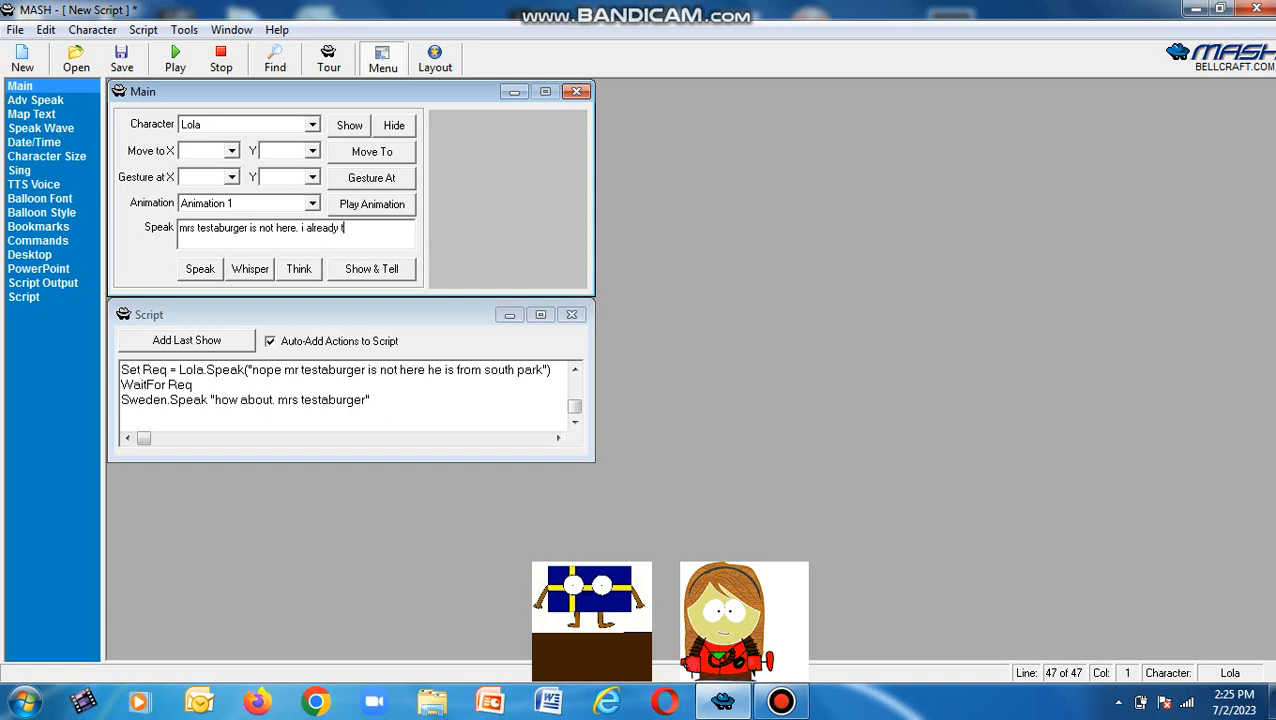
pyautogui.write('old you')
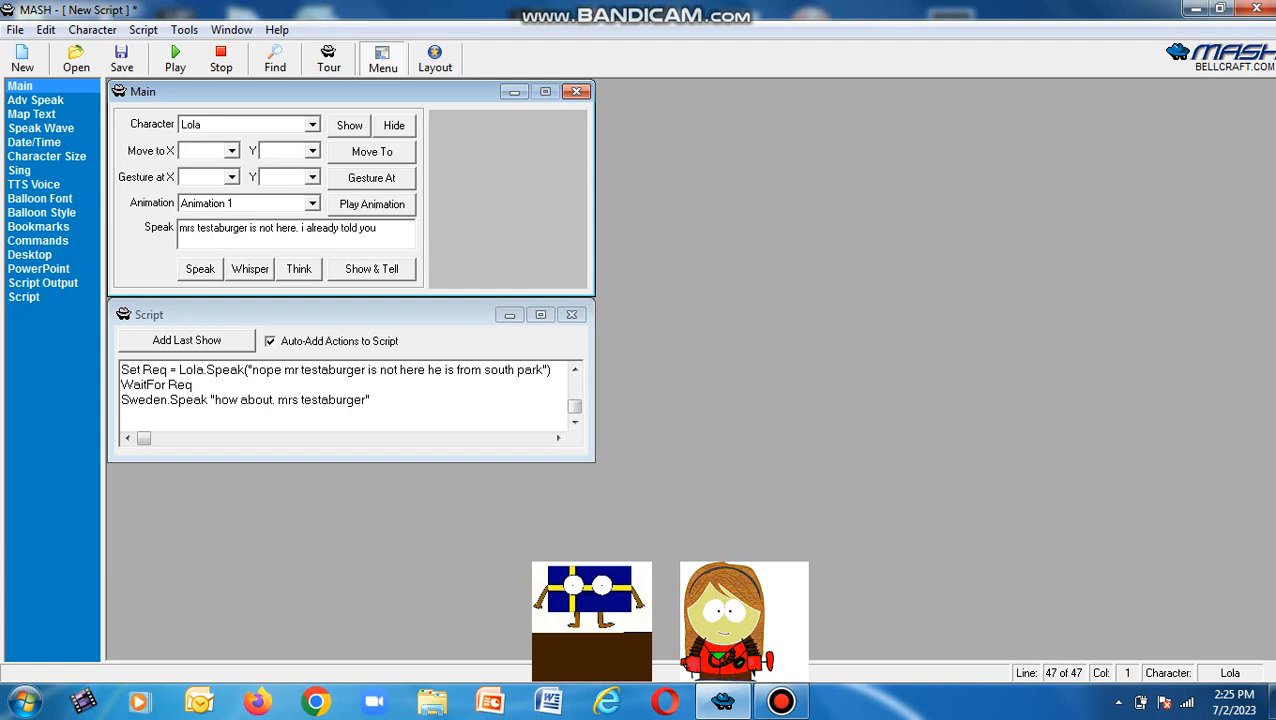
pyautogui.click(200, 268)
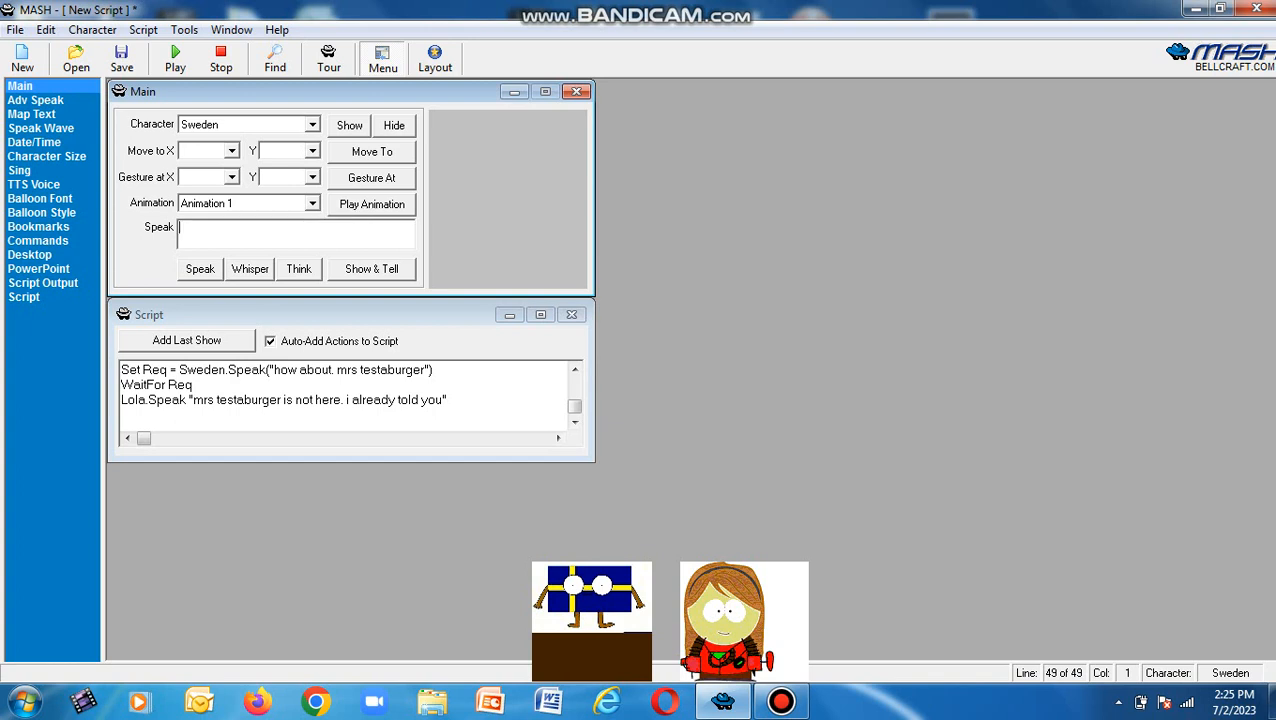
# Have Sweden ask "and about jr testaburger".
pyautogui.write('and about')
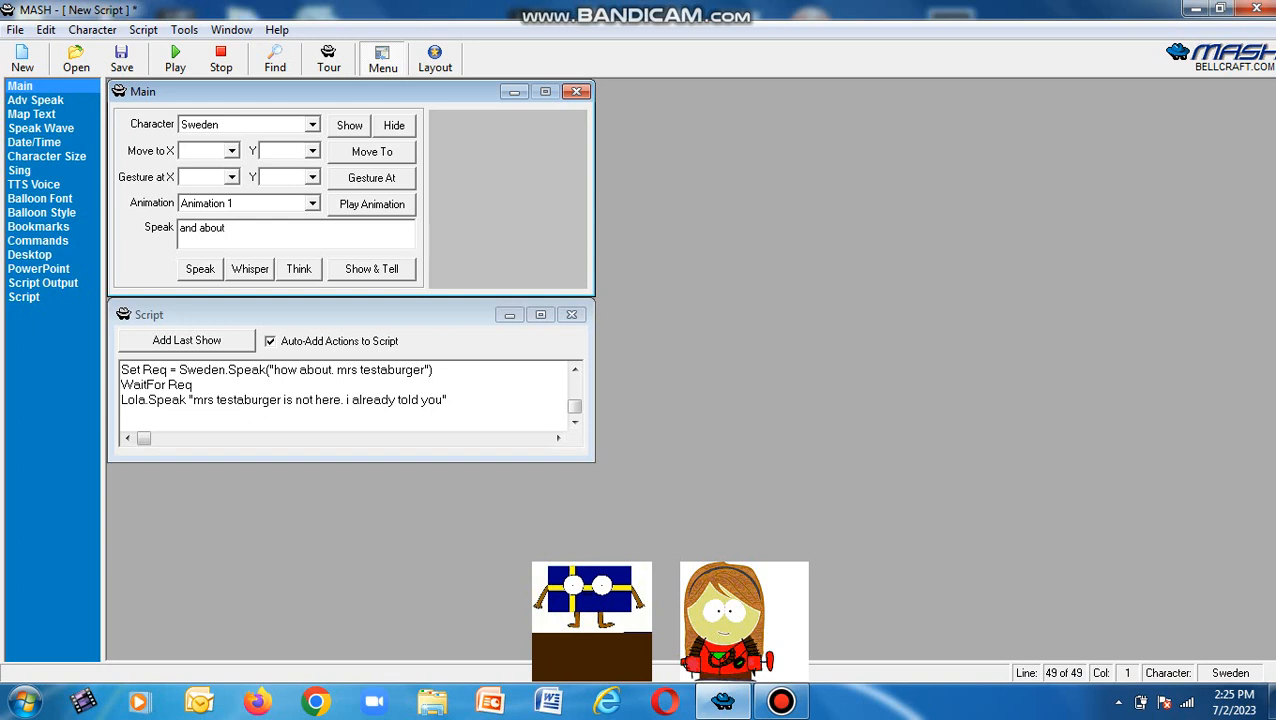
pyautogui.write('jr testaburger')
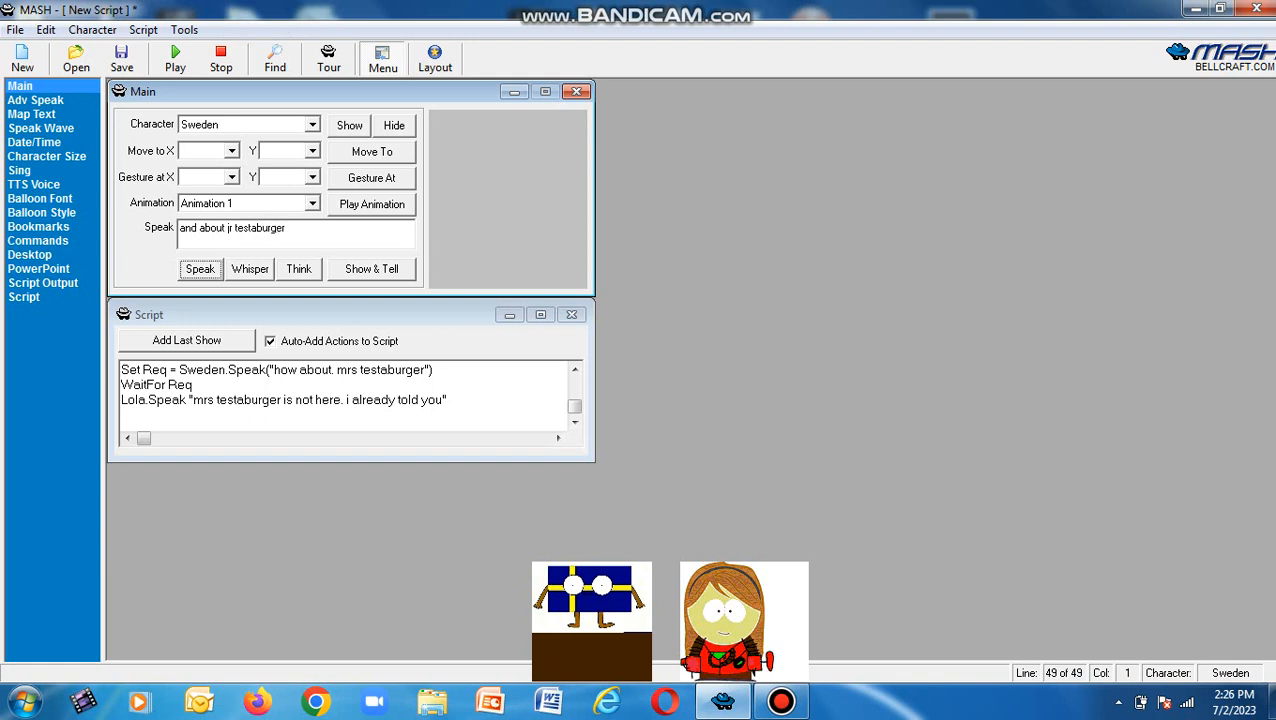
pyautogui.click(200, 268)
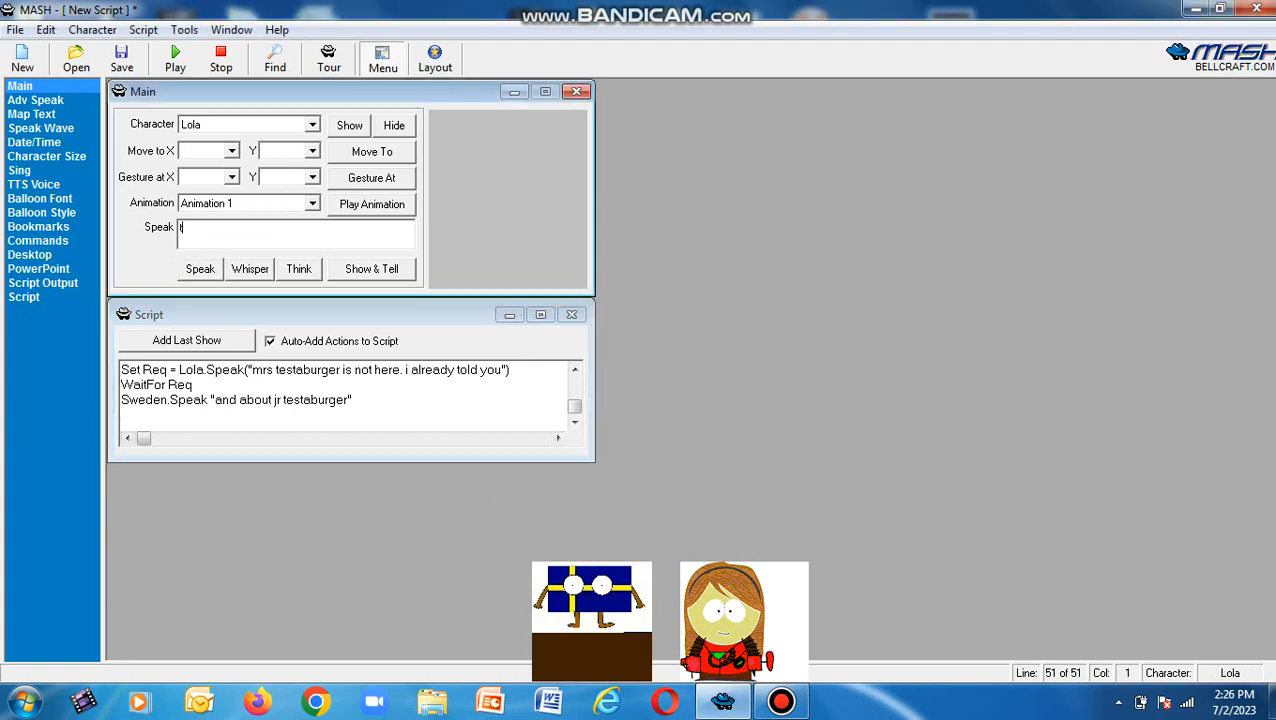
# Write Lola's reply "there are no testaburger members. i only serve food and make music".
pyautogui.write('tere are')
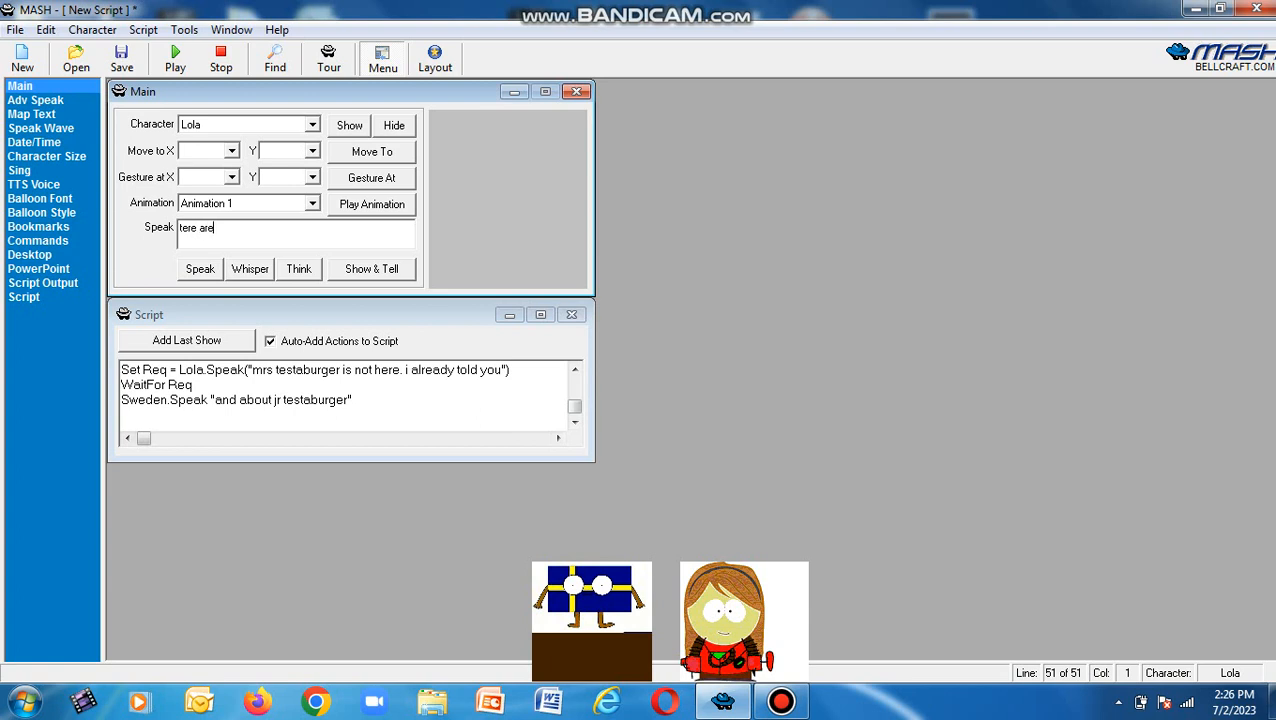
pyautogui.write('no t')
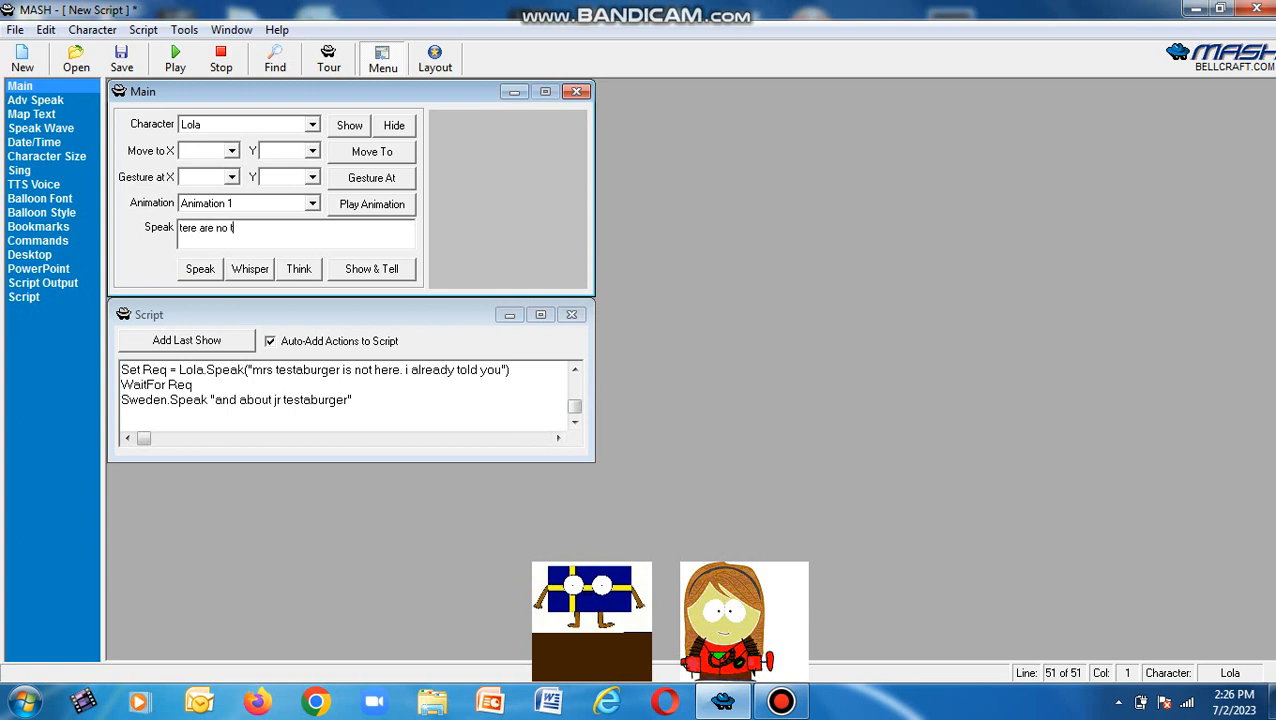
pyautogui.write('estaburger members. i o')
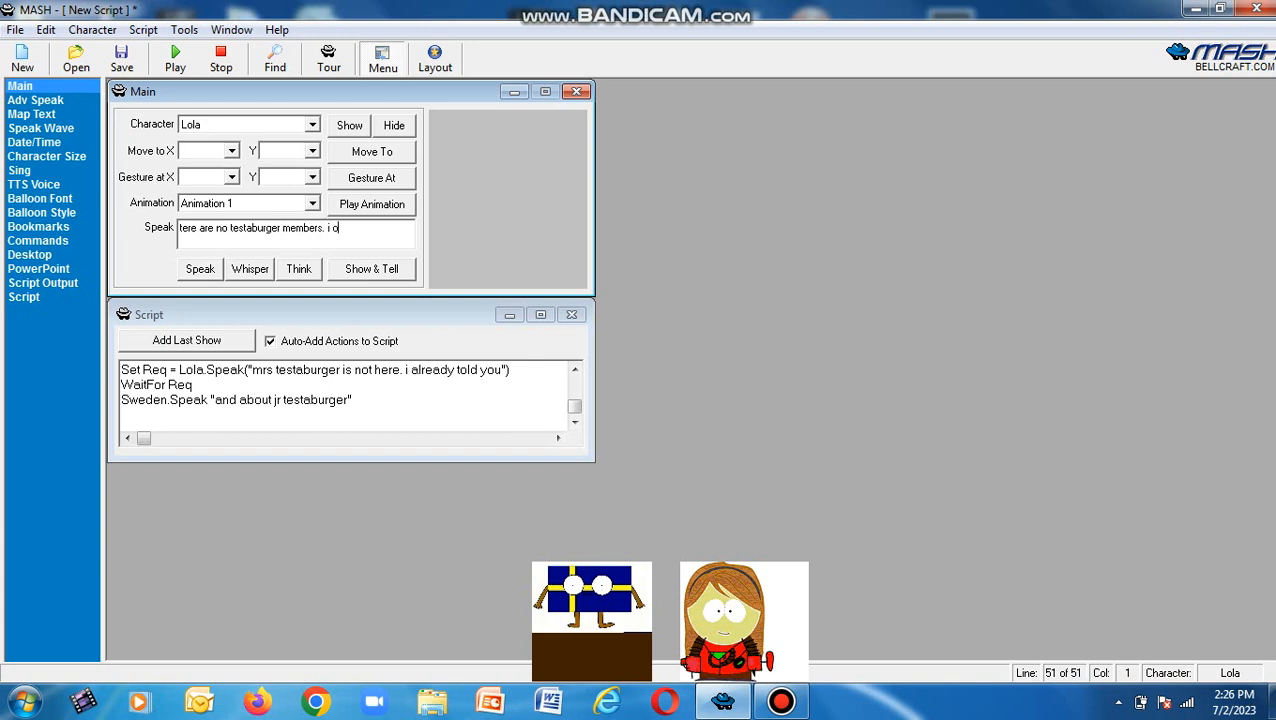
pyautogui.write('nly')
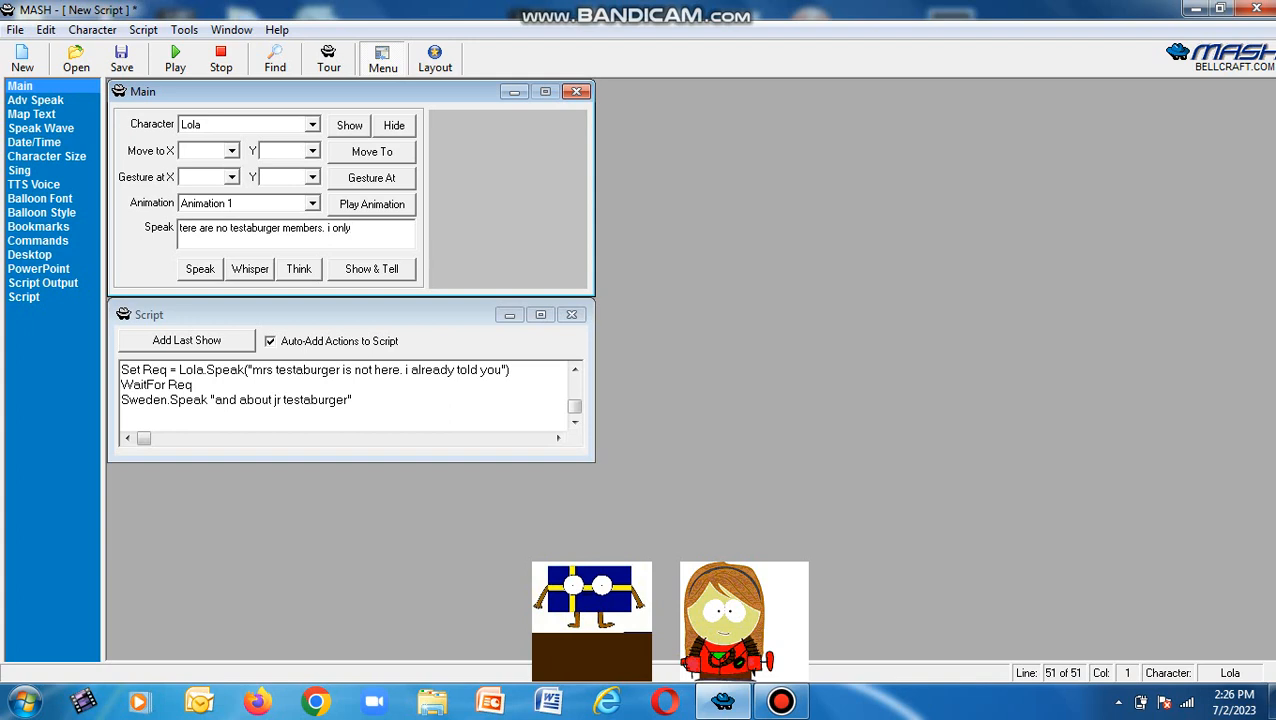
pyautogui.write('serv')
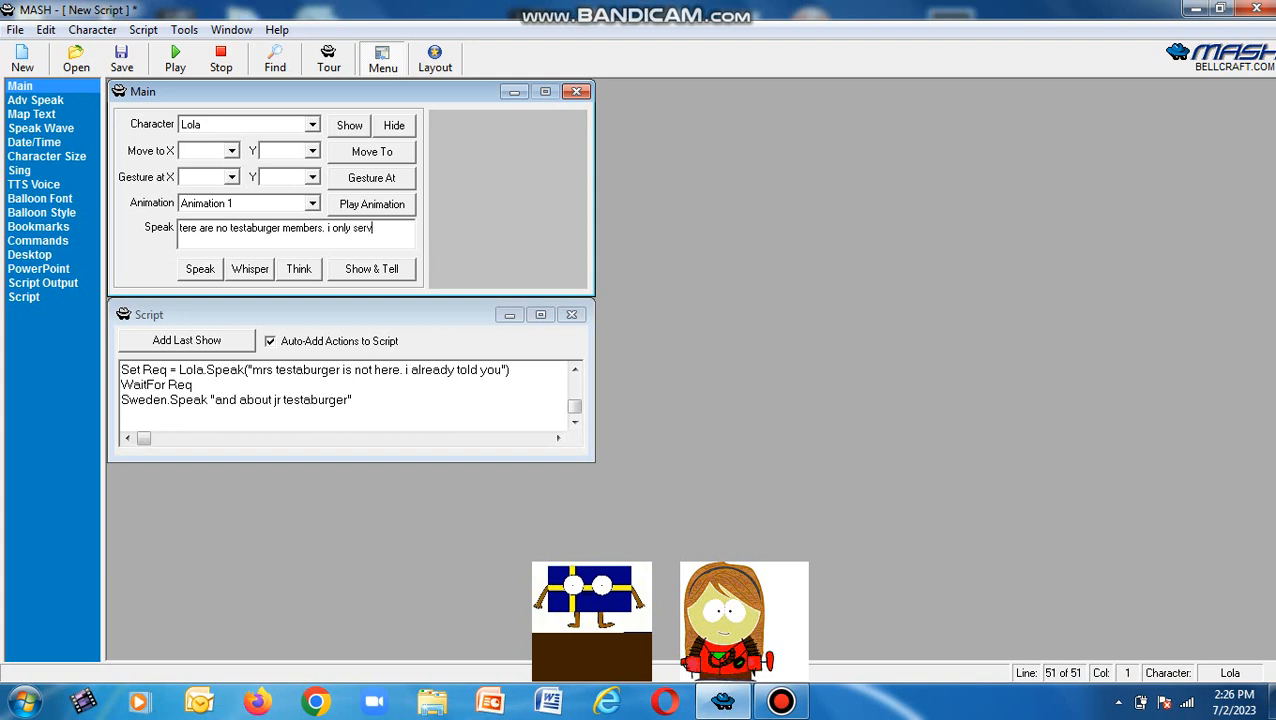
pyautogui.write('e')
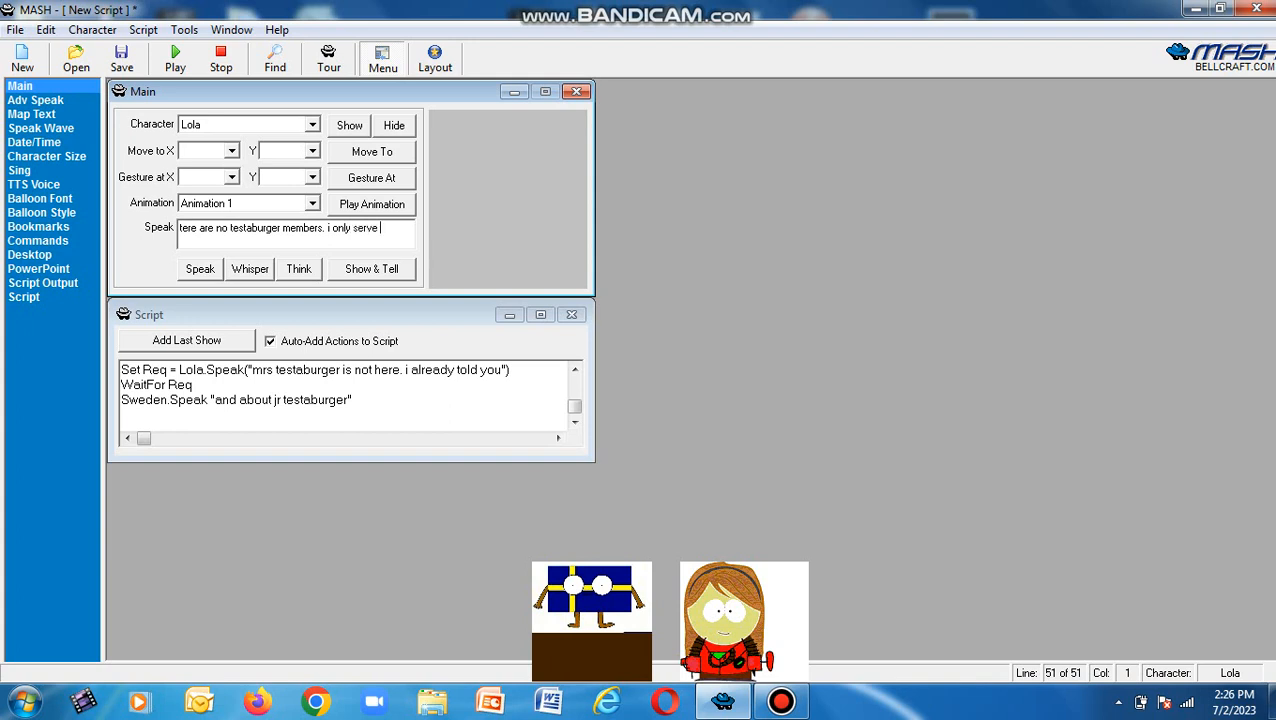
pyautogui.write('food ar')
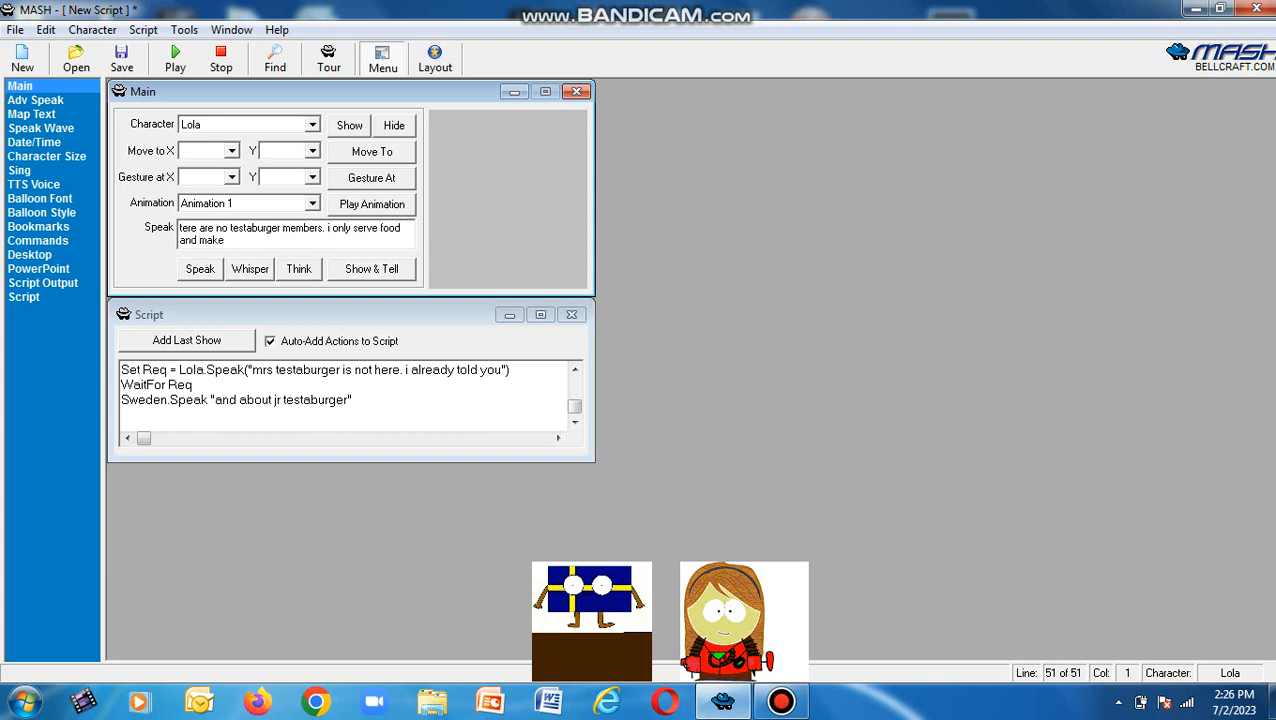
pyautogui.write('musical')
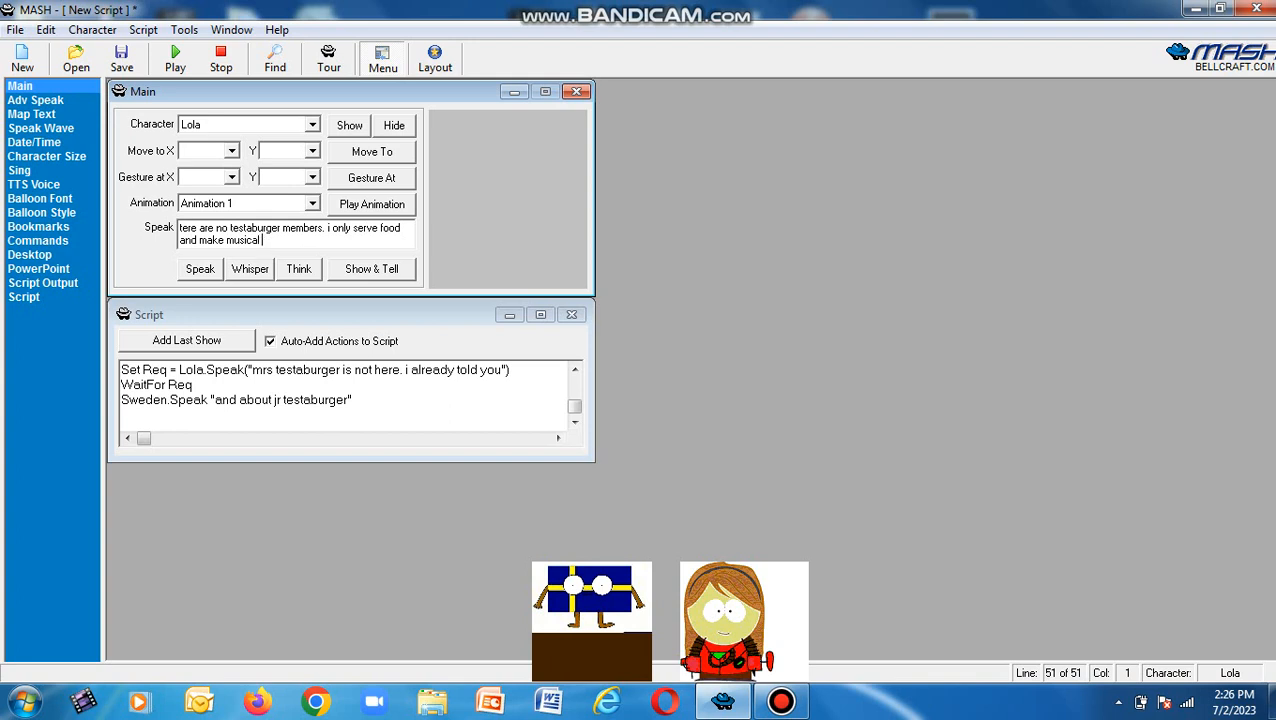
pyautogui.write('m')
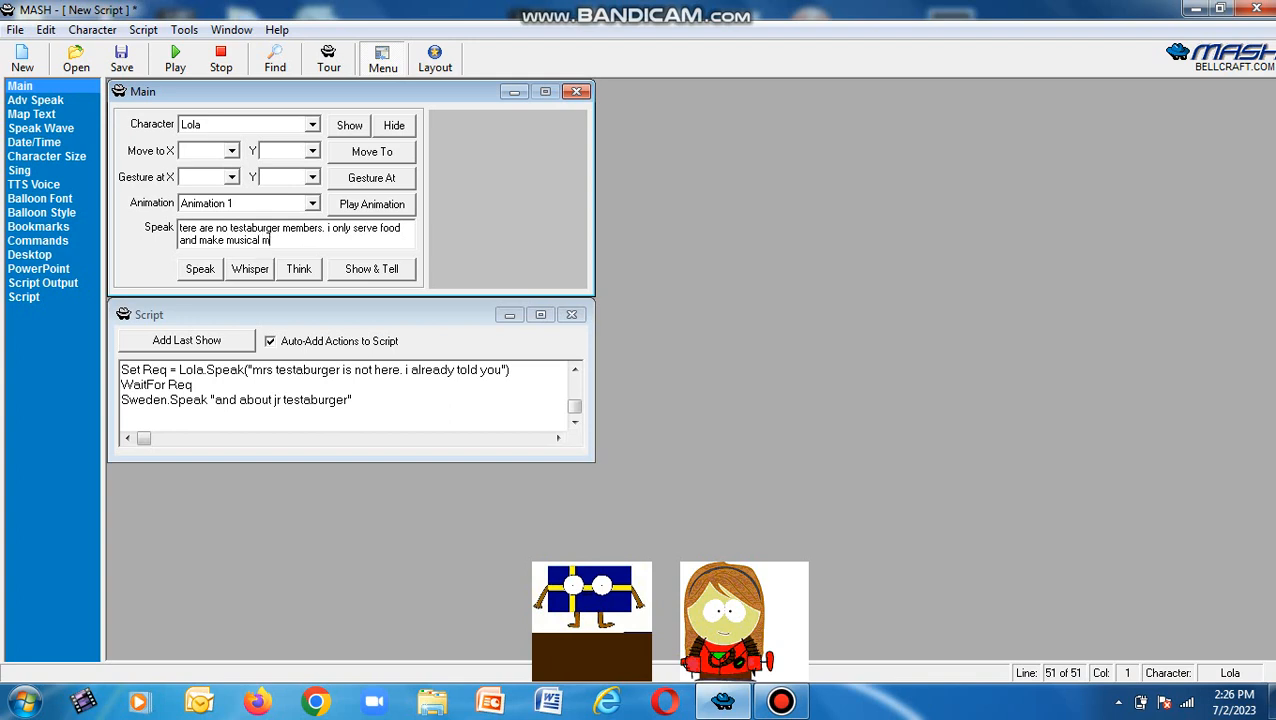
pyautogui.write('so')
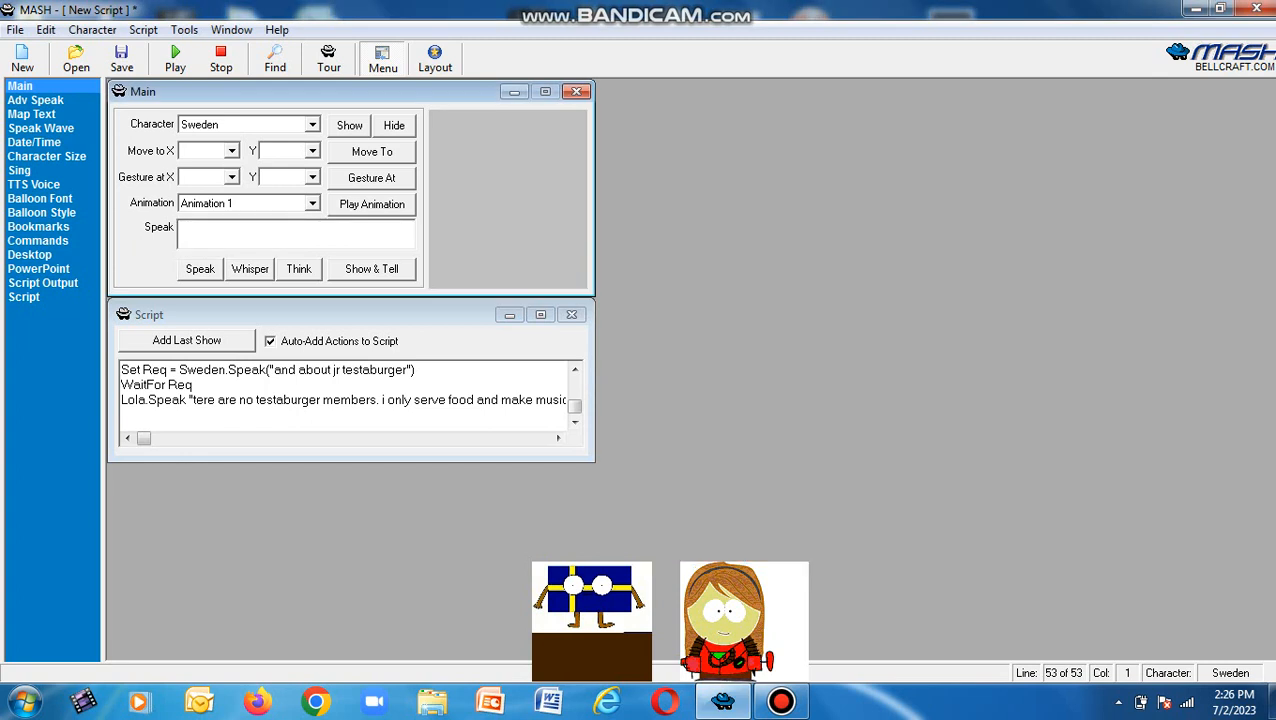
# Have Sweden ask "so how was your restraunt working".
pyautogui.write('so')
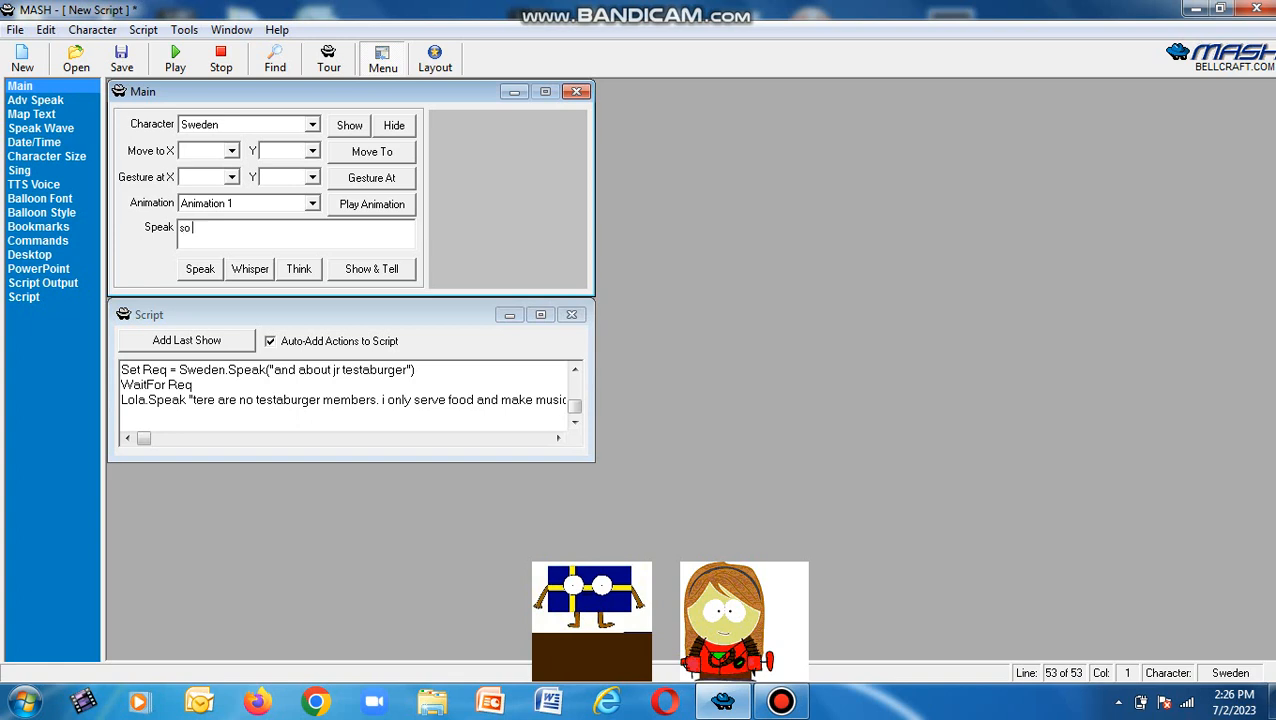
pyautogui.write('how was')
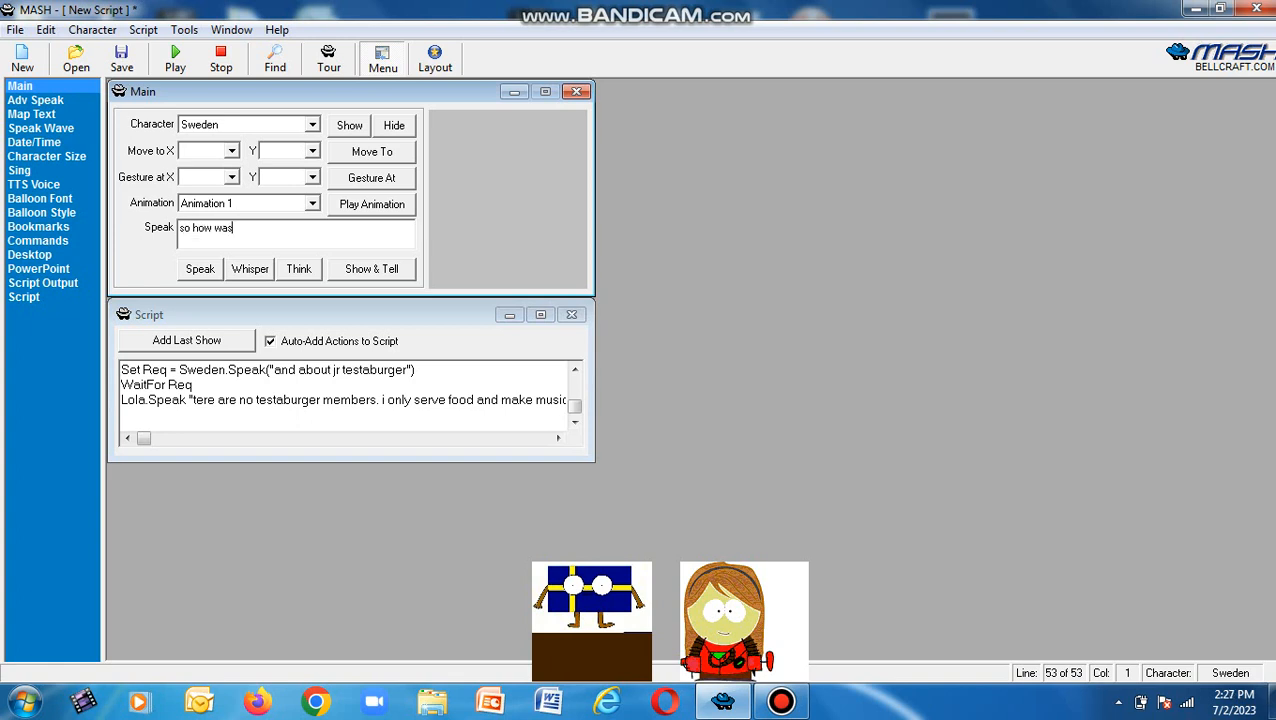
pyautogui.write('you')
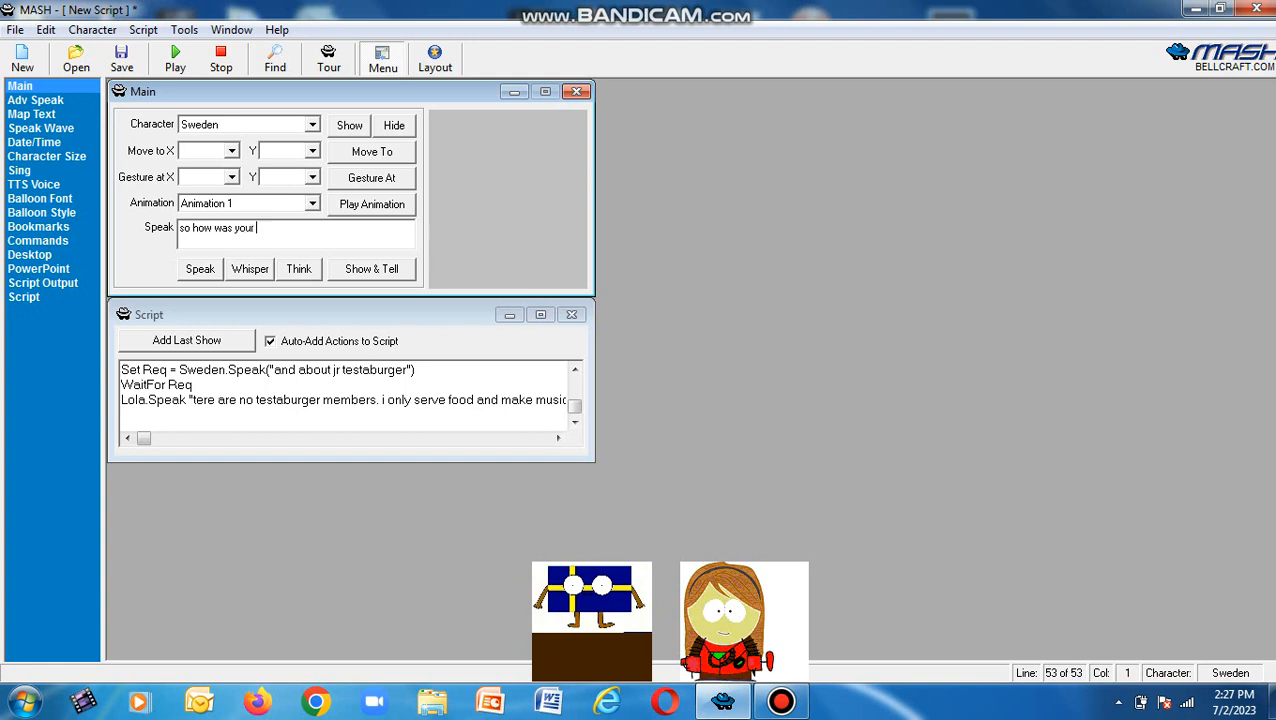
pyautogui.write('restraunt')
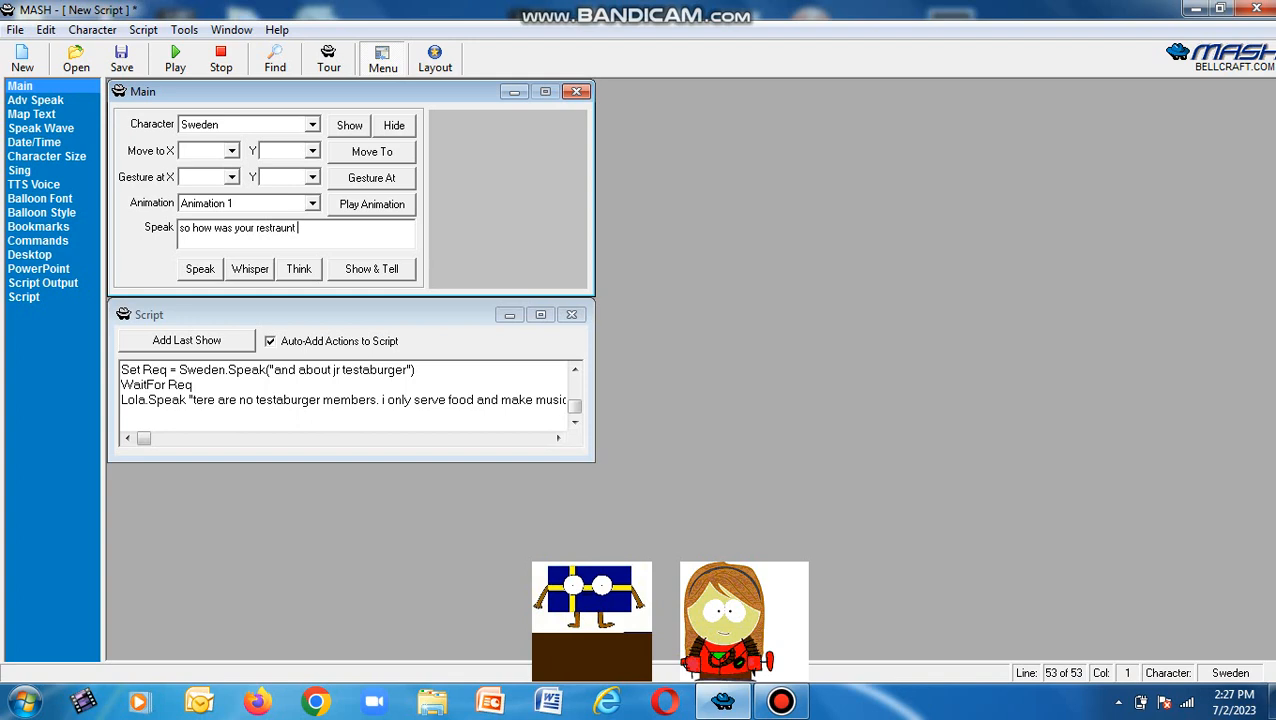
pyautogui.write('wor')
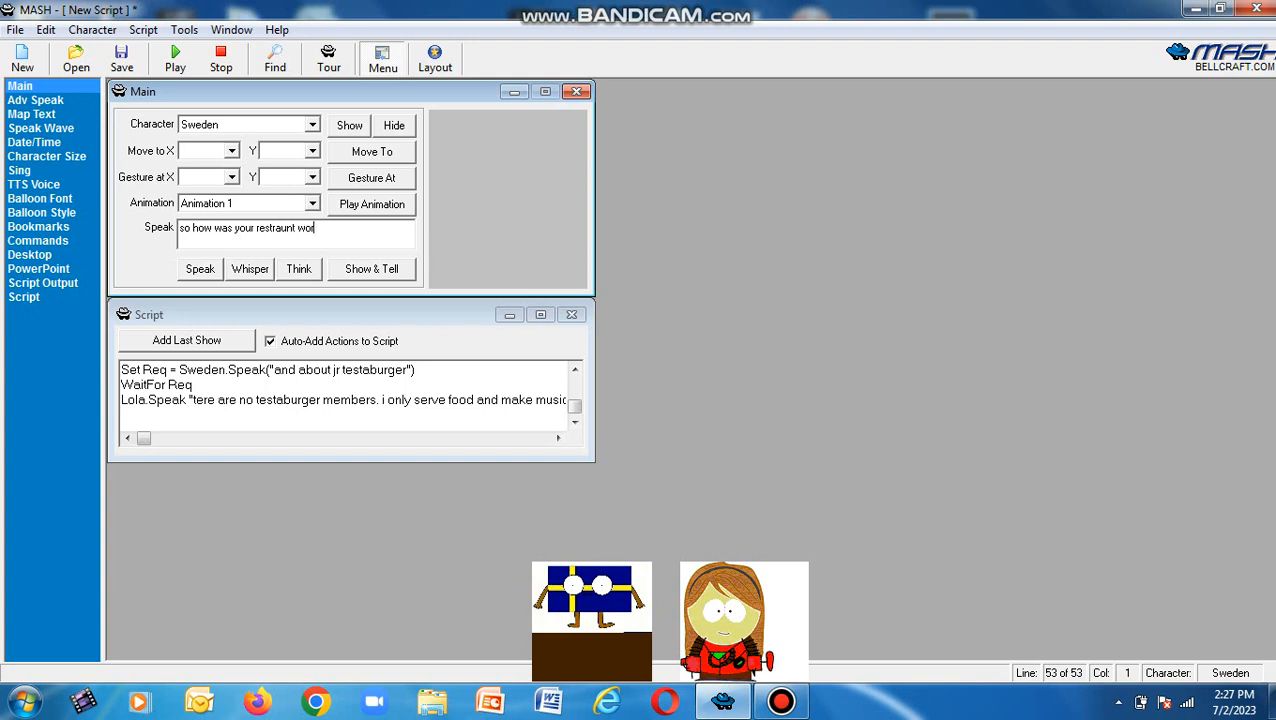
pyautogui.write('king')
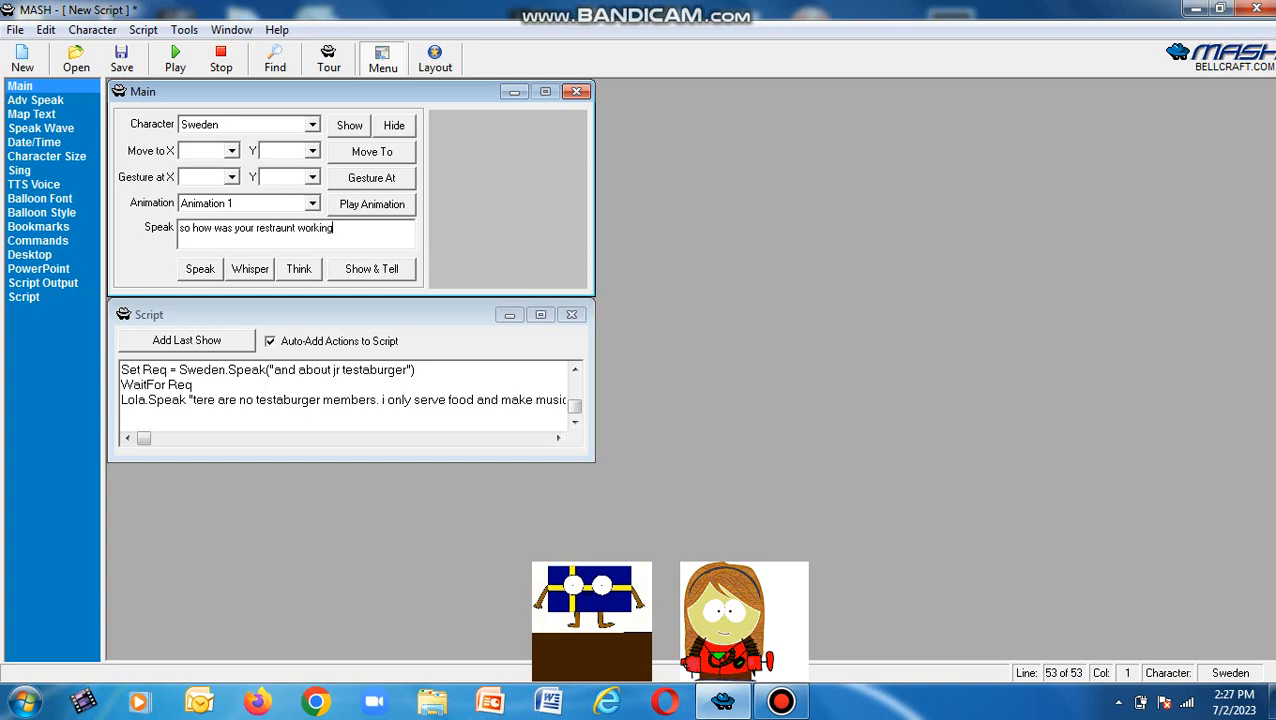
pyautogui.click(200, 268)
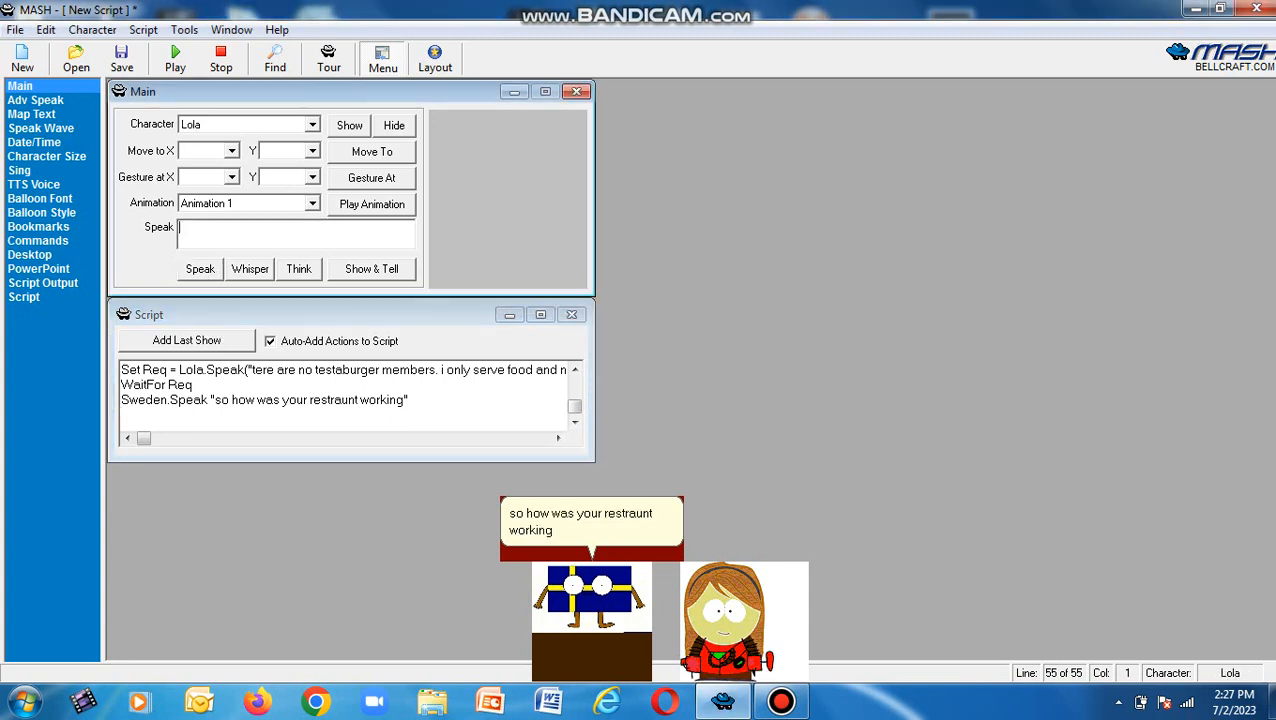
# Write Lola's closing line "i am outta here" before she hides.
pyautogui.write('i am out')
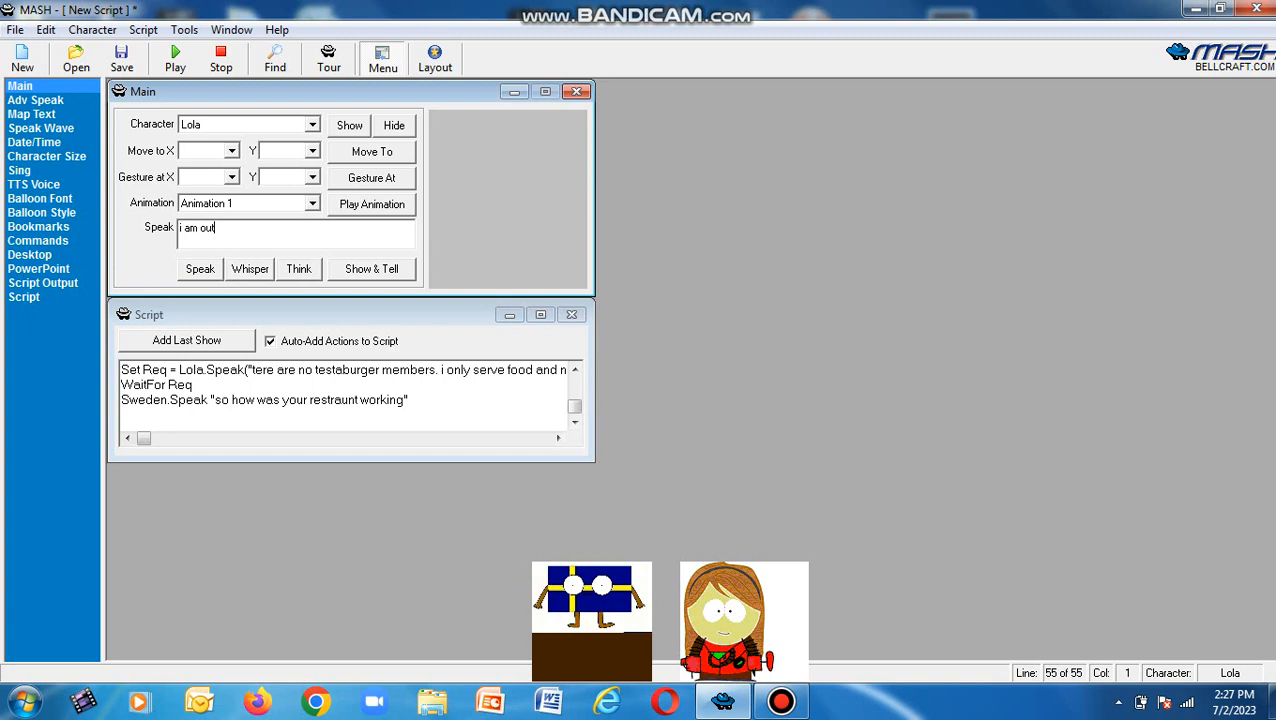
pyautogui.write('tta')
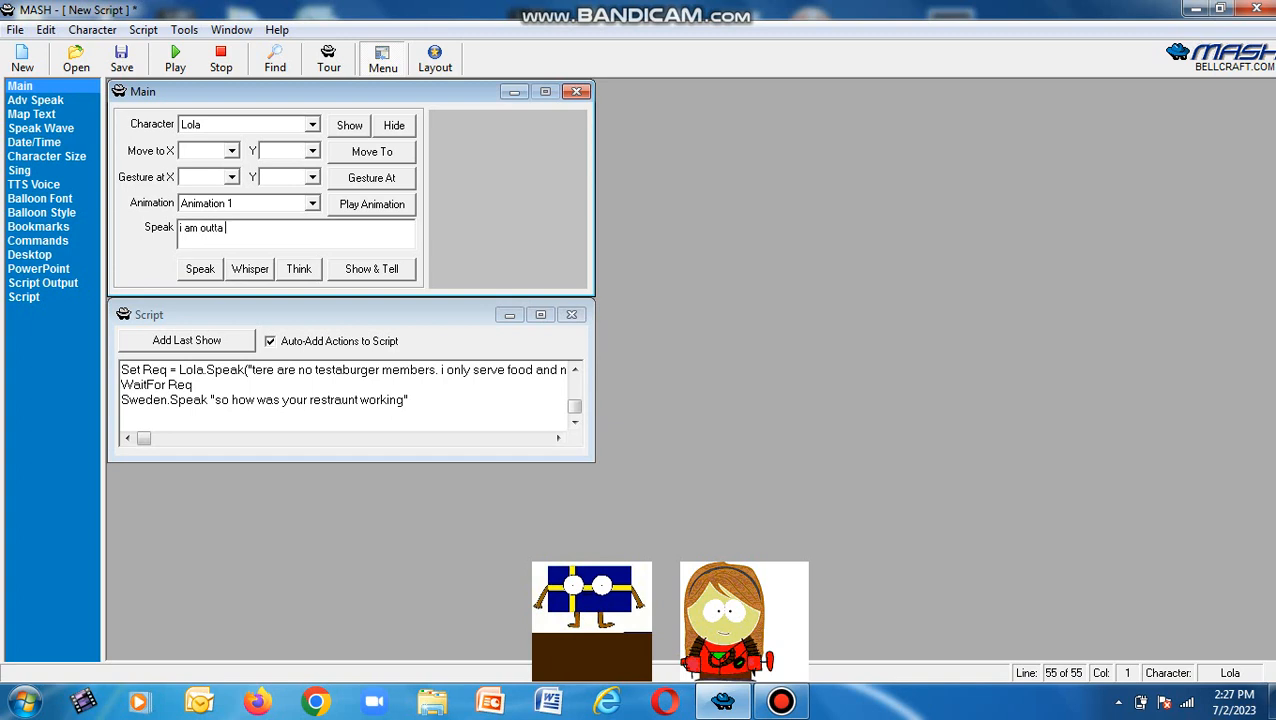
pyautogui.write('here')
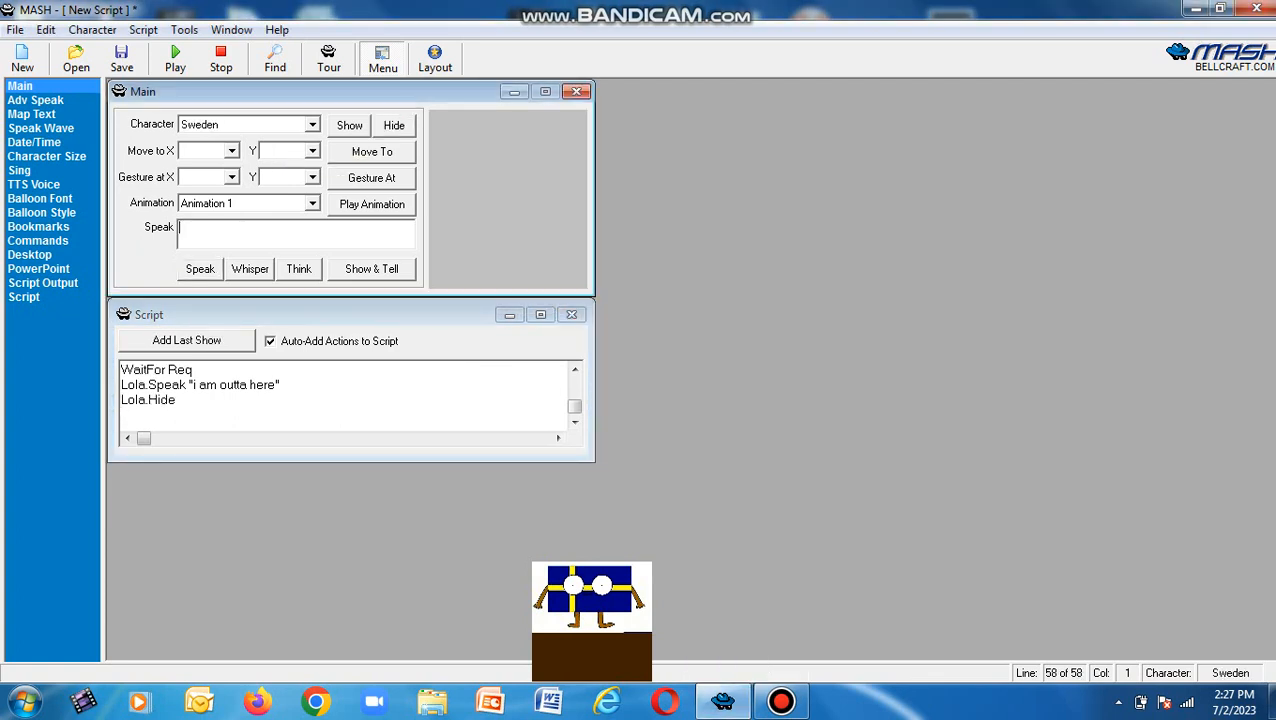
pyautogui.write('next')
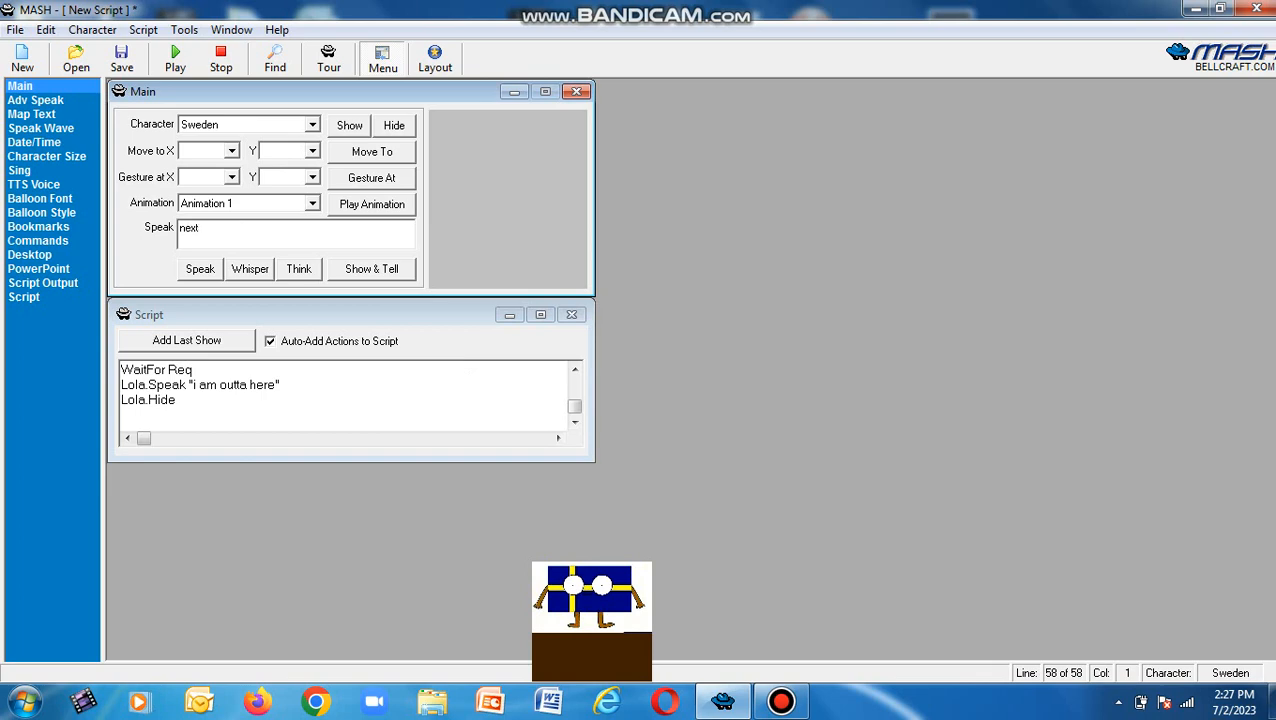